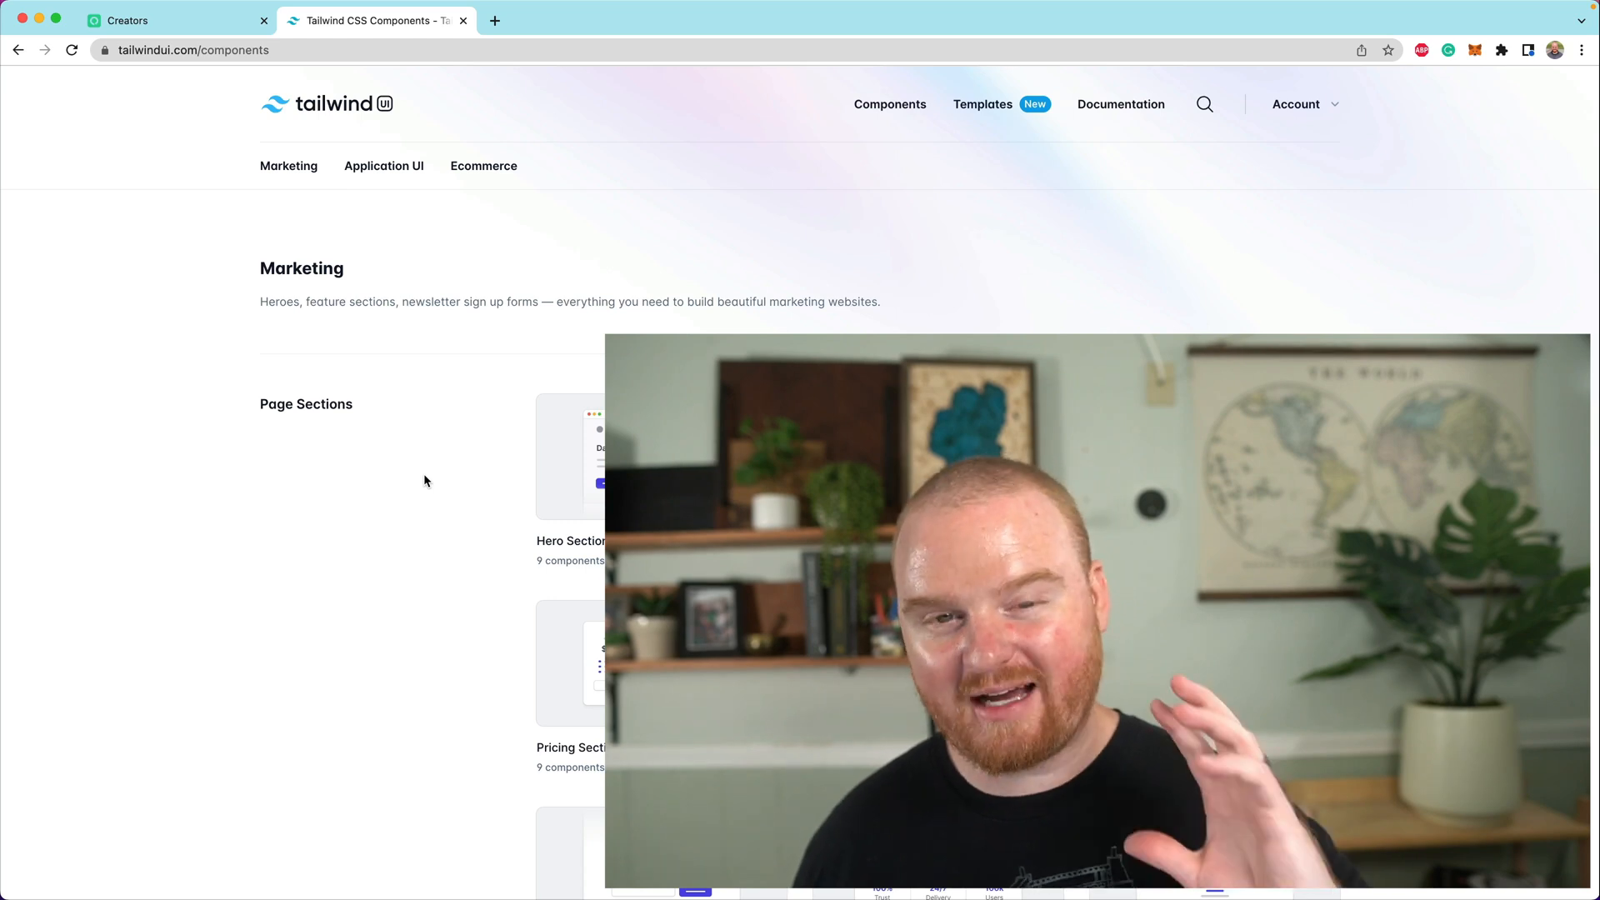
Step: Search the Tailwind UI catalogue for 'landing' and open the Landing Pages example
{"action": "scroll", "scroll_direction": "down", "scroll_amount": 3}
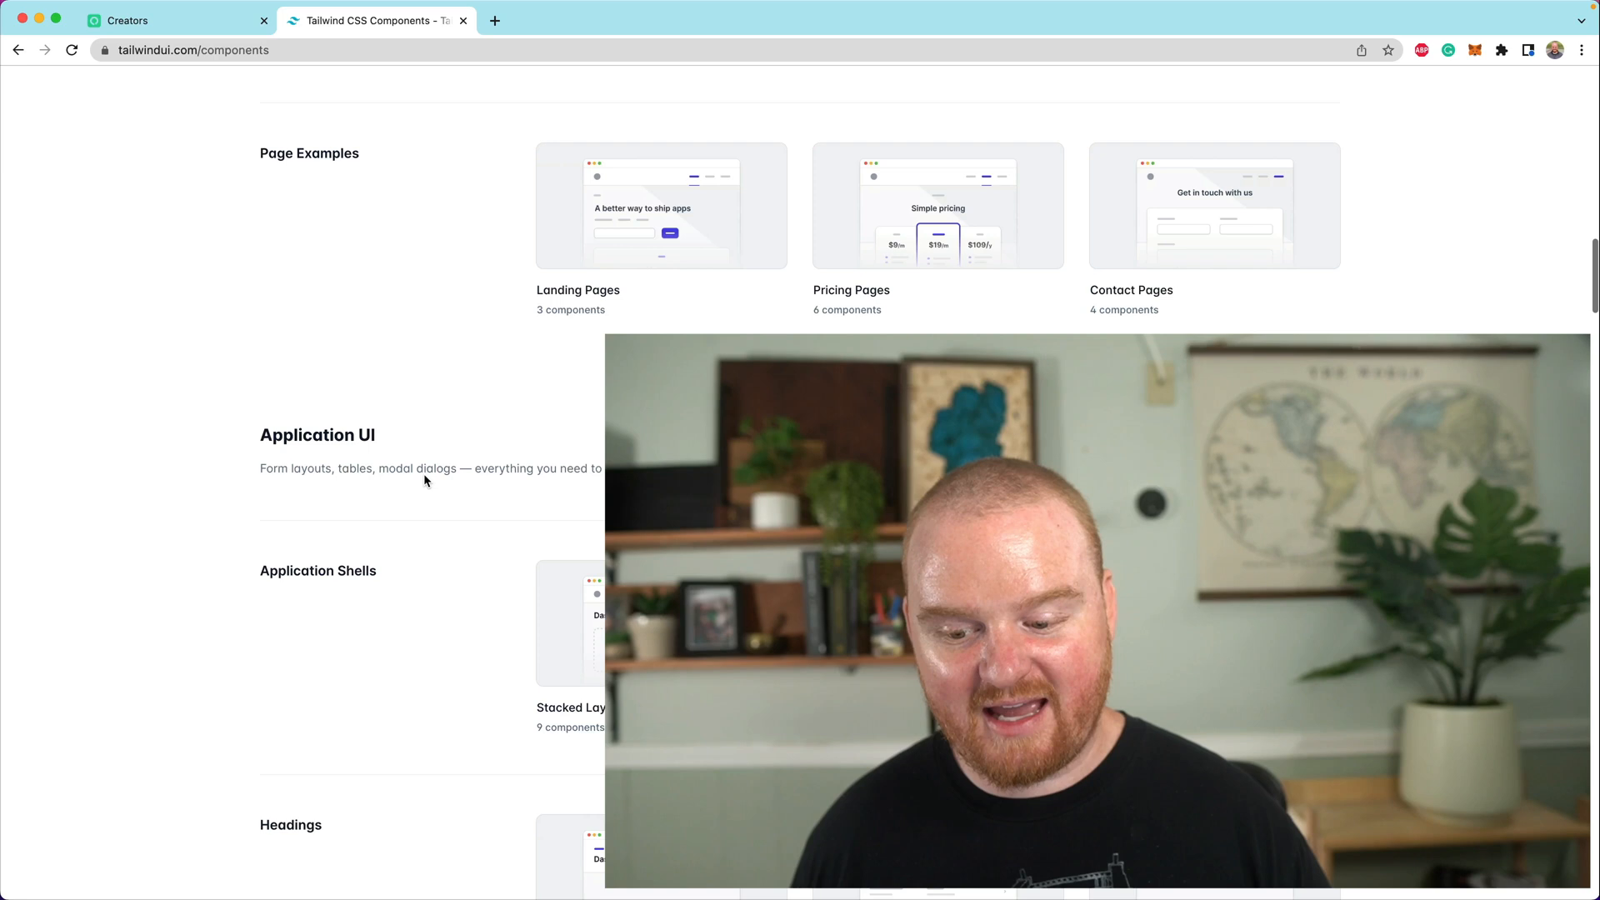
{"action": "scroll", "scroll_direction": "down", "scroll_amount": 3}
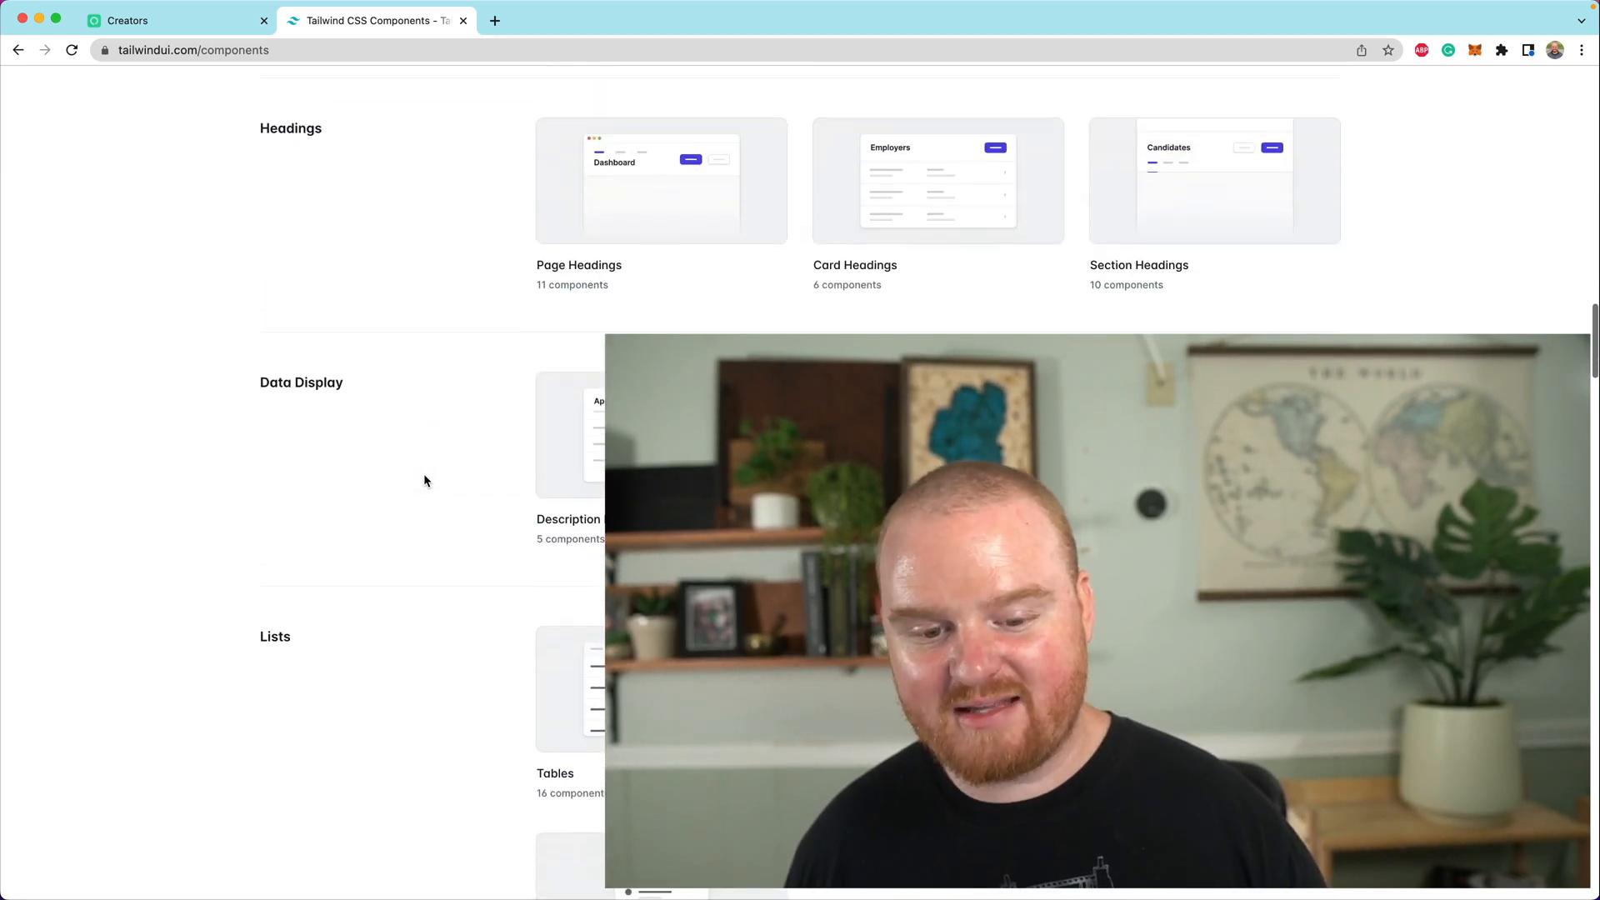
{"action": "scroll", "scroll_direction": "down", "scroll_amount": 3}
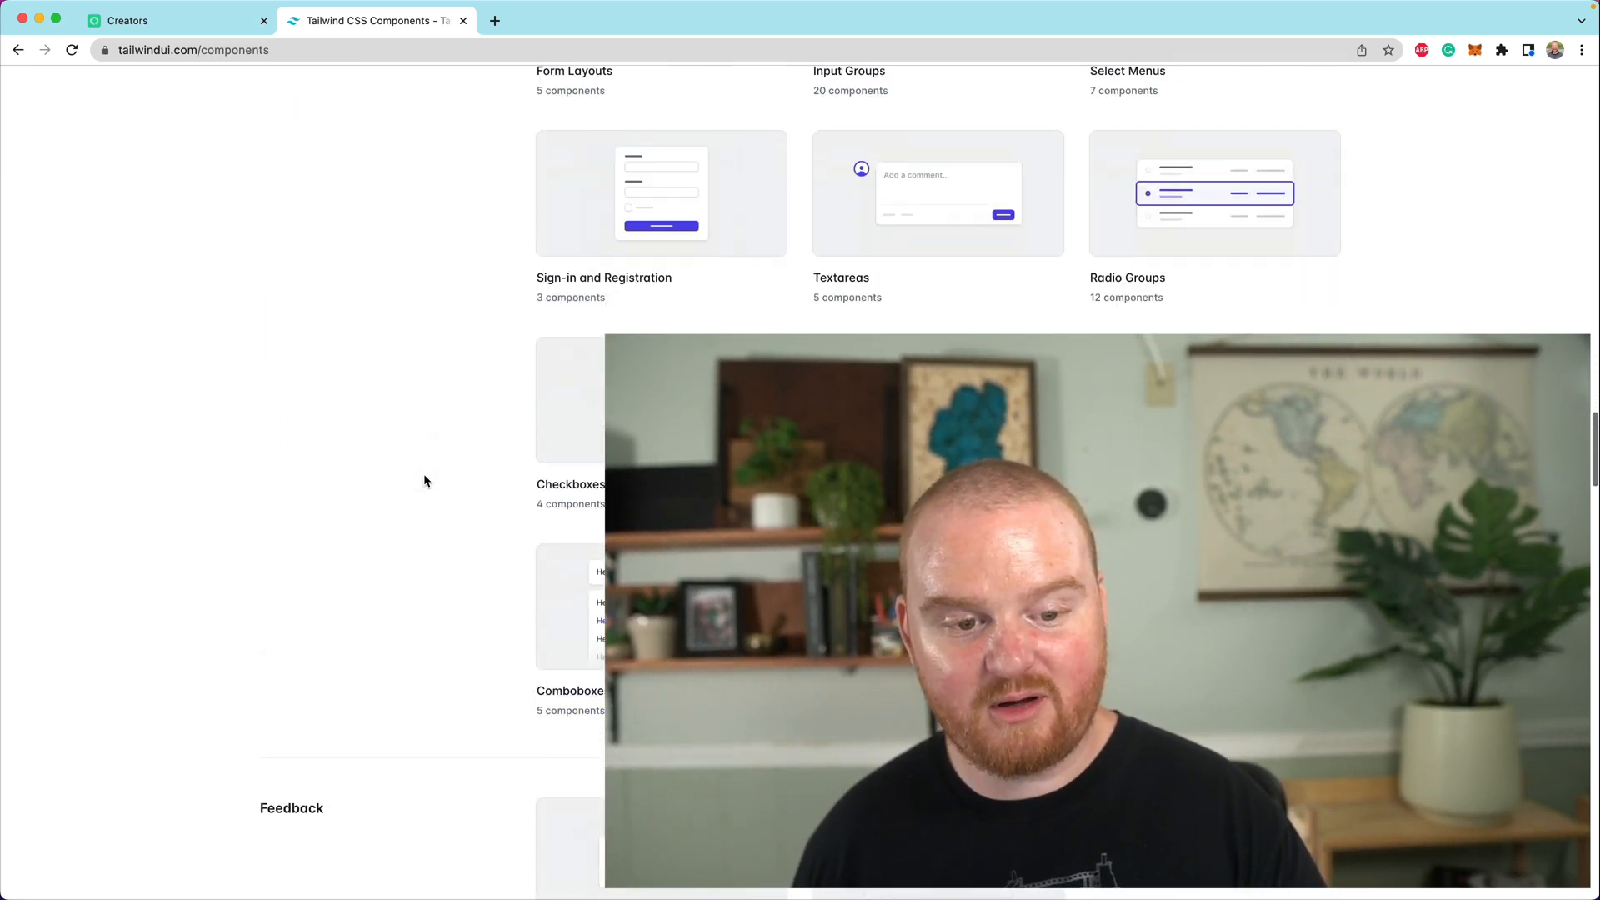
{"action": "type", "text": "landing"}
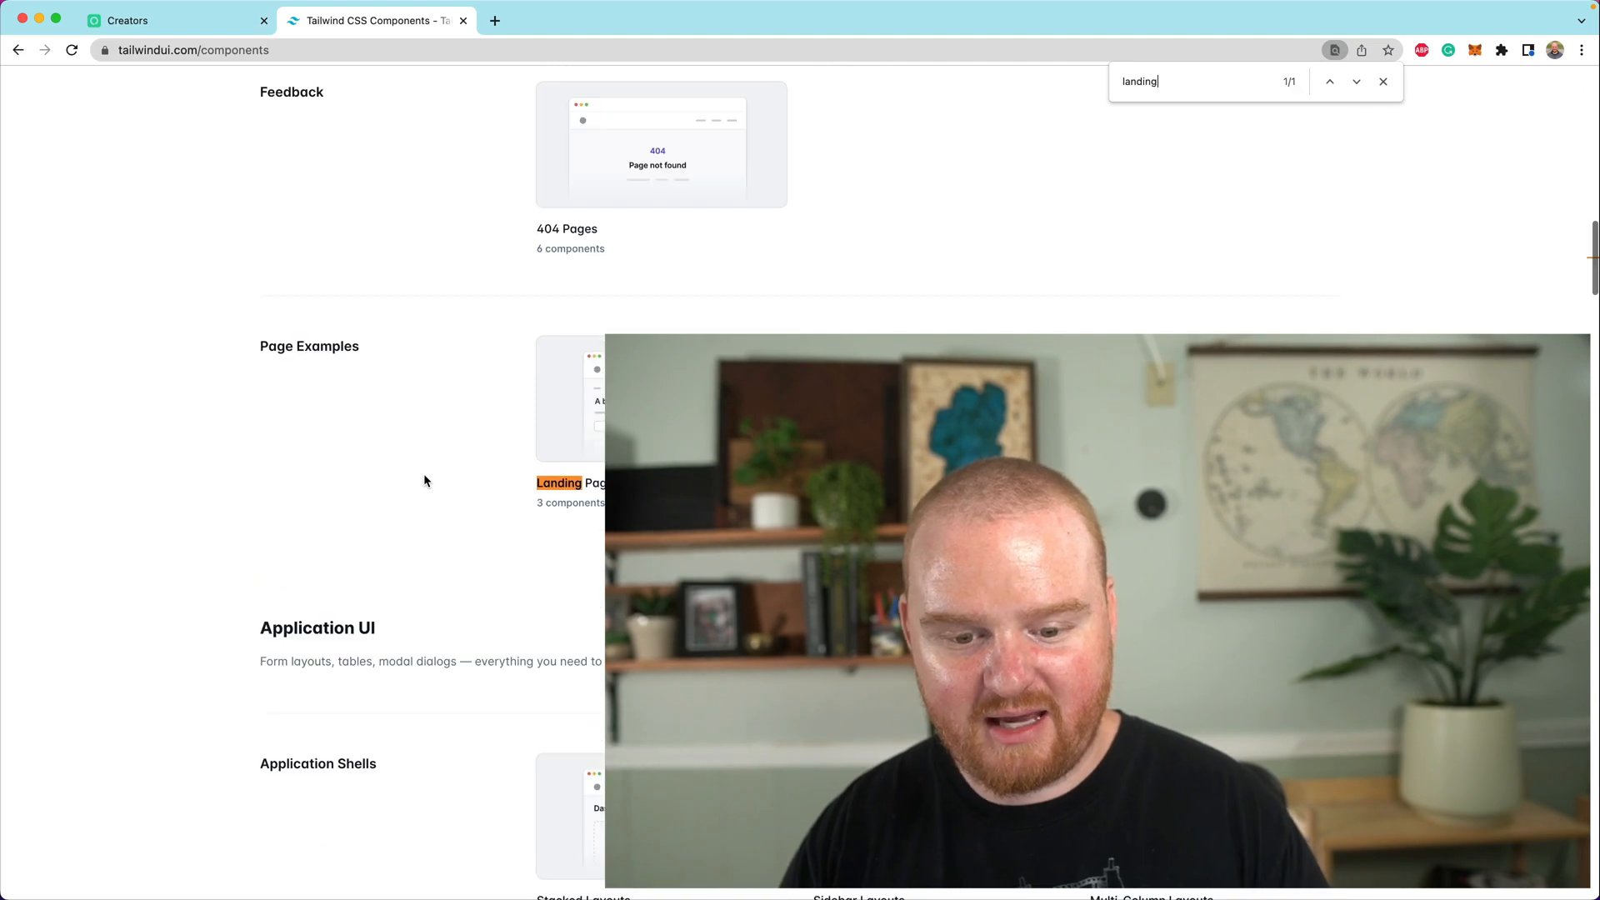
{"action": "left_click", "coordinate": [569, 483]}
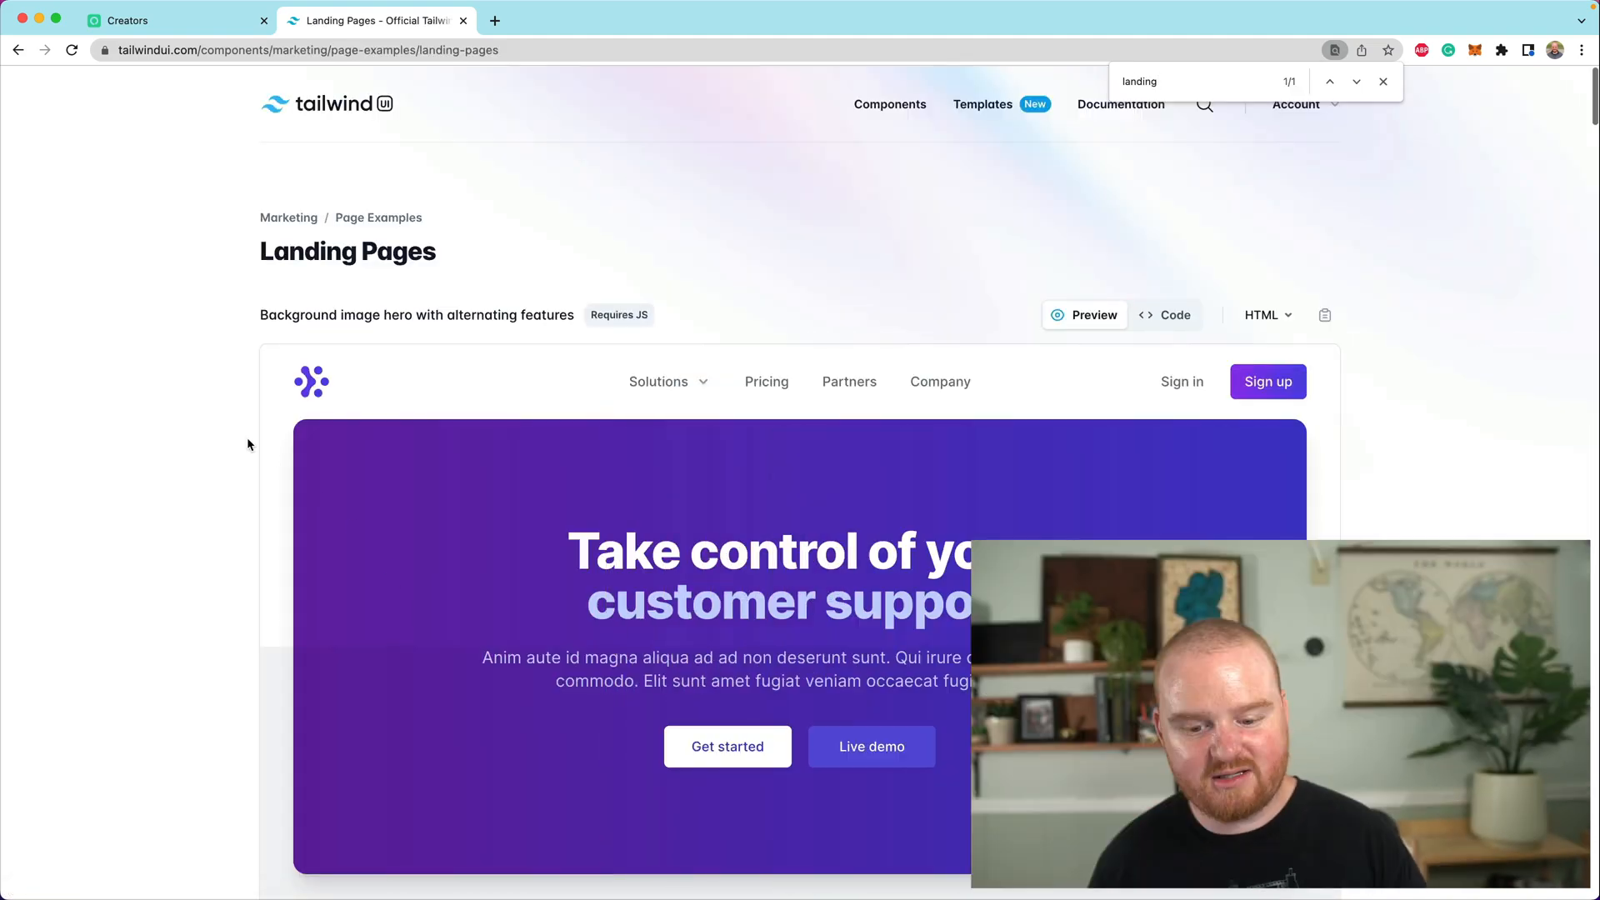
{"action": "scroll", "scroll_direction": "down", "scroll_amount": 3}
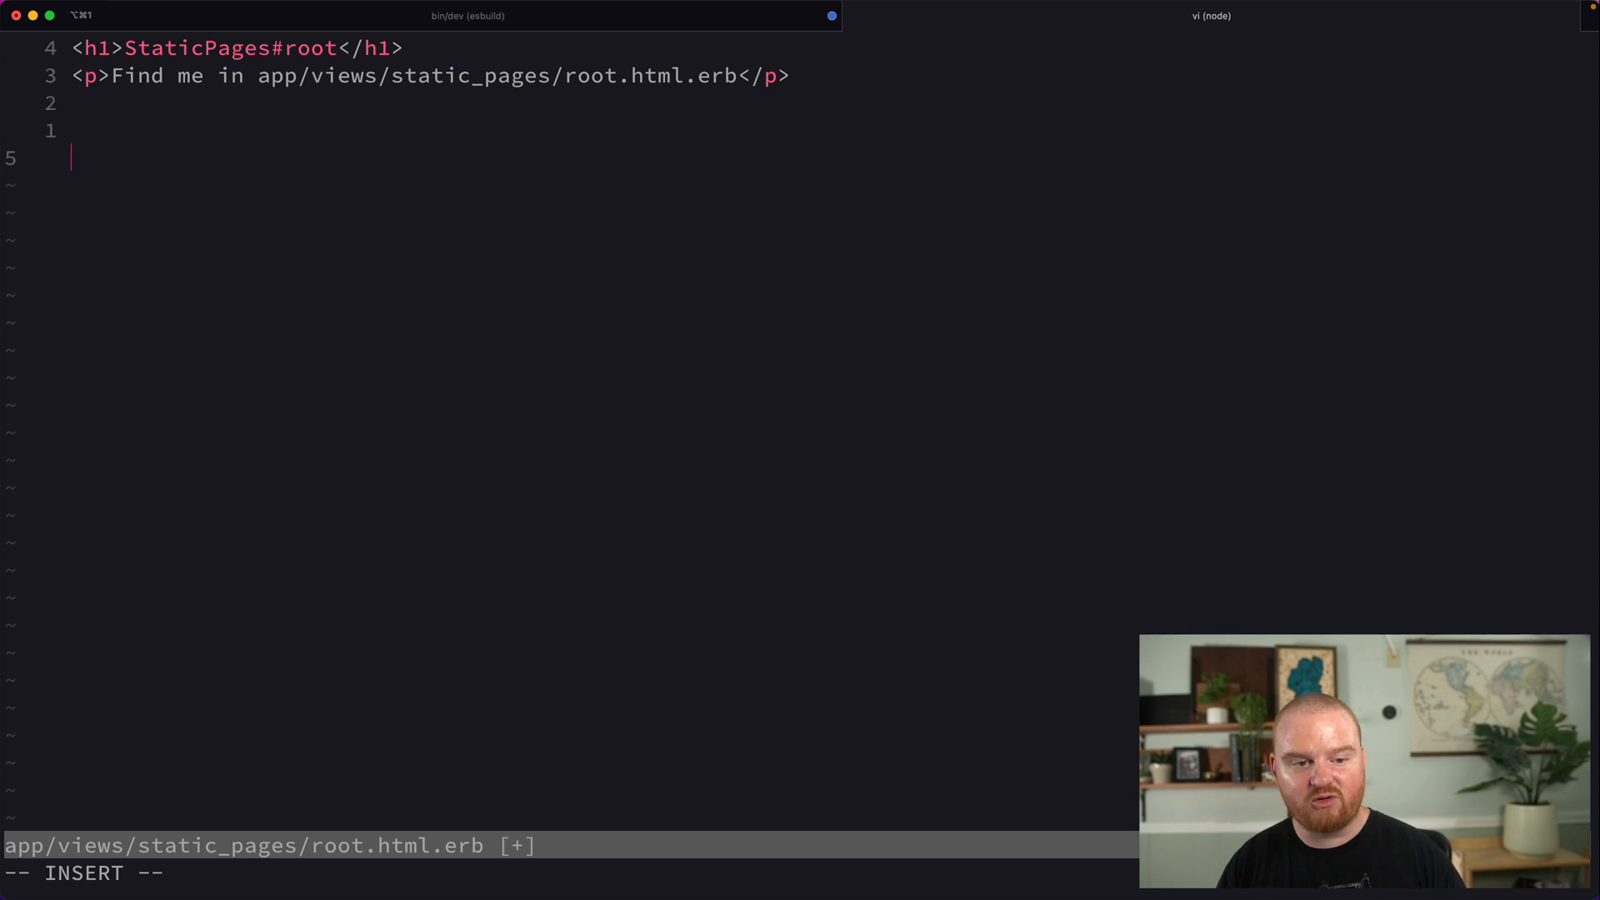
Step: Paste the landing page markup with its 'Path: app/views/static_pages/root.html.erb' comment
{"action": "type", "text": "<!-- Path: app/views/static_pages/root.html.erb -->"}
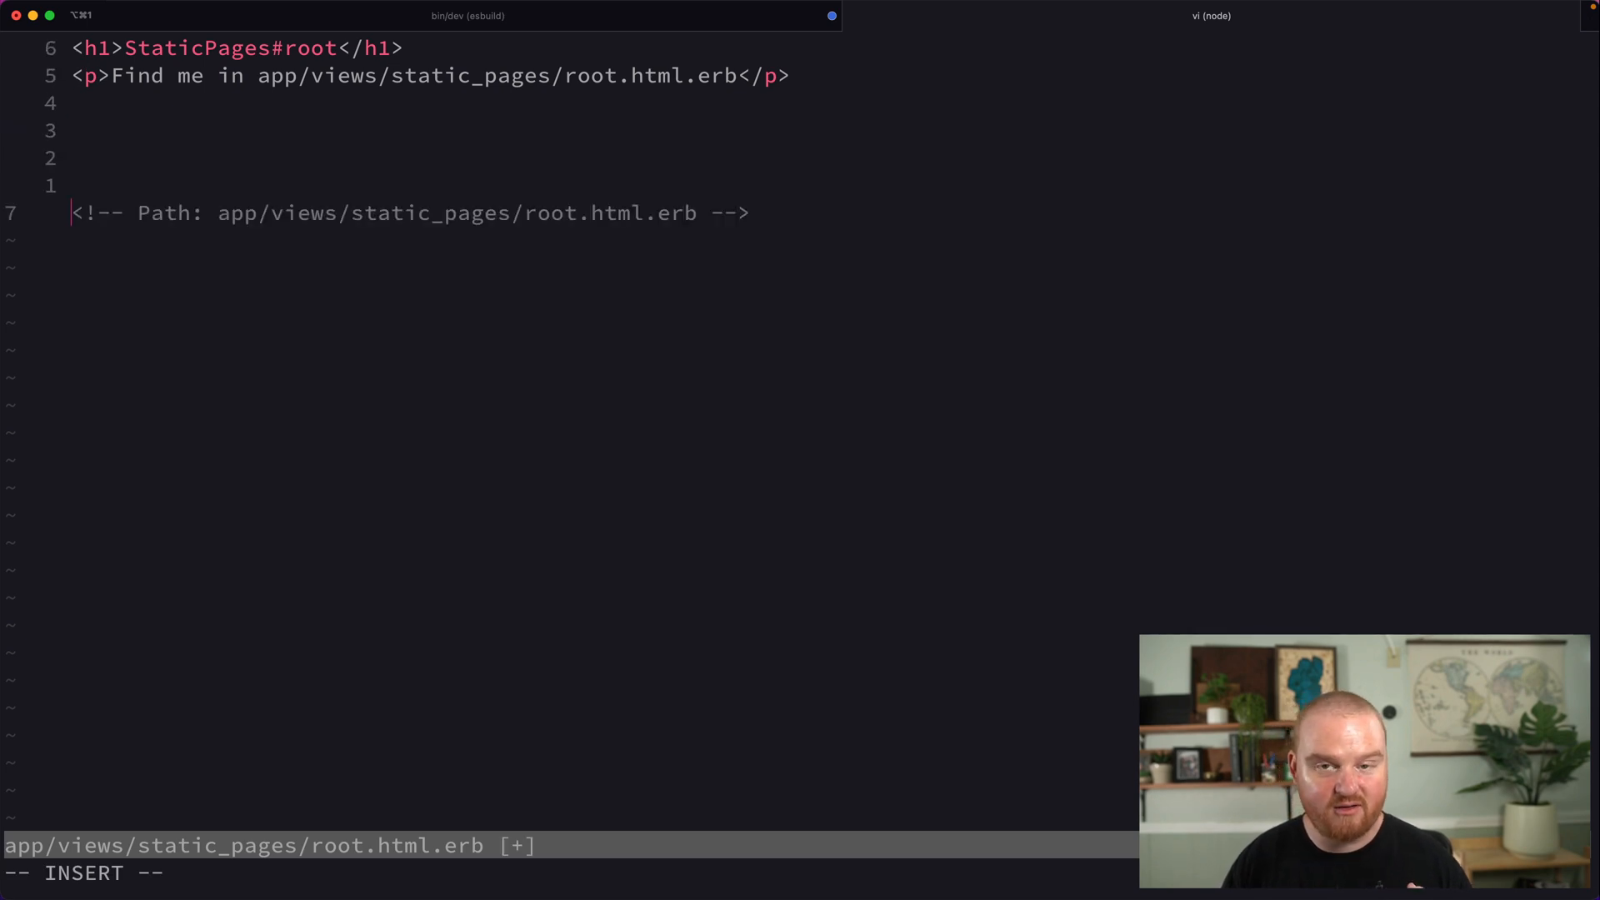
{"action": "type", "text": "kkk"}
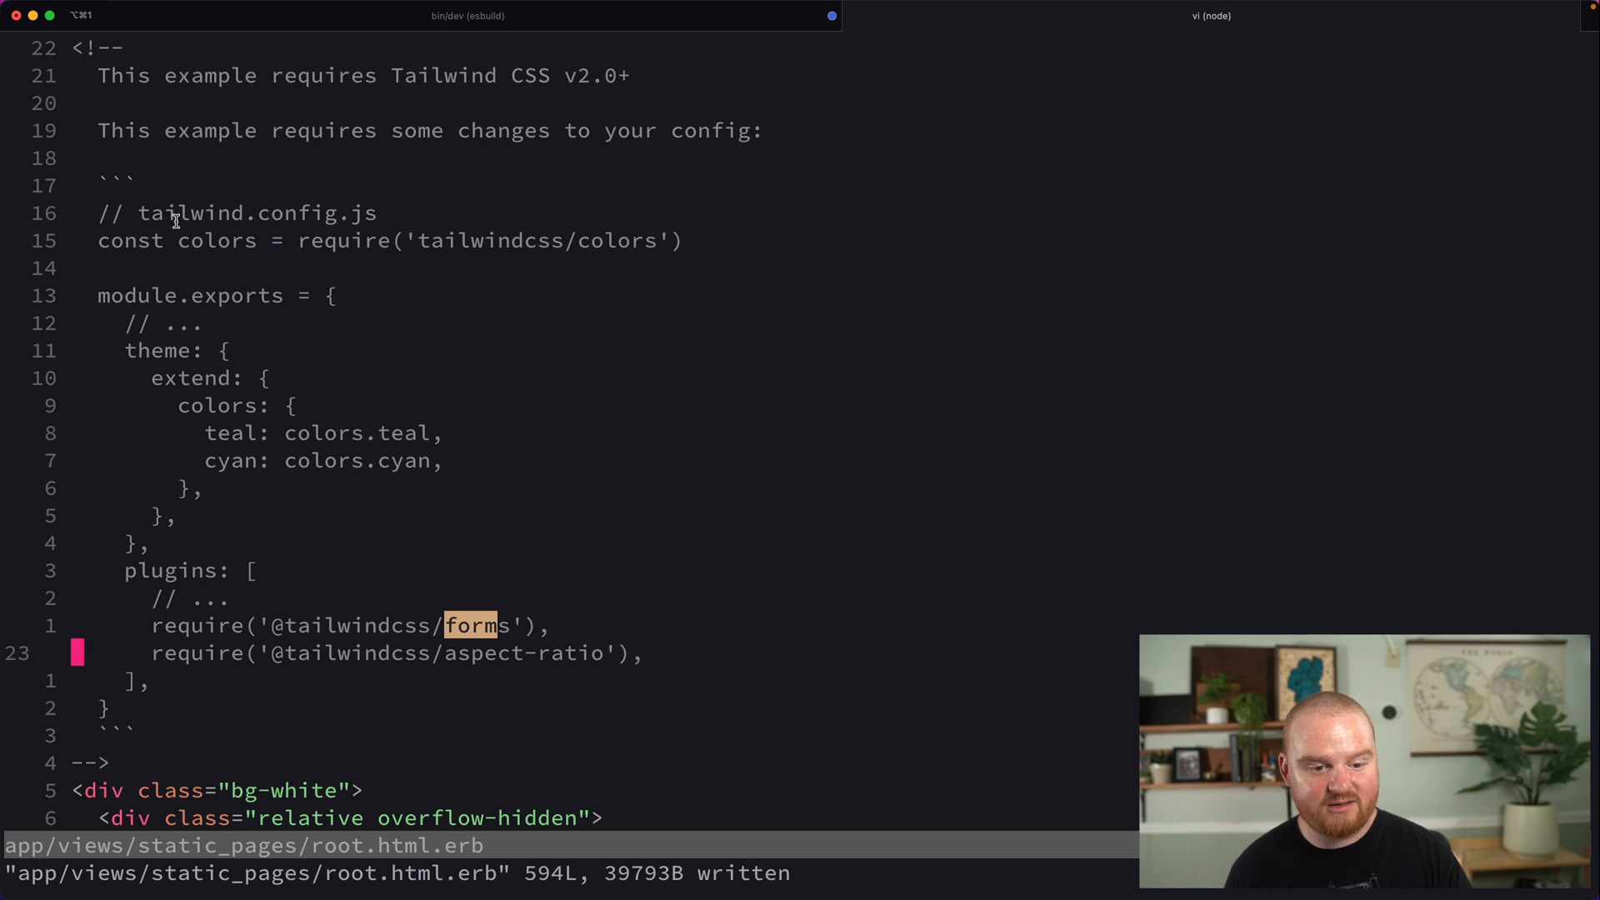
{"action": "mouse_move", "coordinate": [318, 468]}
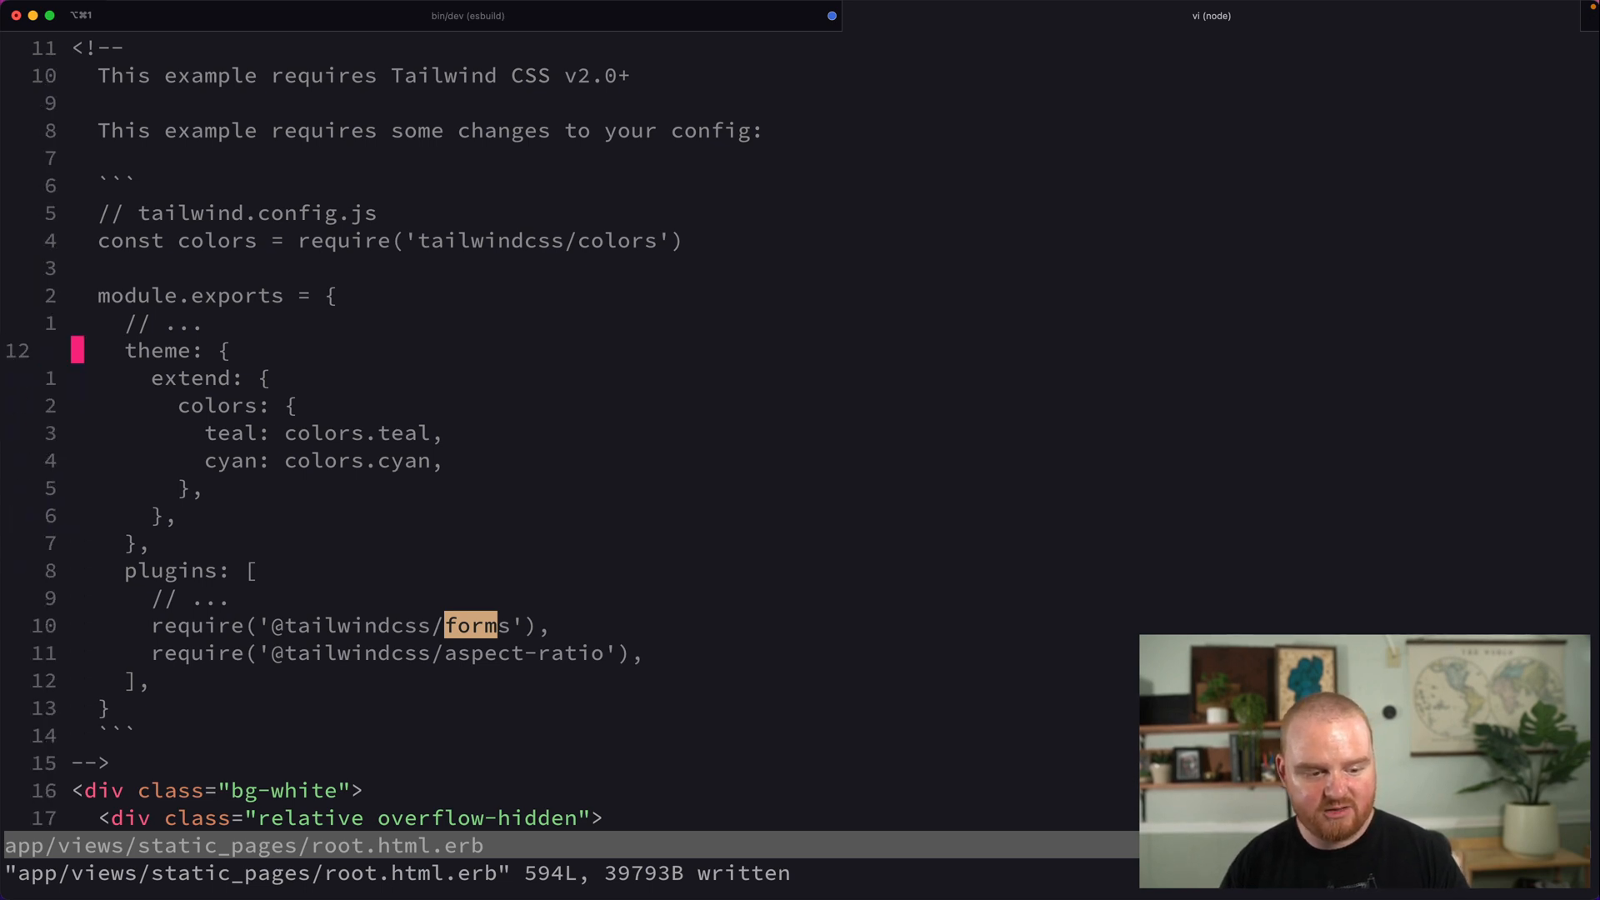
{"action": "key", "text": "V"}
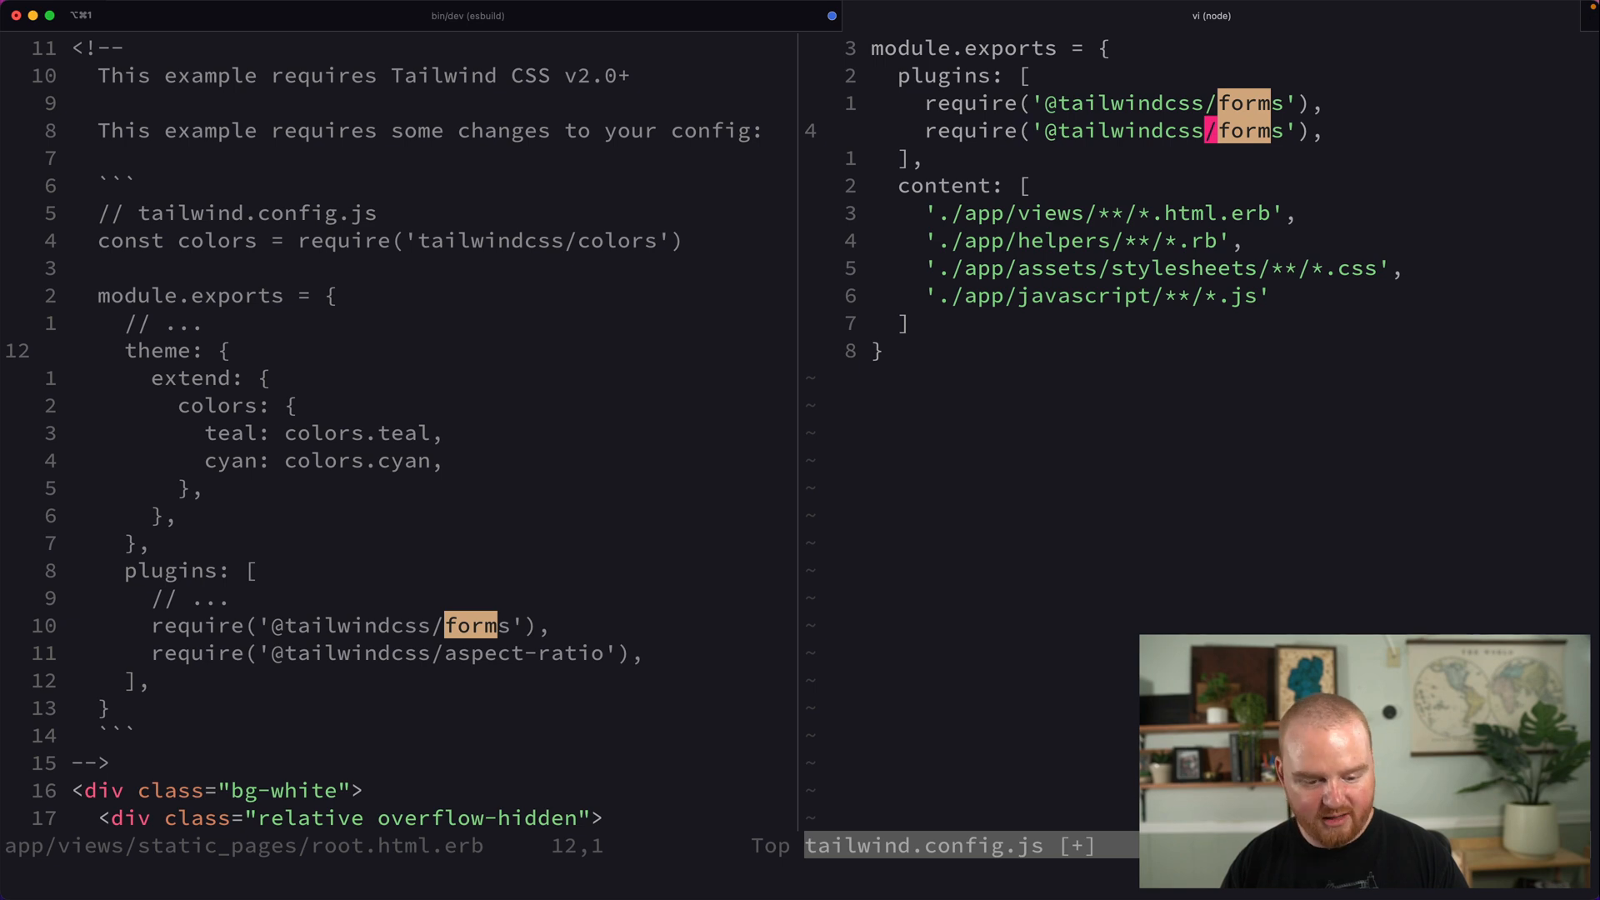
{"action": "type", "text": "aspect-rati"}
{"action": "type", "text": "colors: {"}
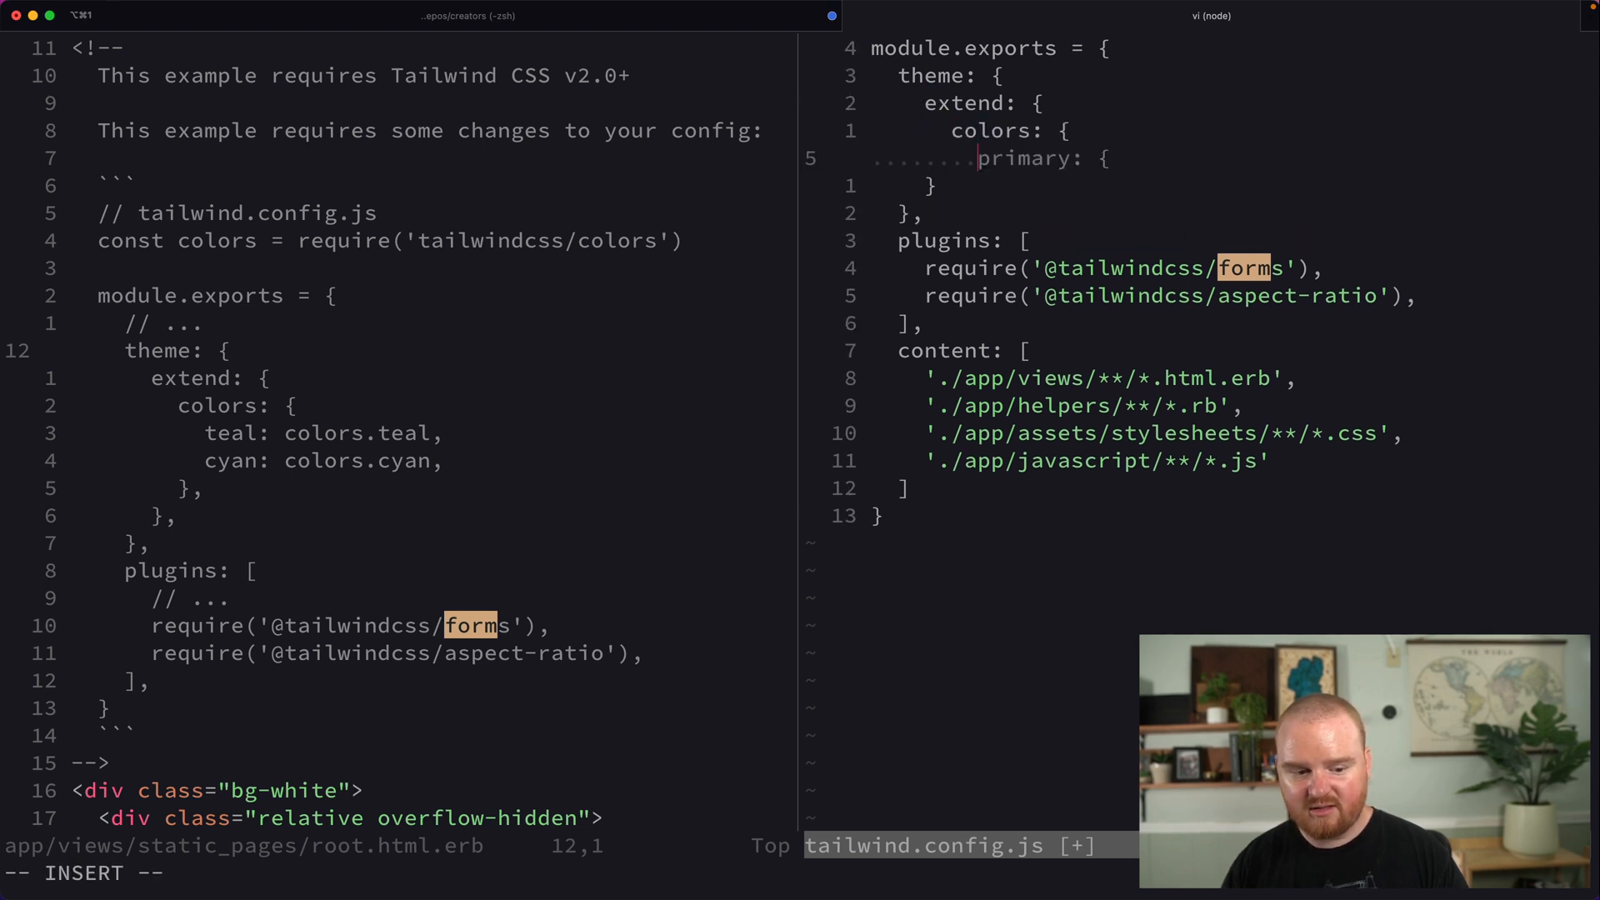
{"action": "type", "text": "teal: colors.teal,"}
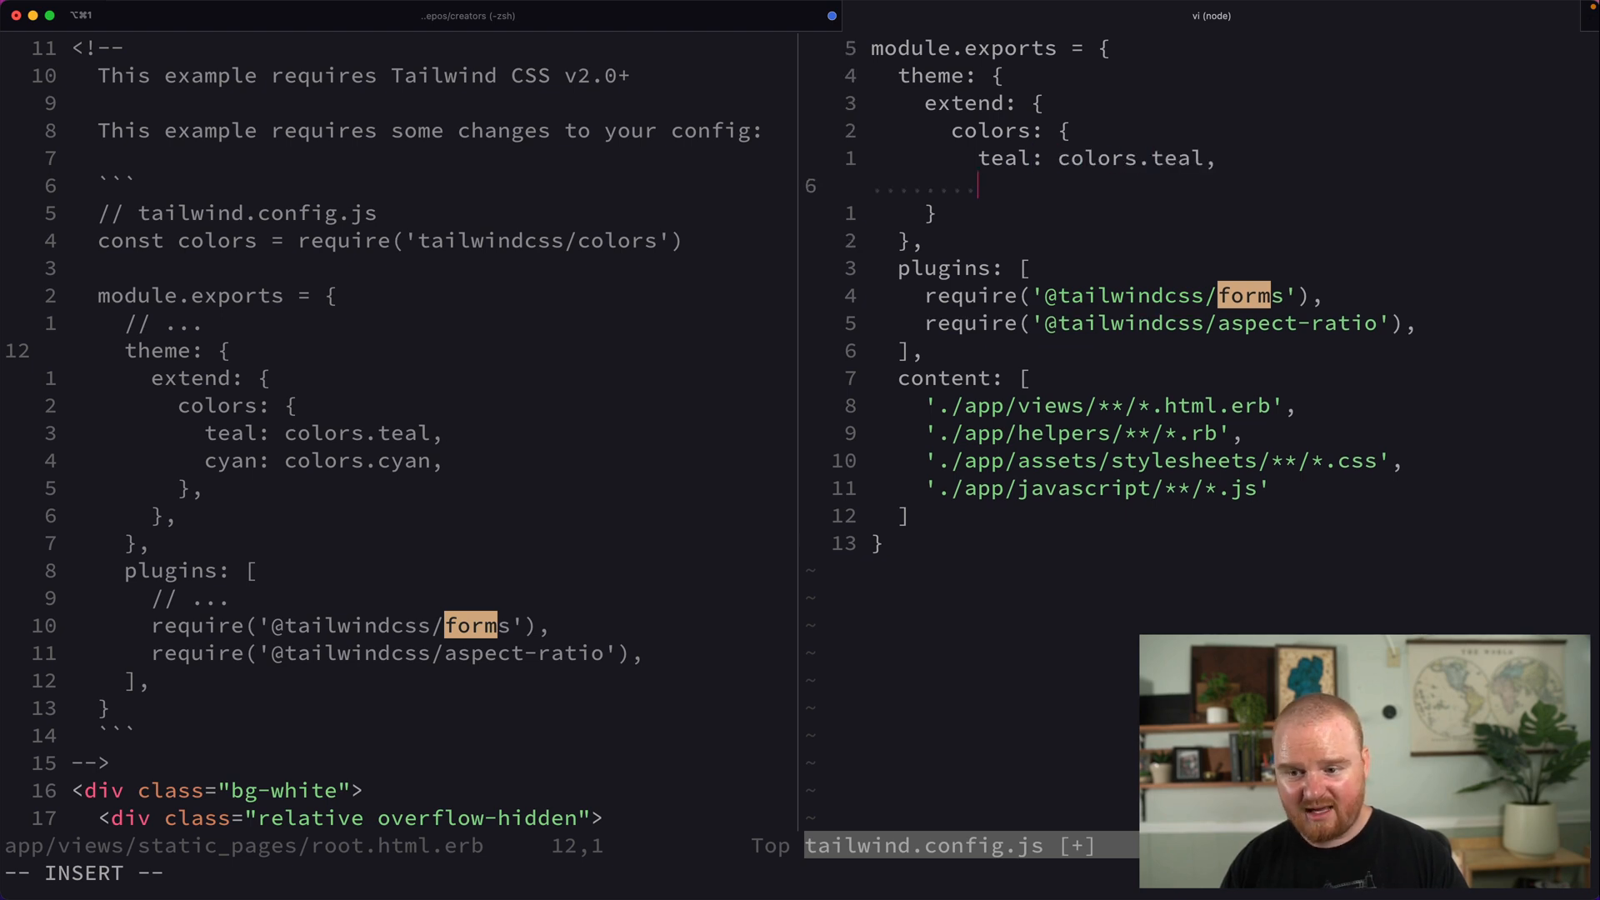
{"action": "type", "text": "c"}
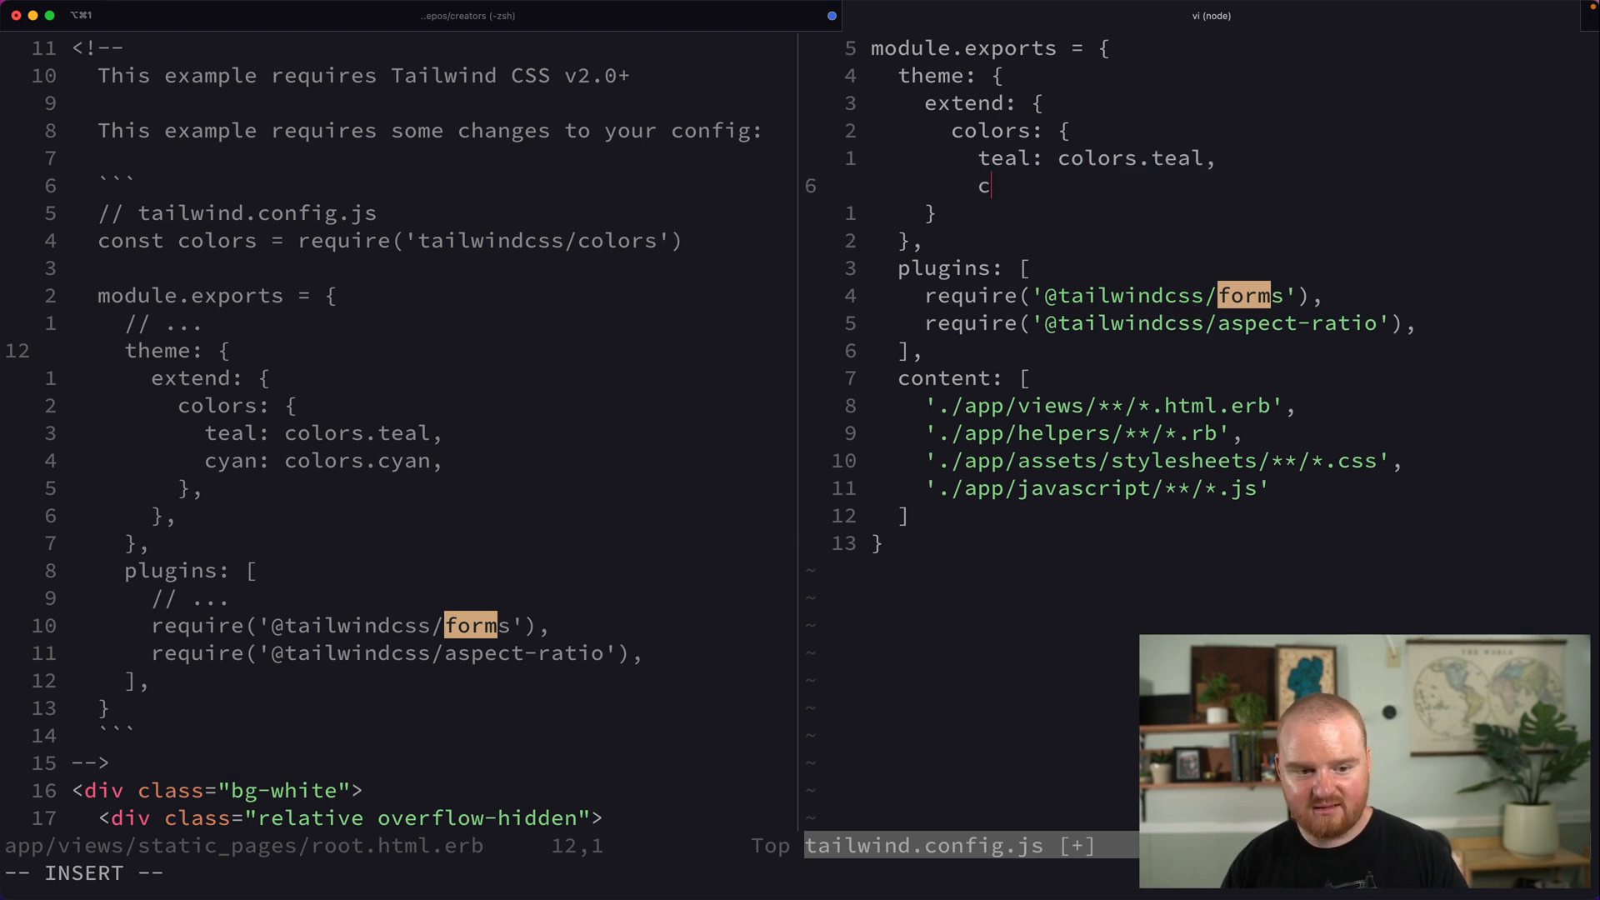
{"action": "type", "text": "yan: colors.cyan,"}
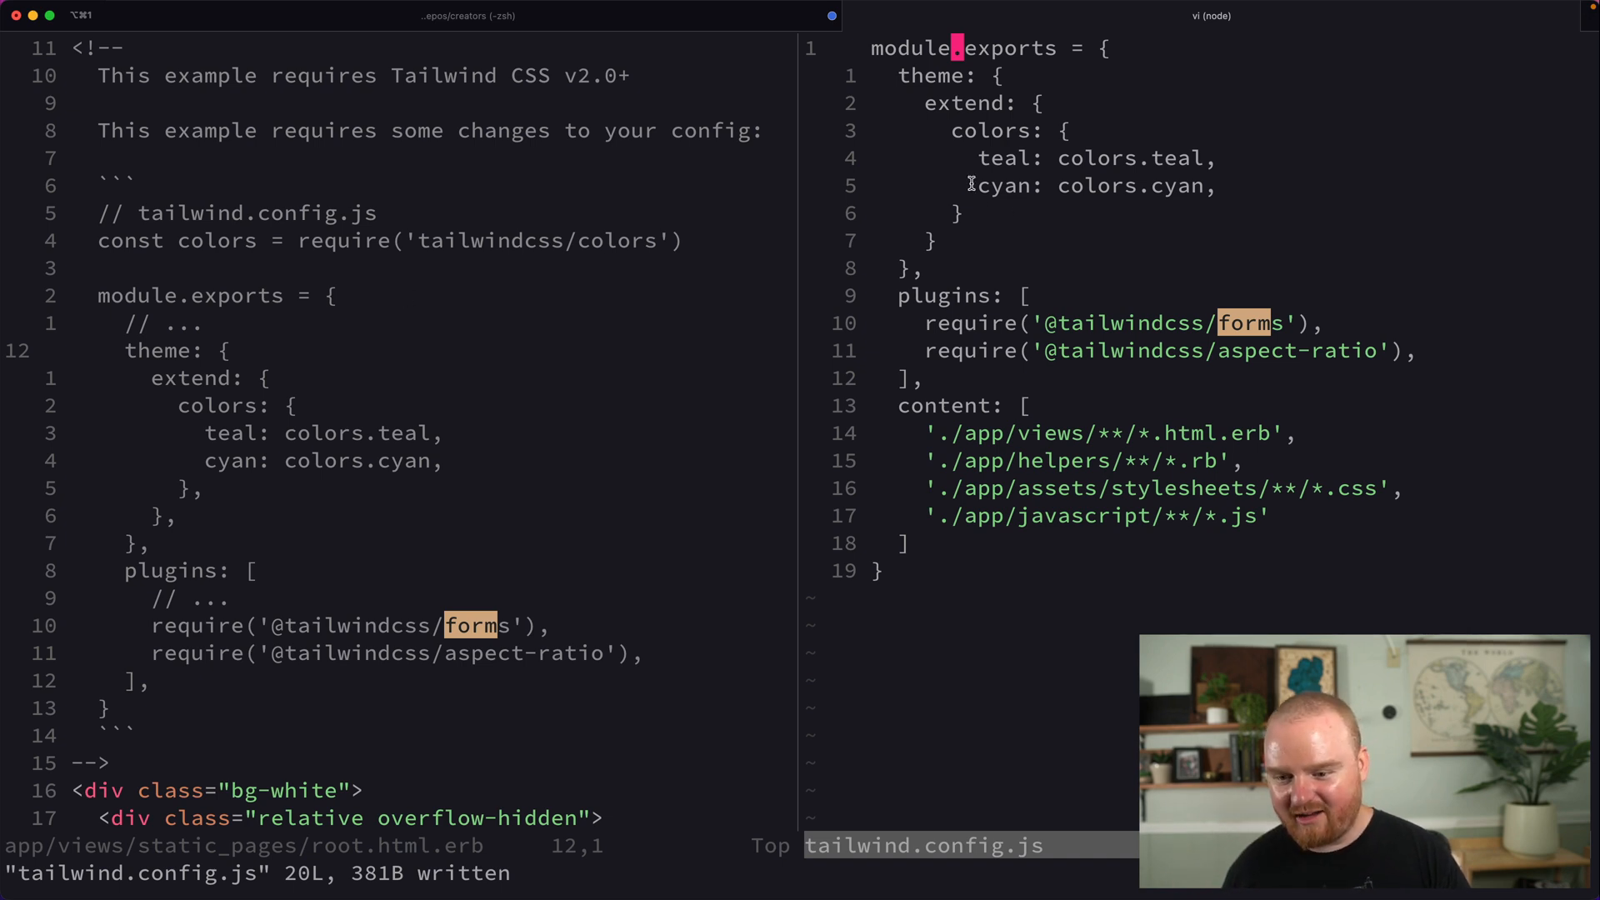
{"action": "mouse_move", "coordinate": [1029, 283]}
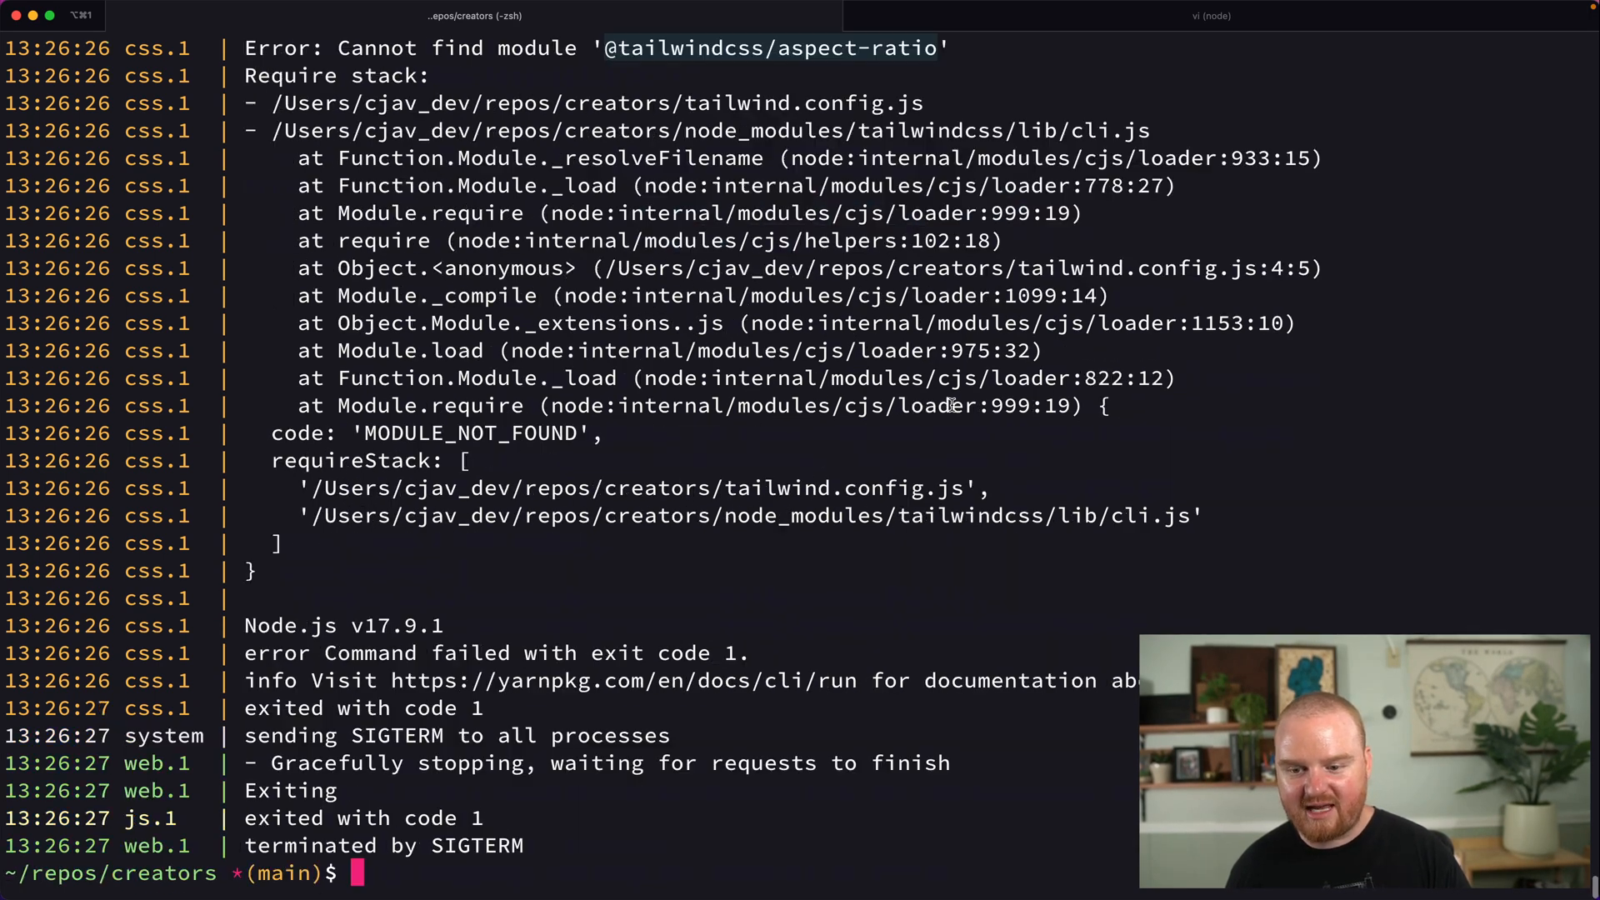
{"action": "type", "text": "npm in"}
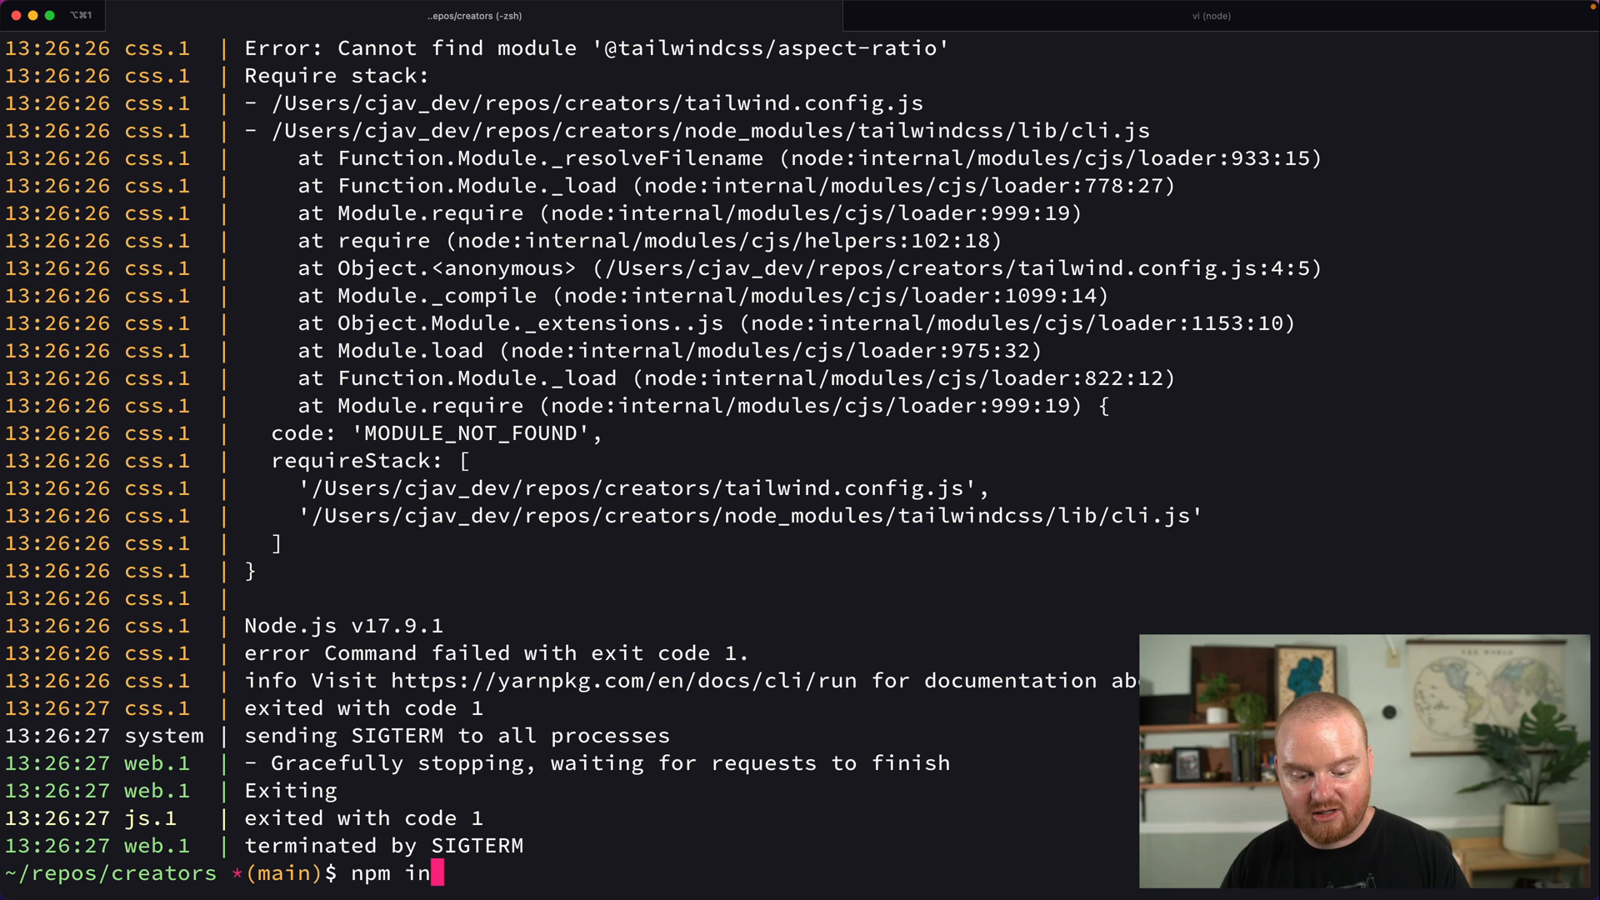
{"action": "key", "text": "enter"}
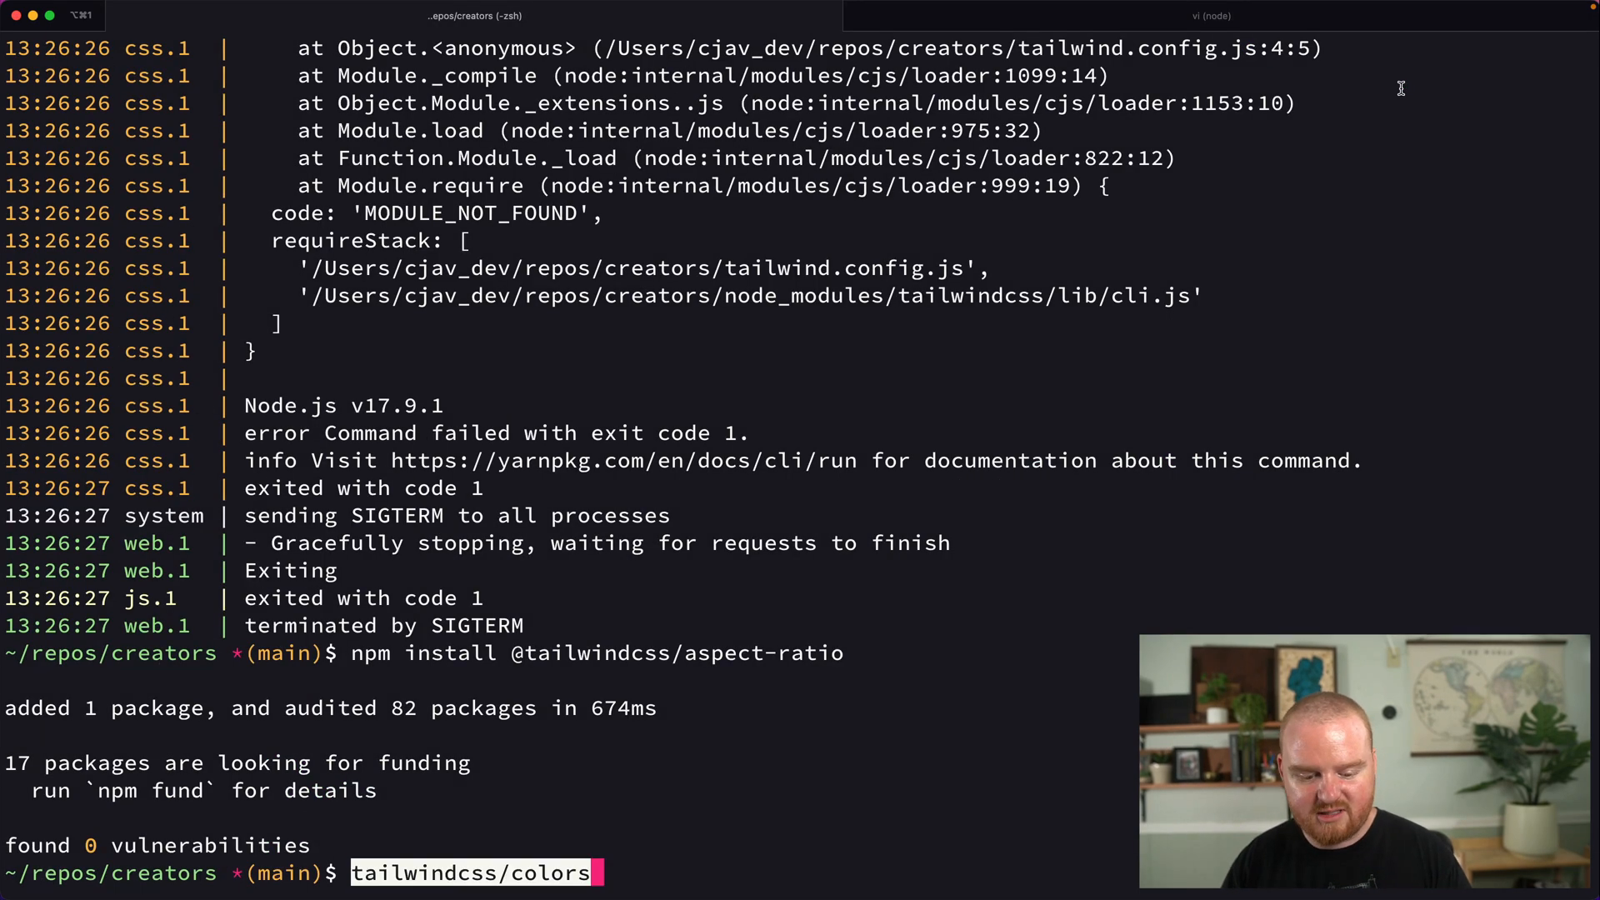
{"action": "type", "text": "npm install"}
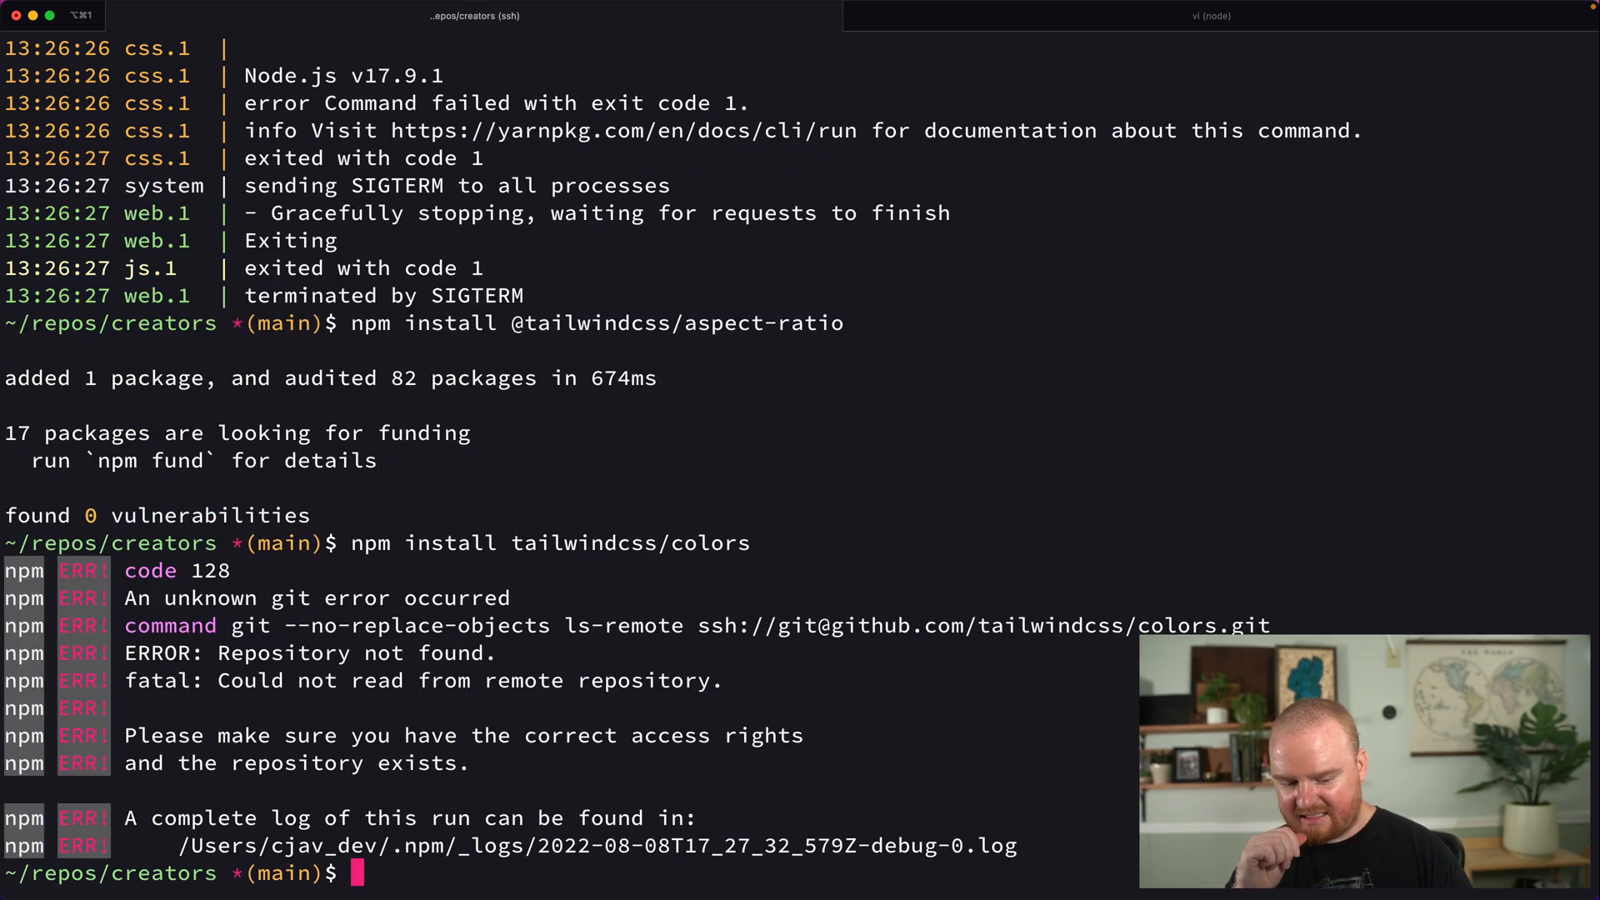
{"action": "type", "text": "bin/dev"}
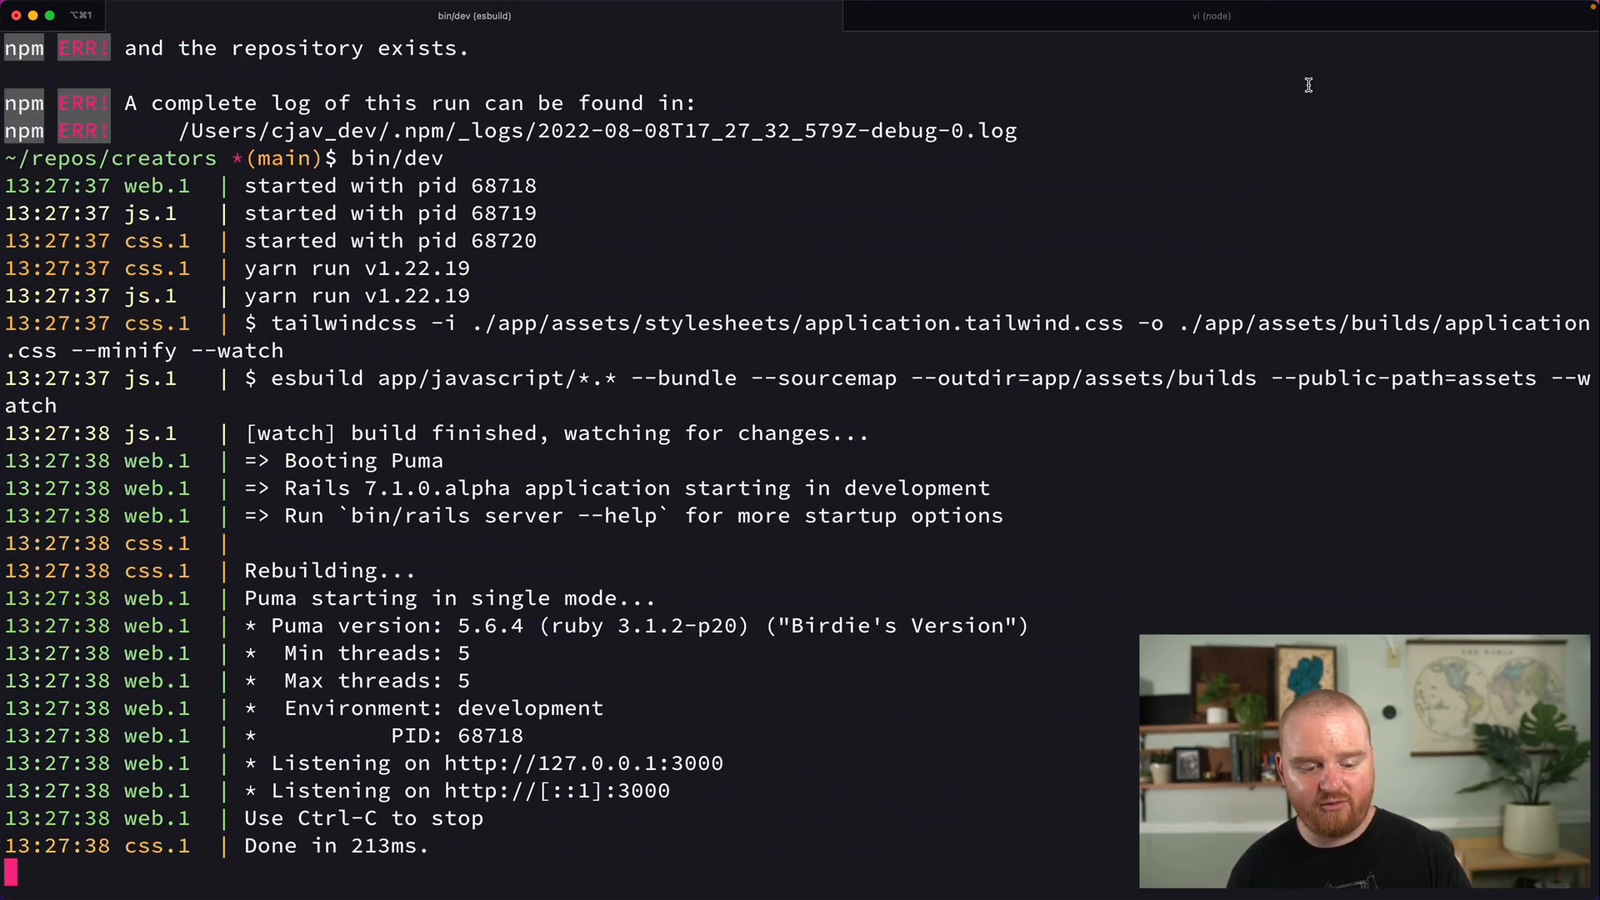
{"action": "mouse_move", "coordinate": [862, 349]}
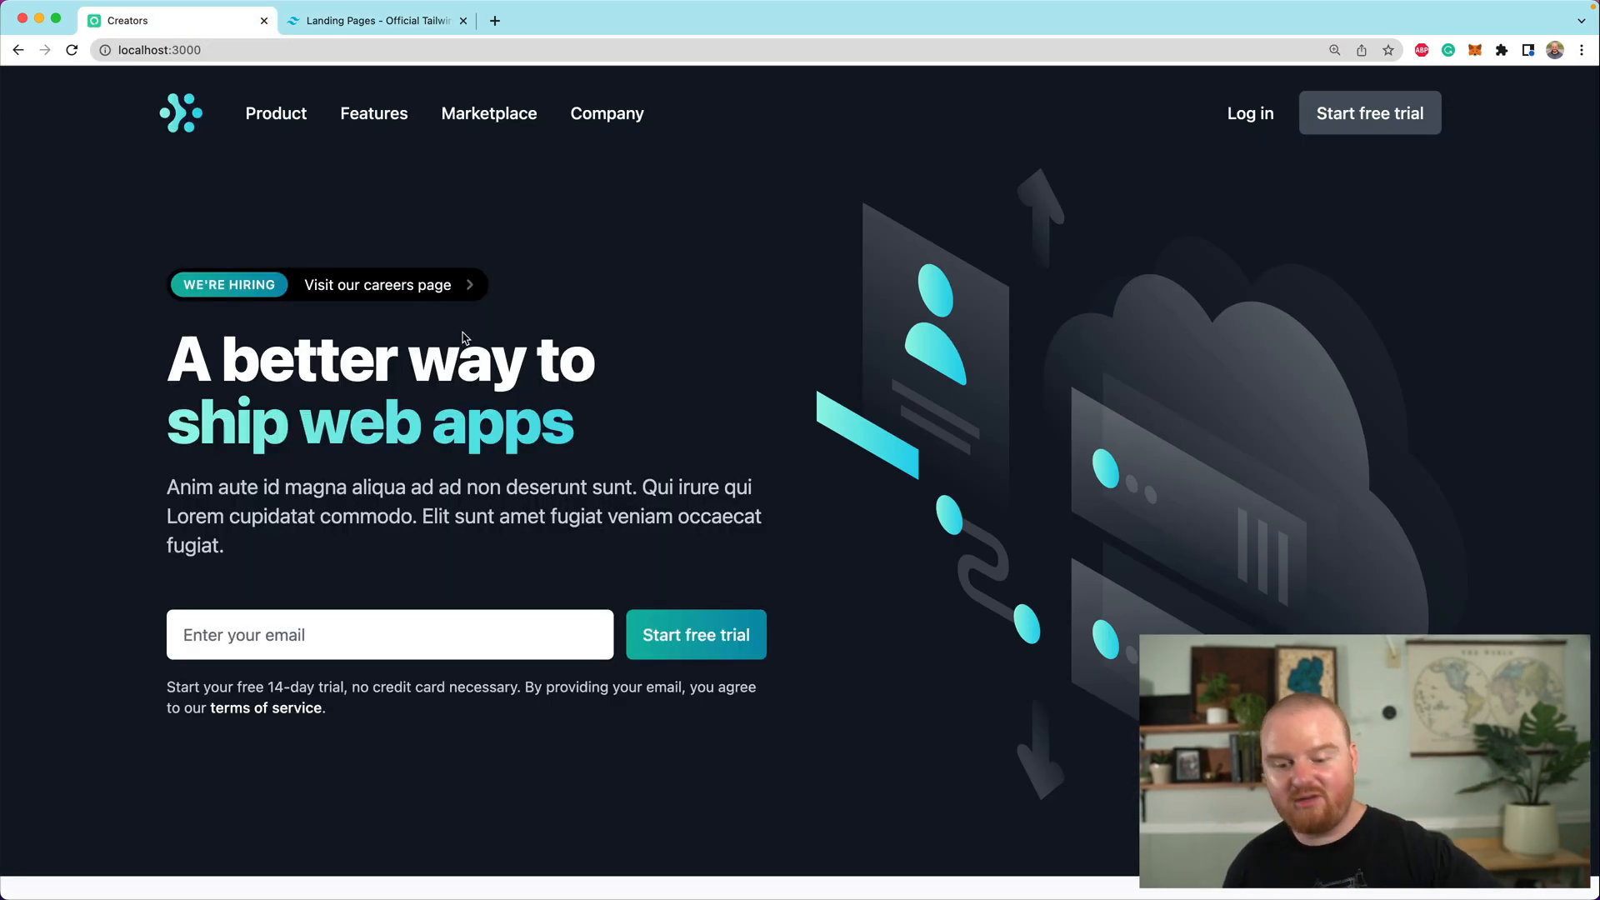
Step: Scroll through the new dark landing page at localhost:3000
{"action": "scroll", "scroll_direction": "down", "scroll_amount": 3}
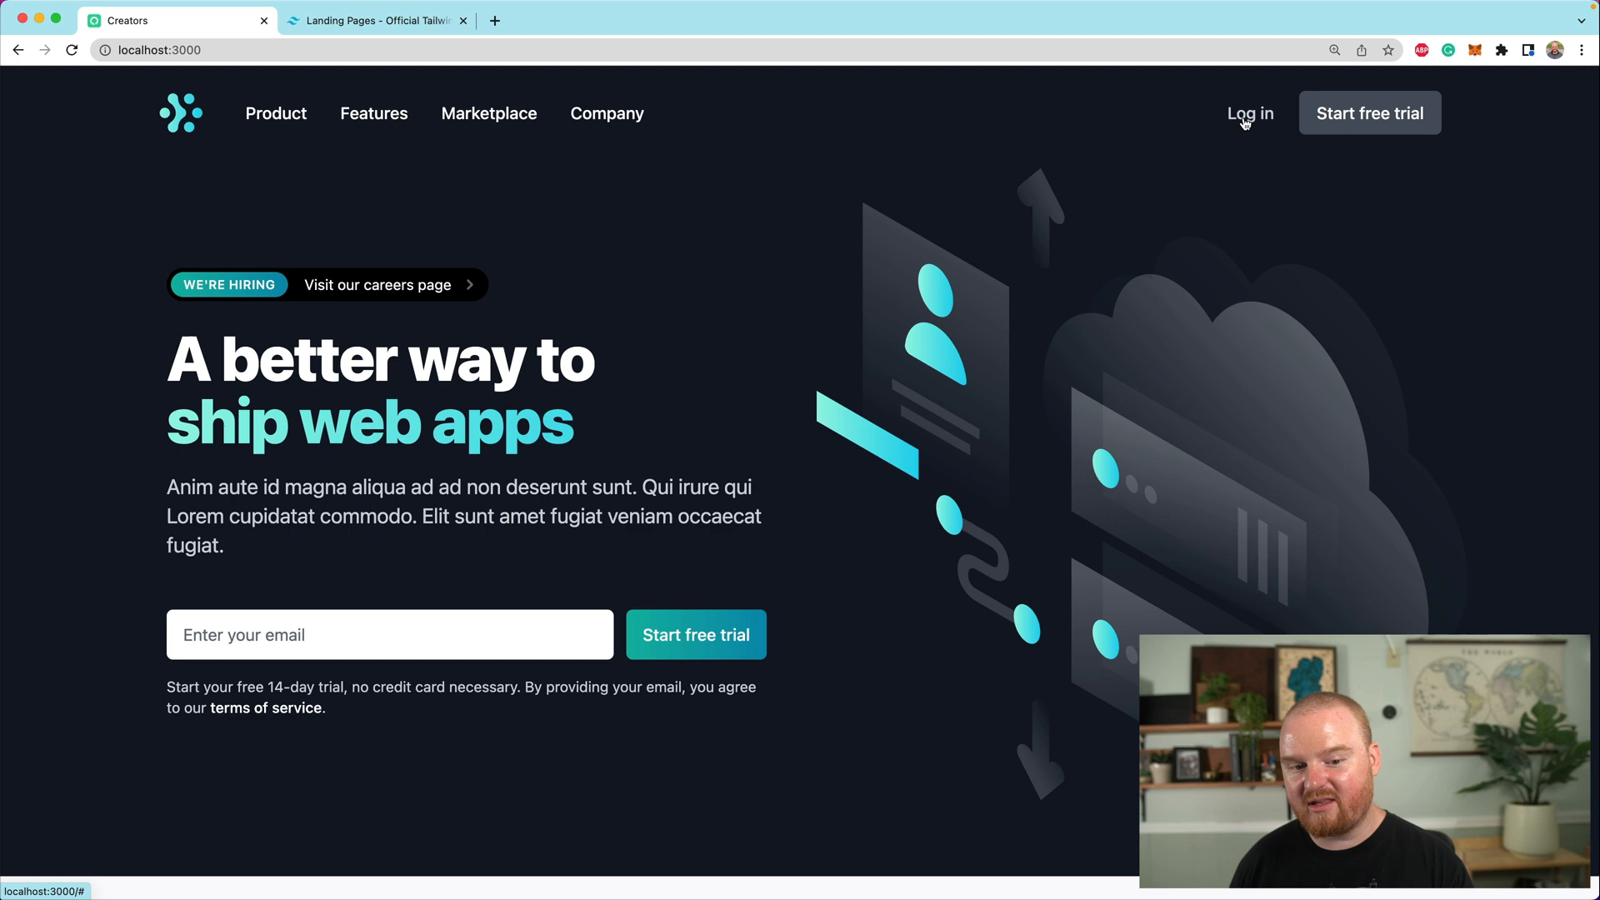
{"action": "mouse_move", "coordinate": [1135, 213]}
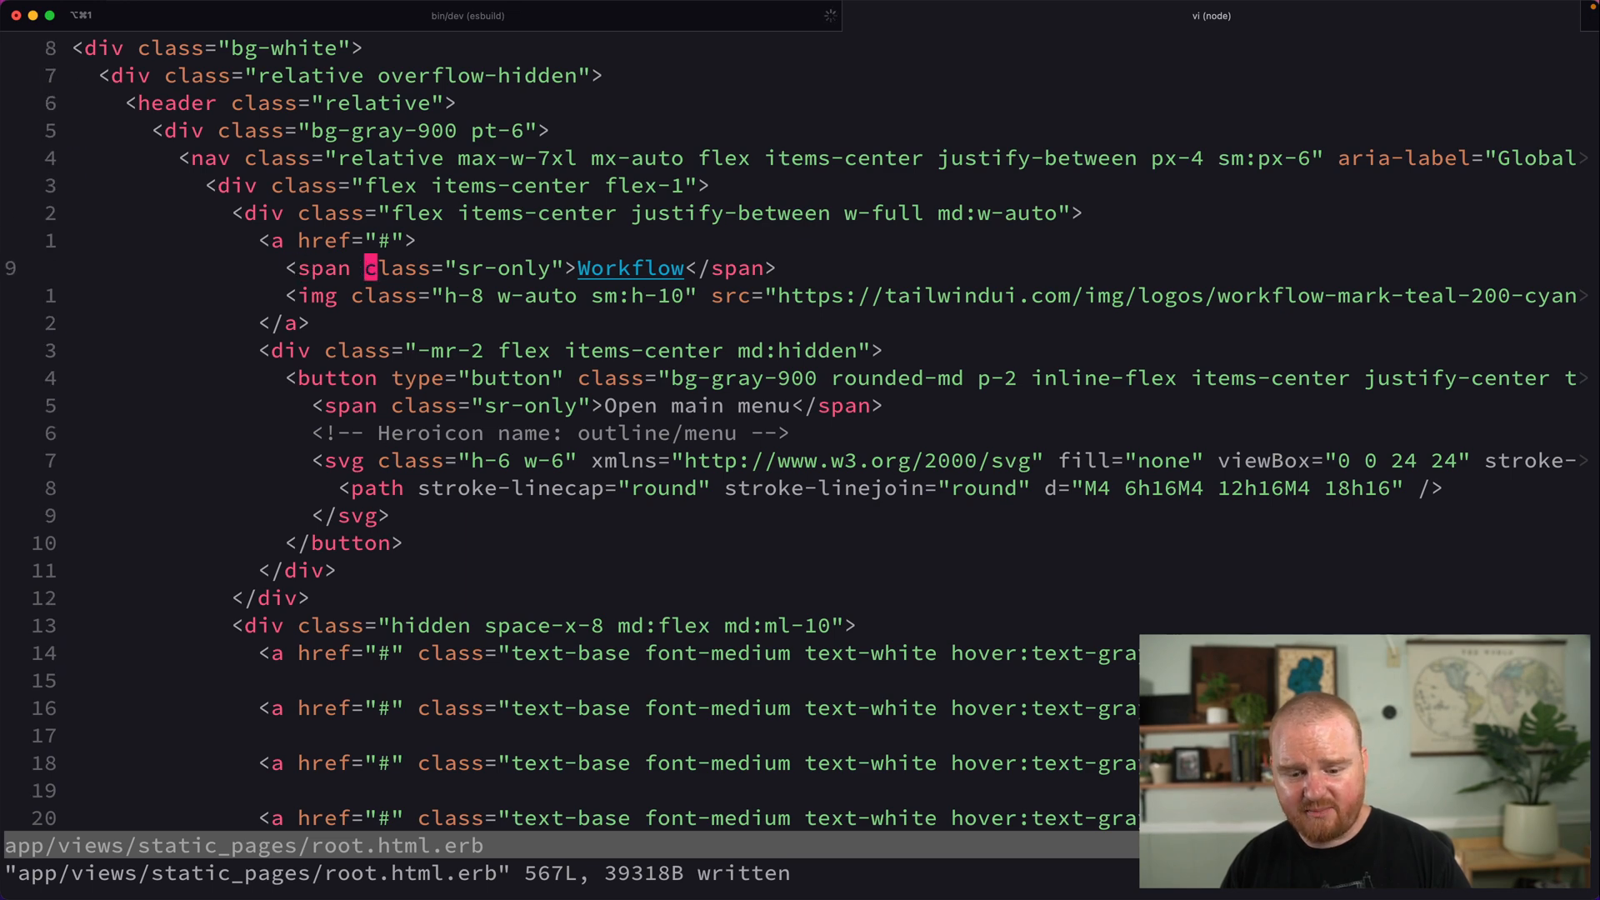
Step: Point the first nav link to /dashboard and label it 'Dashboard'
{"action": "scroll", "scroll_direction": "down", "scroll_amount": 3}
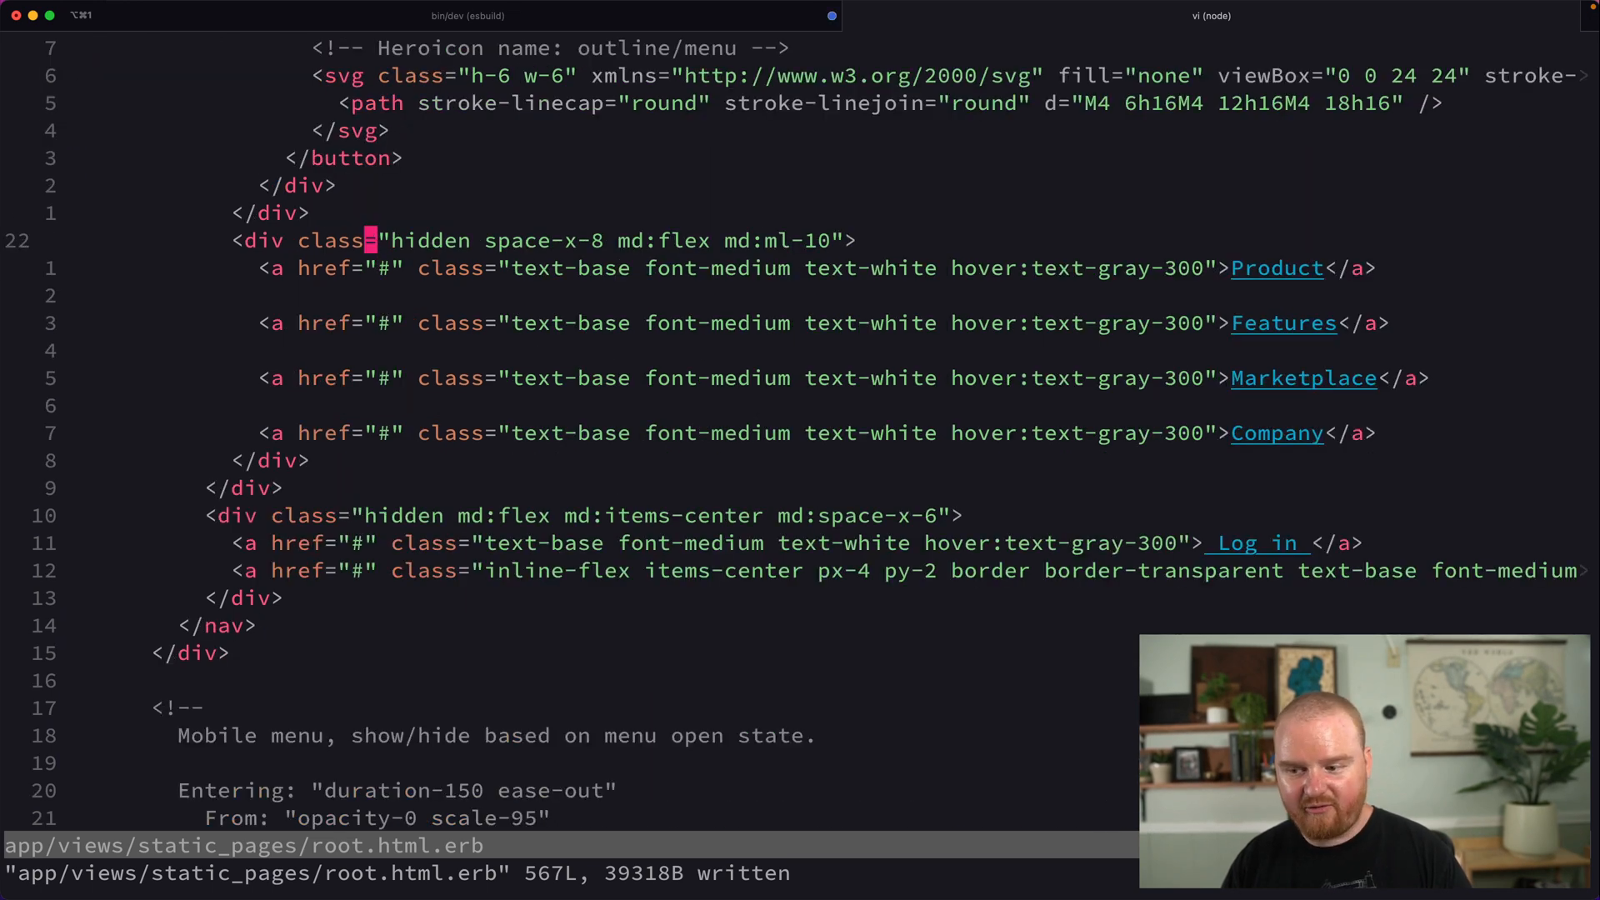
{"action": "type", "text": "/dash"}
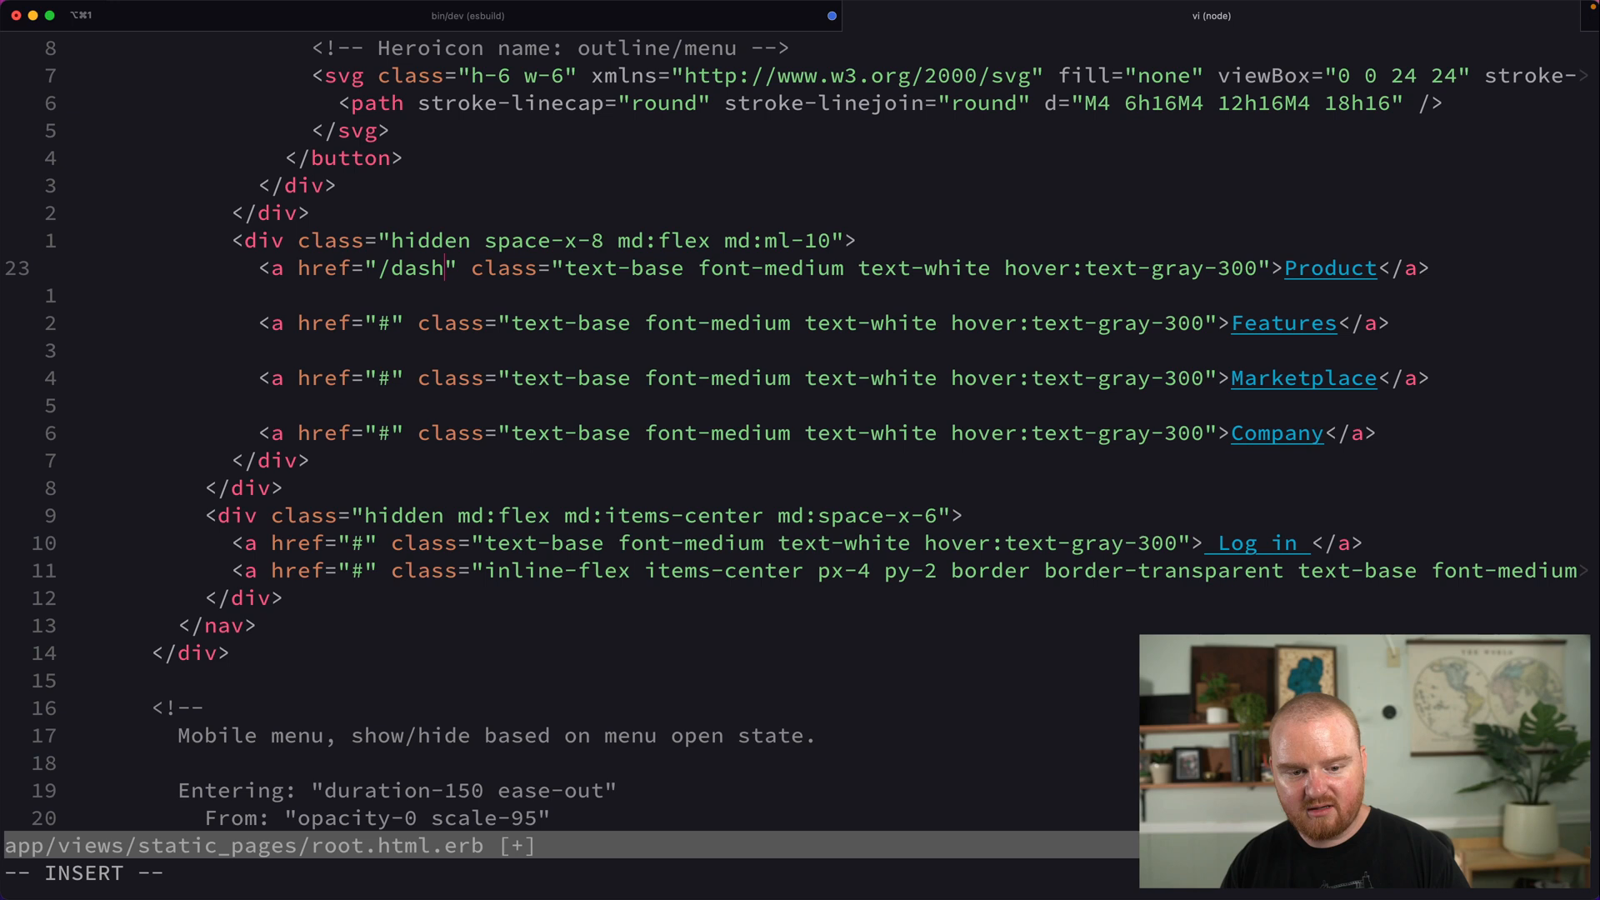
{"action": "type", "text": "board"}
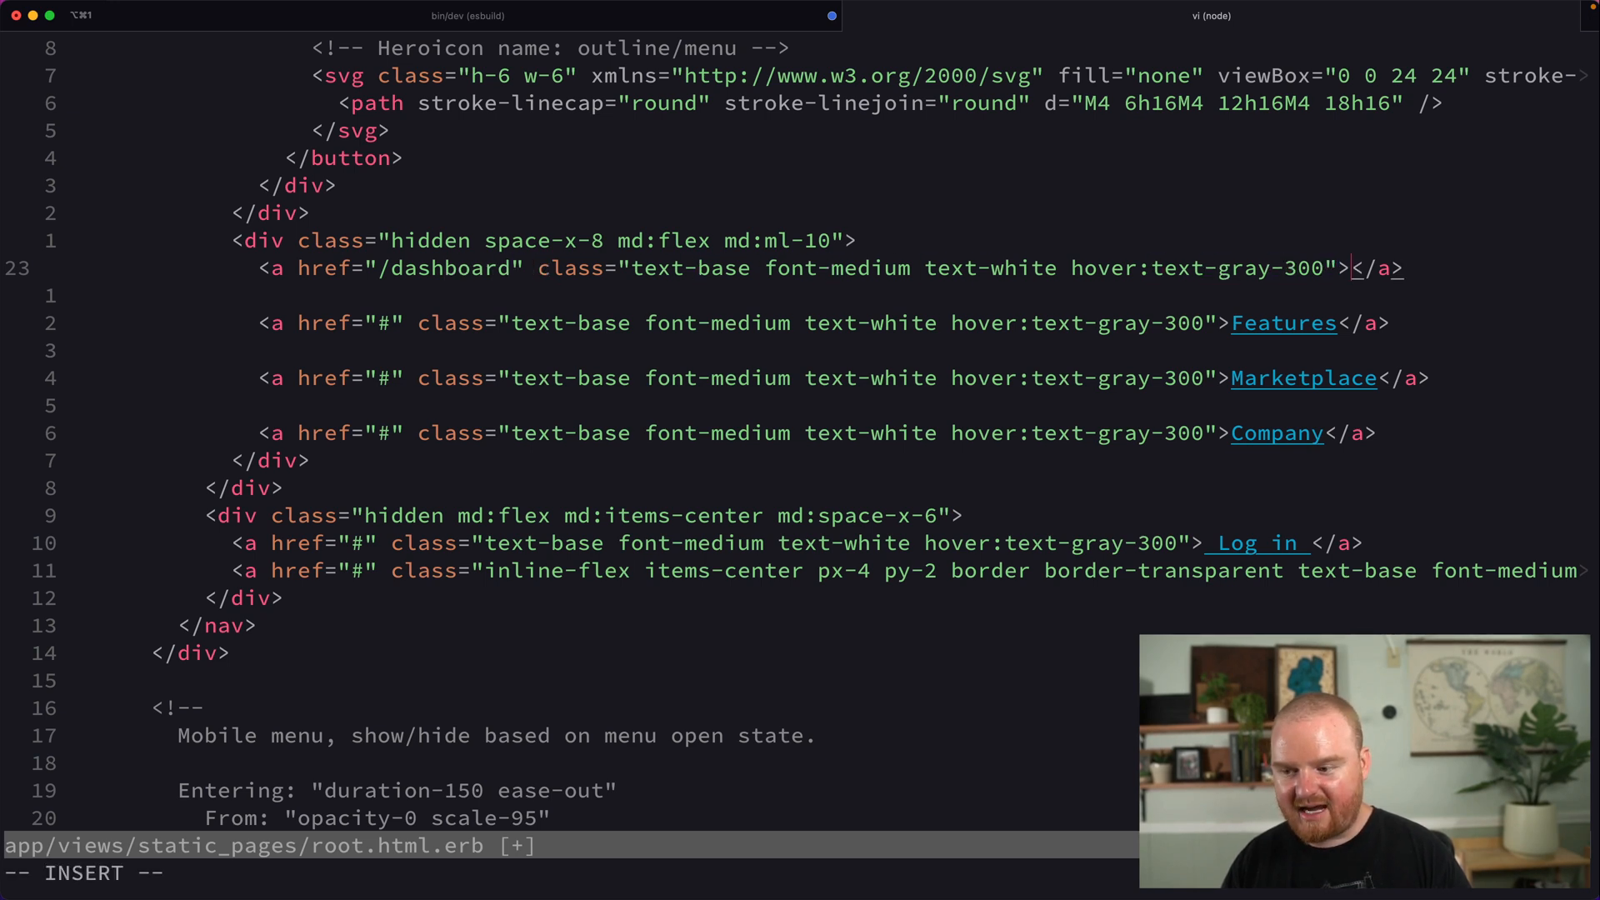
{"action": "type", "text": "Dashboard"}
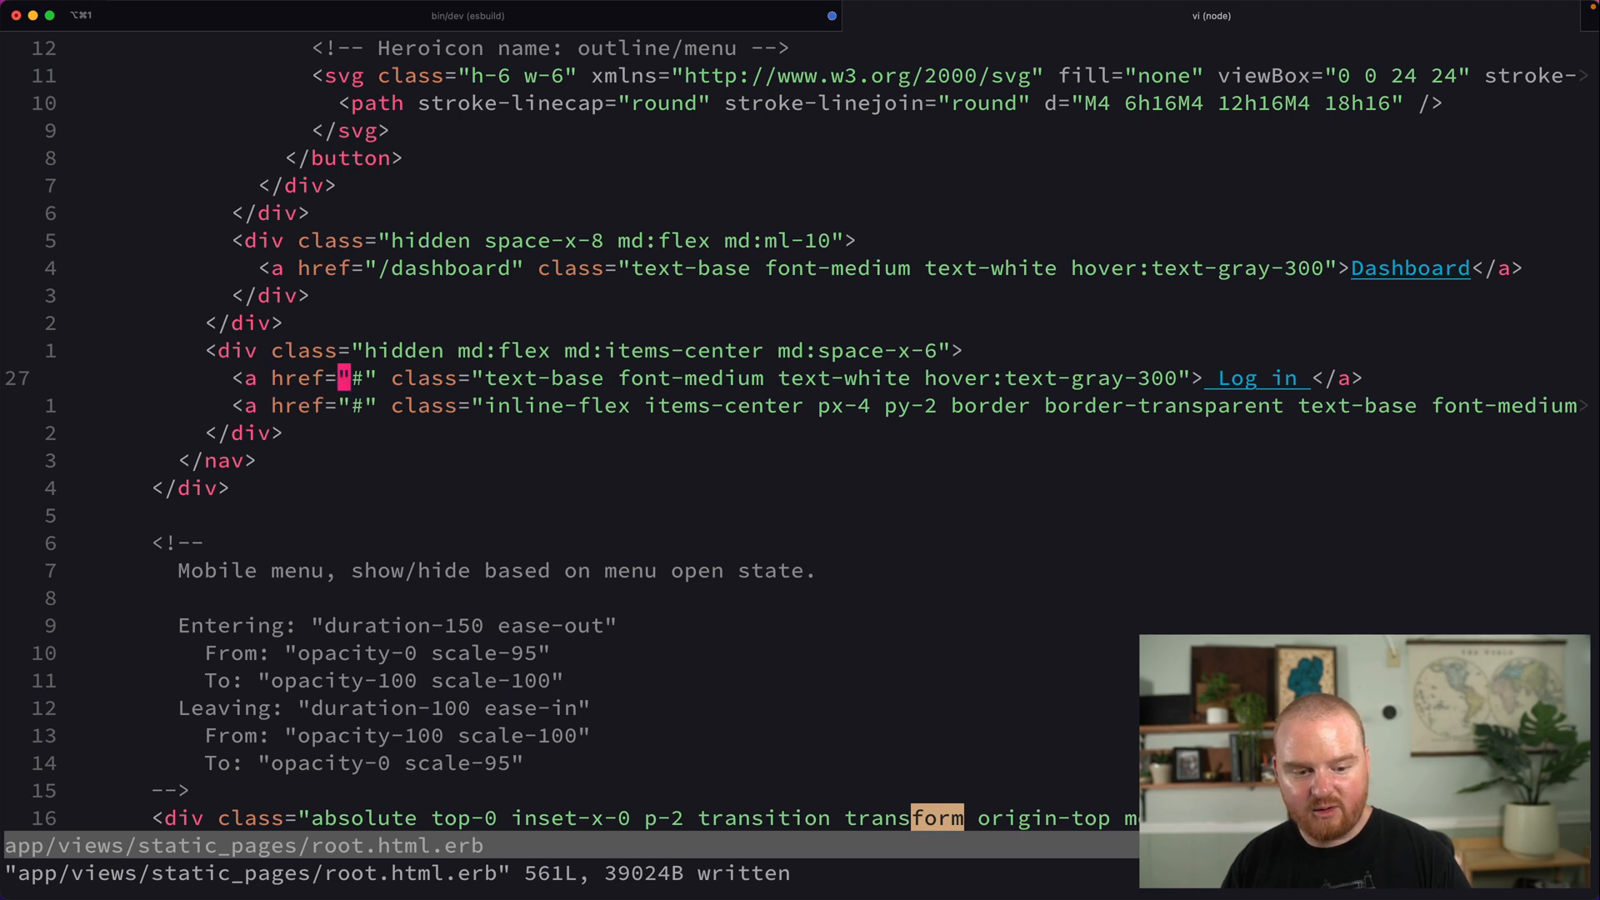
Step: Set the Log in href to /users/sign_in and Register to /users/sign_up
{"action": "type", "text": "/users/"}
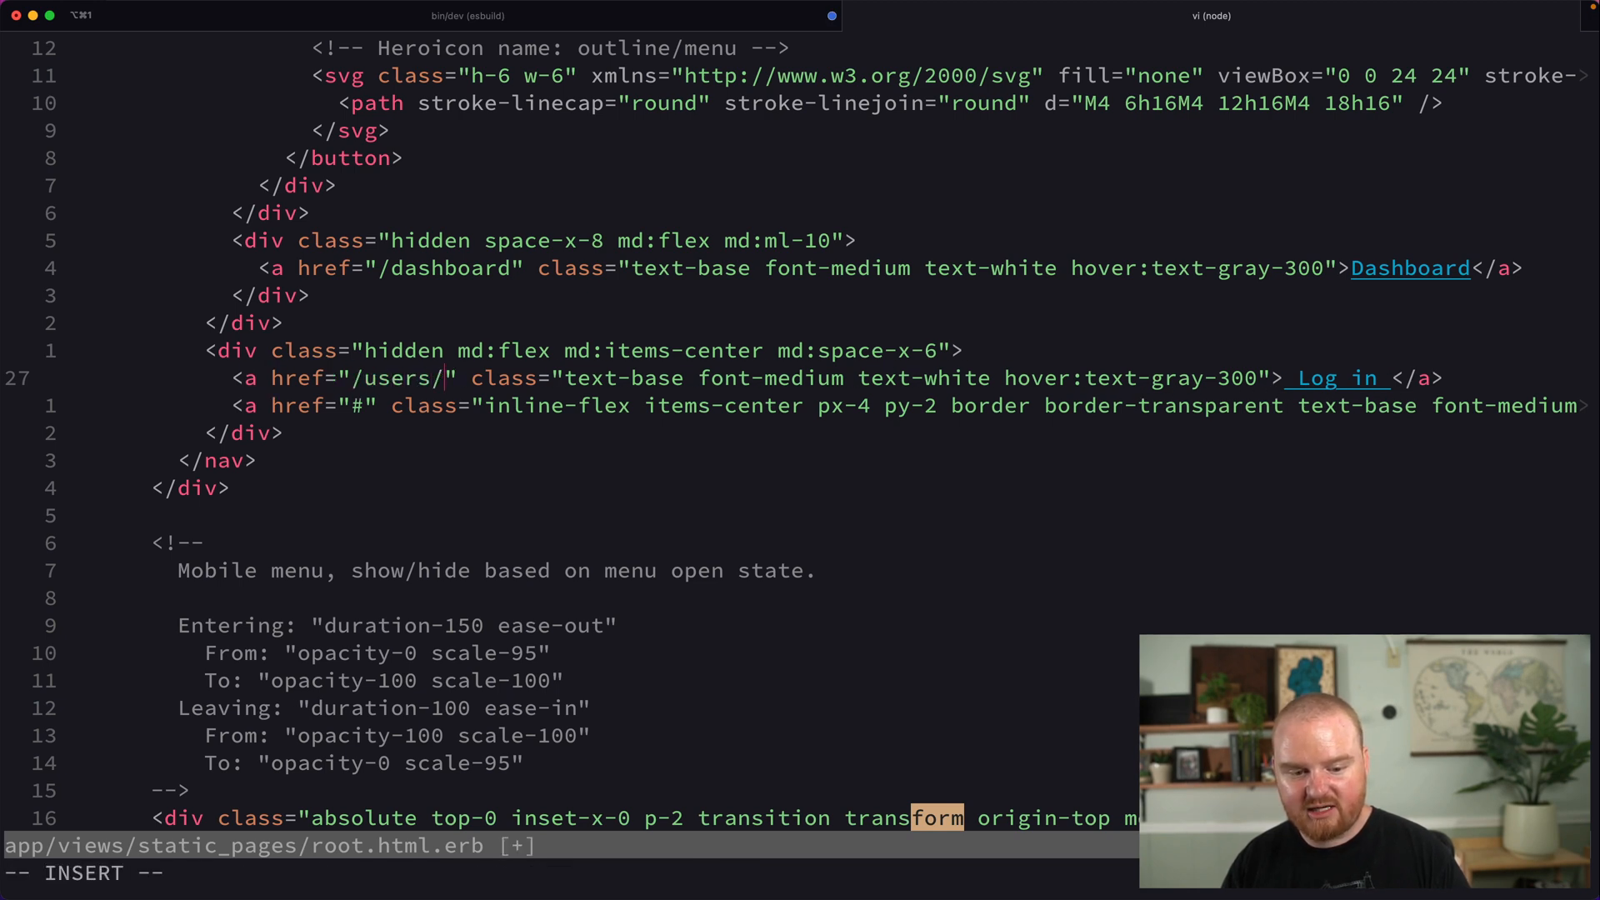
{"action": "type", "text": "sign_in"}
{"action": "left_click", "coordinate": [909, 405]}
{"action": "type", "text": "/"}
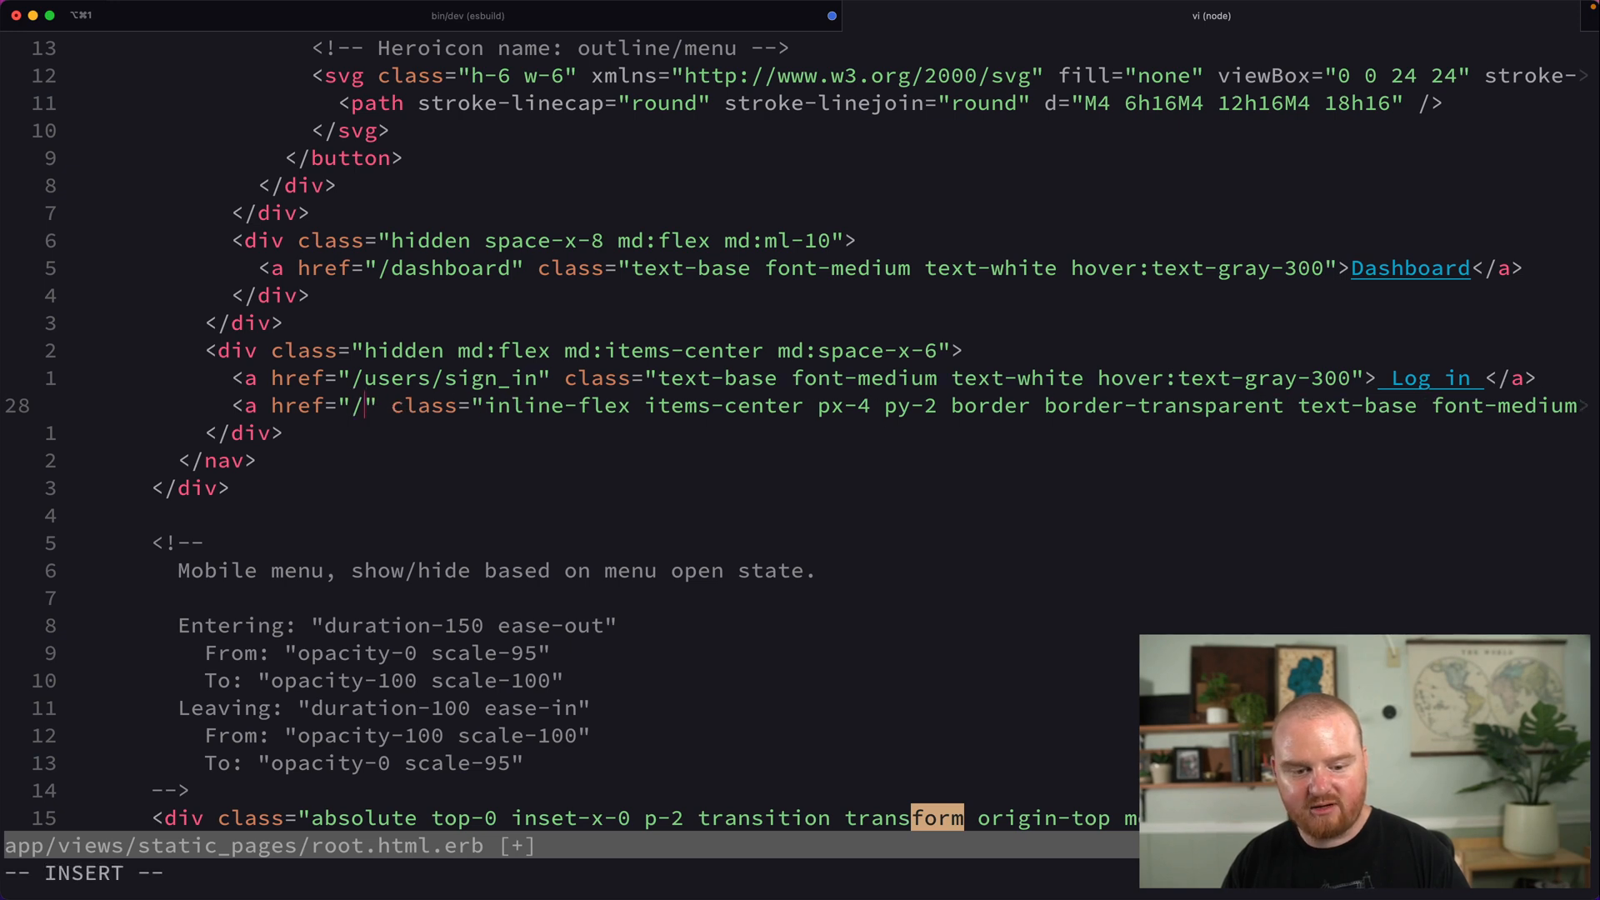
{"action": "type", "text": "users/sign_up"}
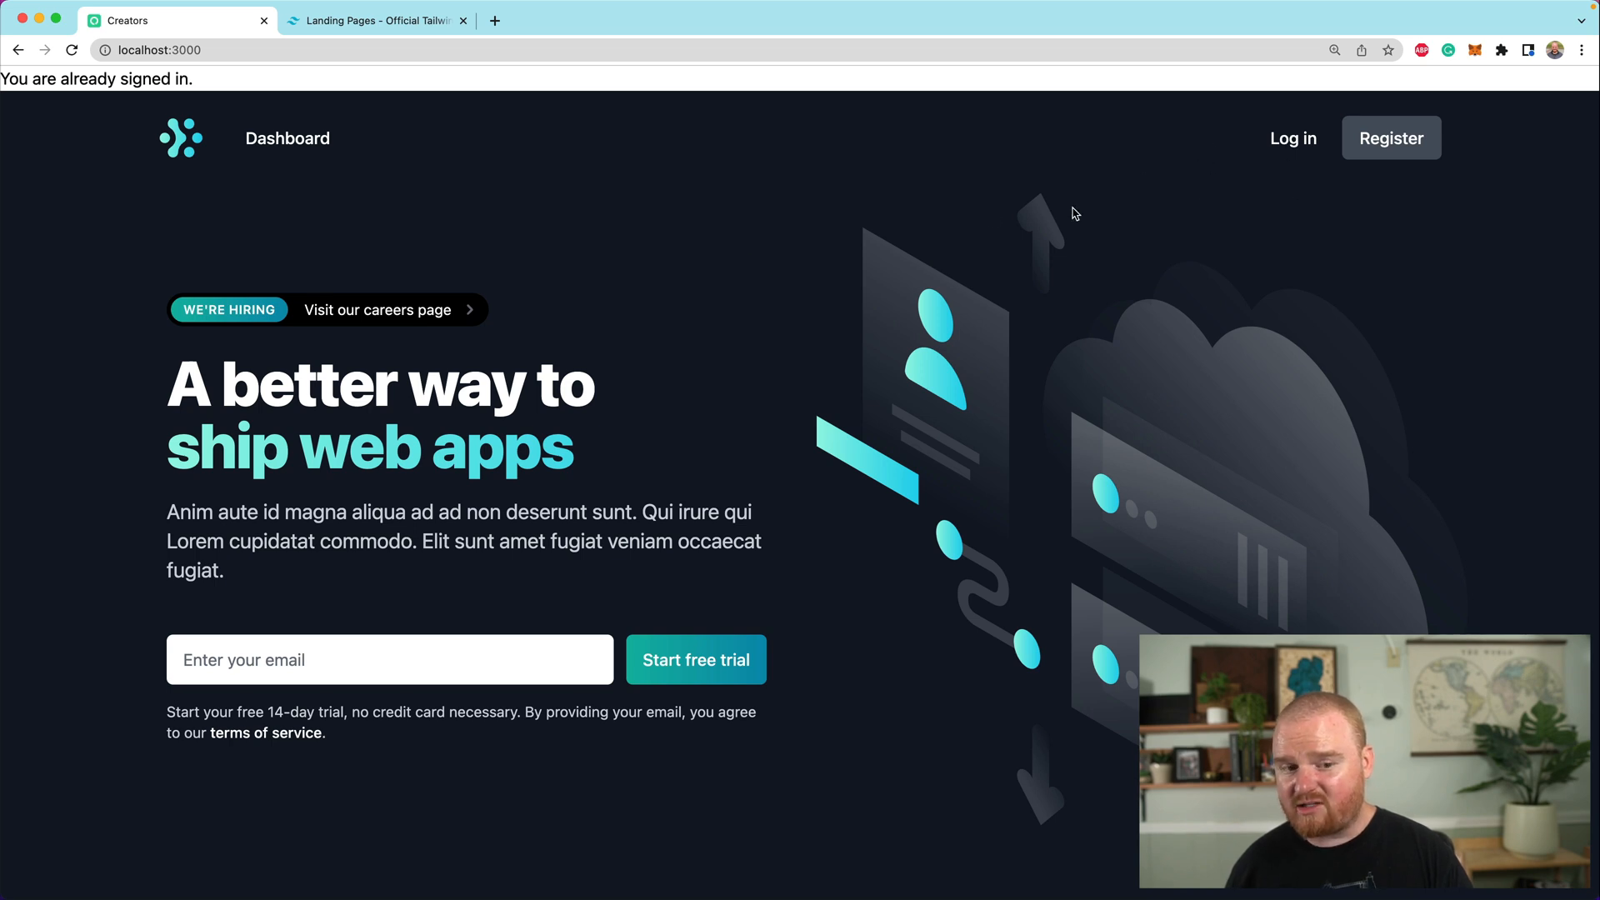
{"action": "mouse_move", "coordinate": [1176, 191]}
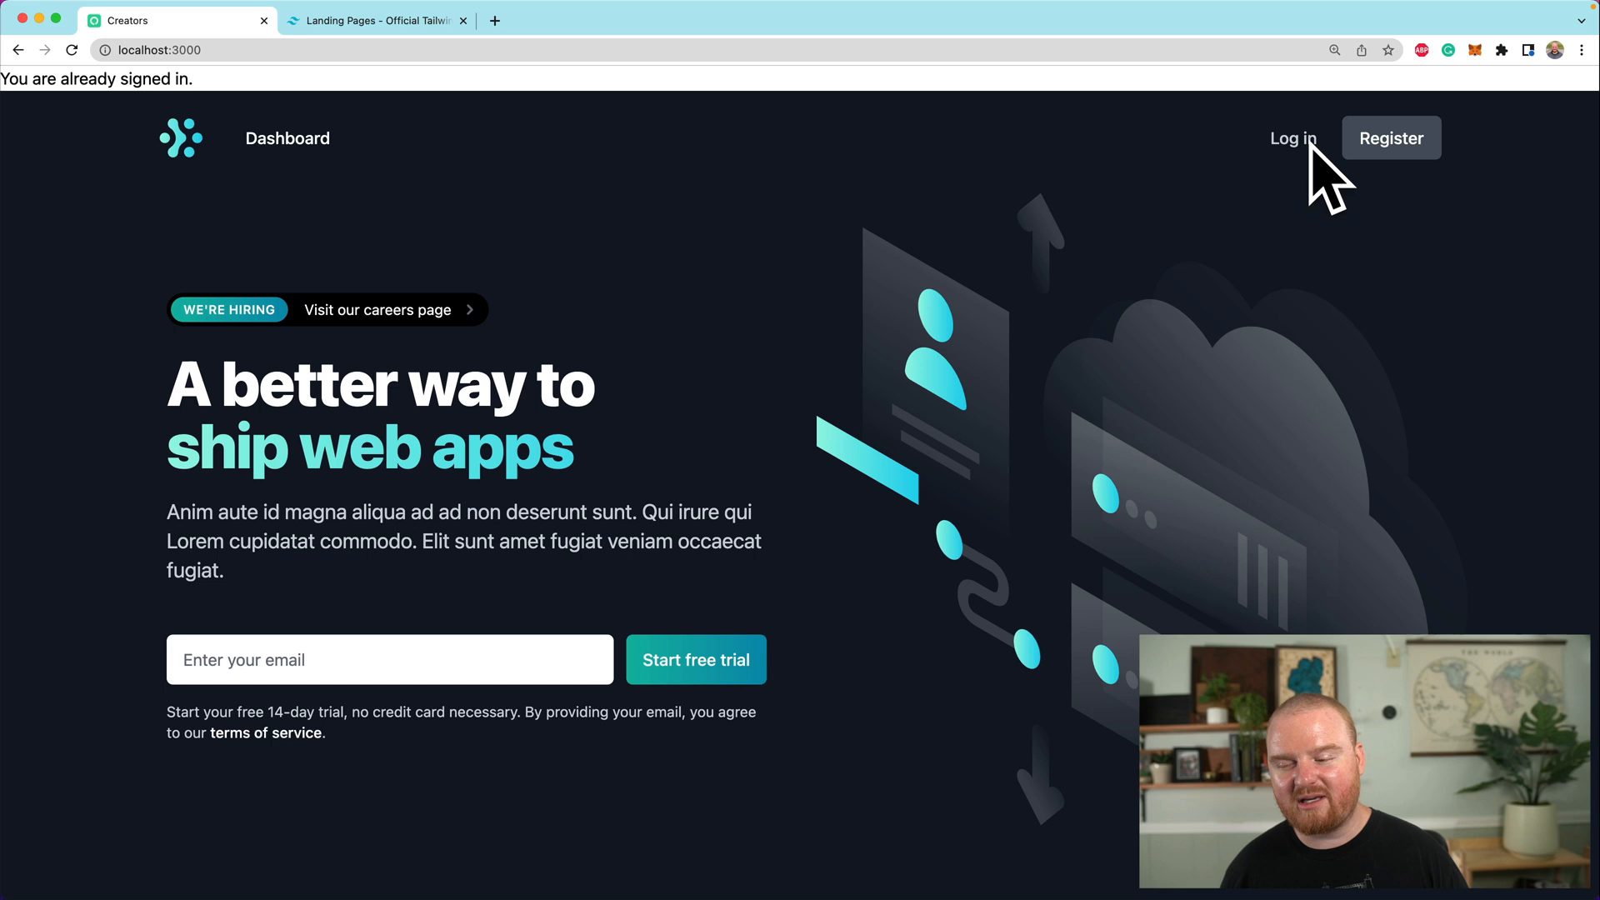
{"action": "mouse_move", "coordinate": [1087, 182]}
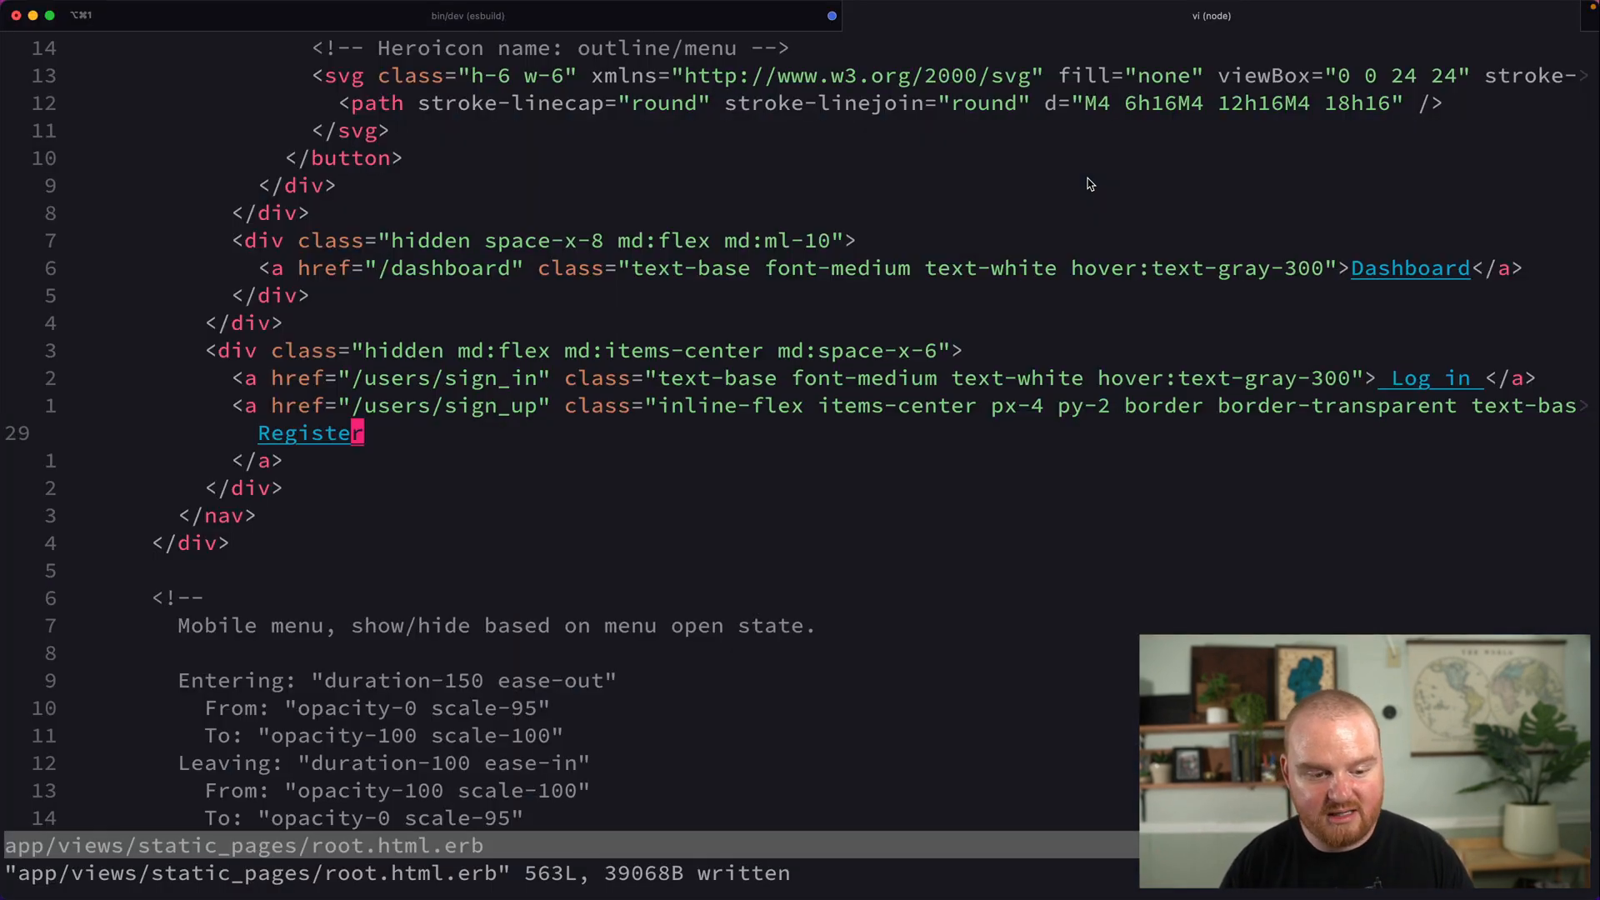
Step: Wrap the nav in <% if user_signed_in? %> with Sign out, adding <% else %> before Log in
{"action": "type", "text": "<%"}
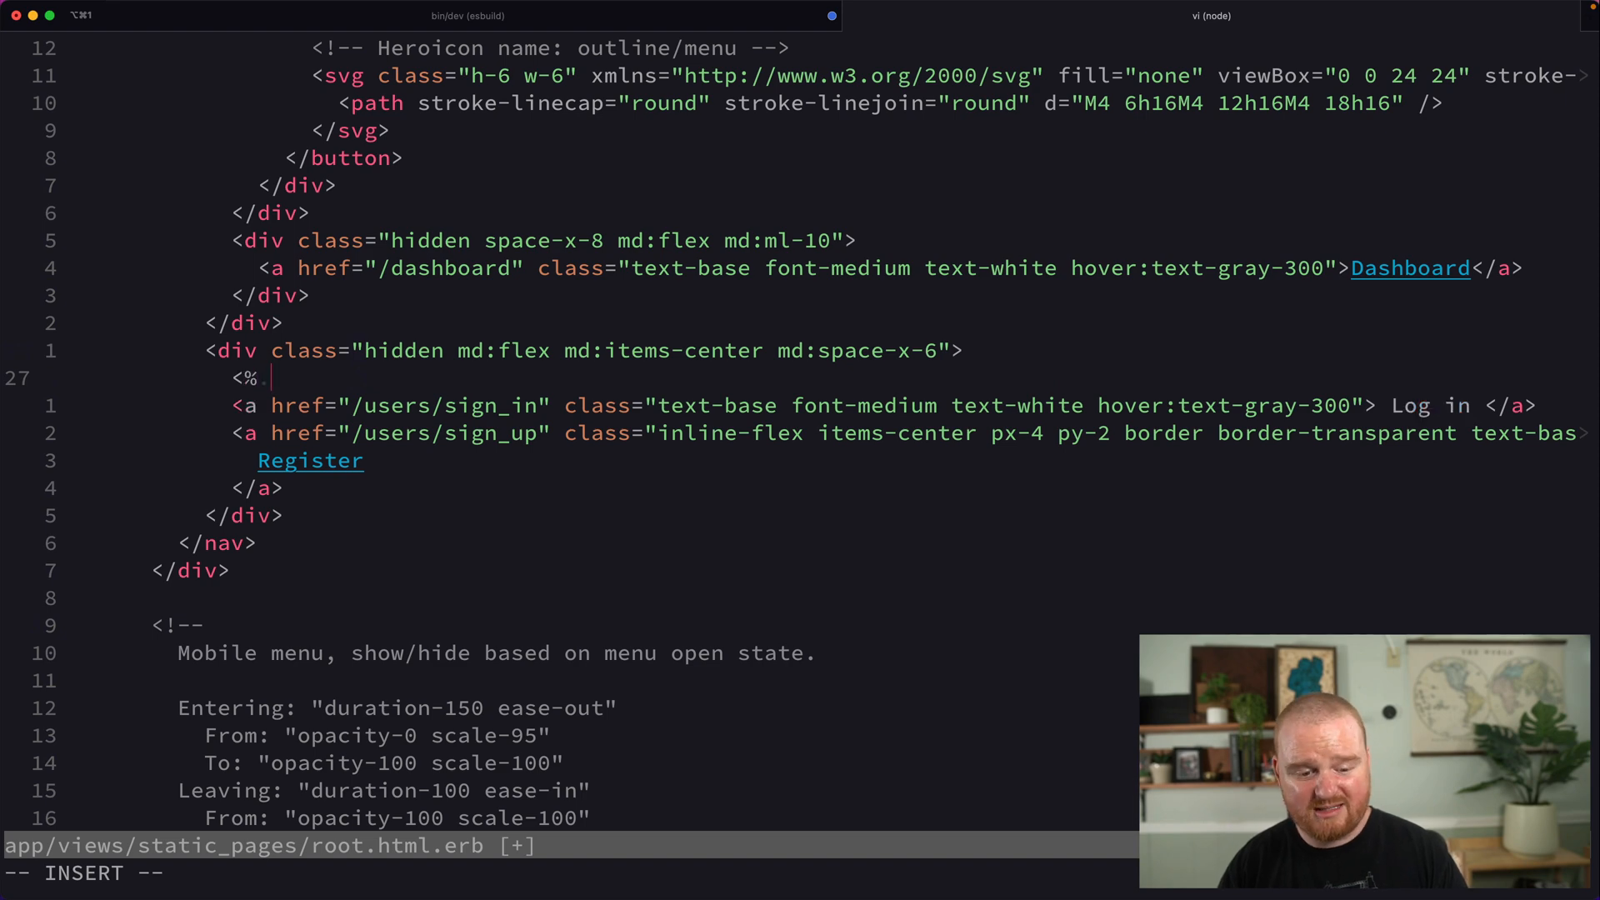
{"action": "type", "text": "if user_signed_in? %>"}
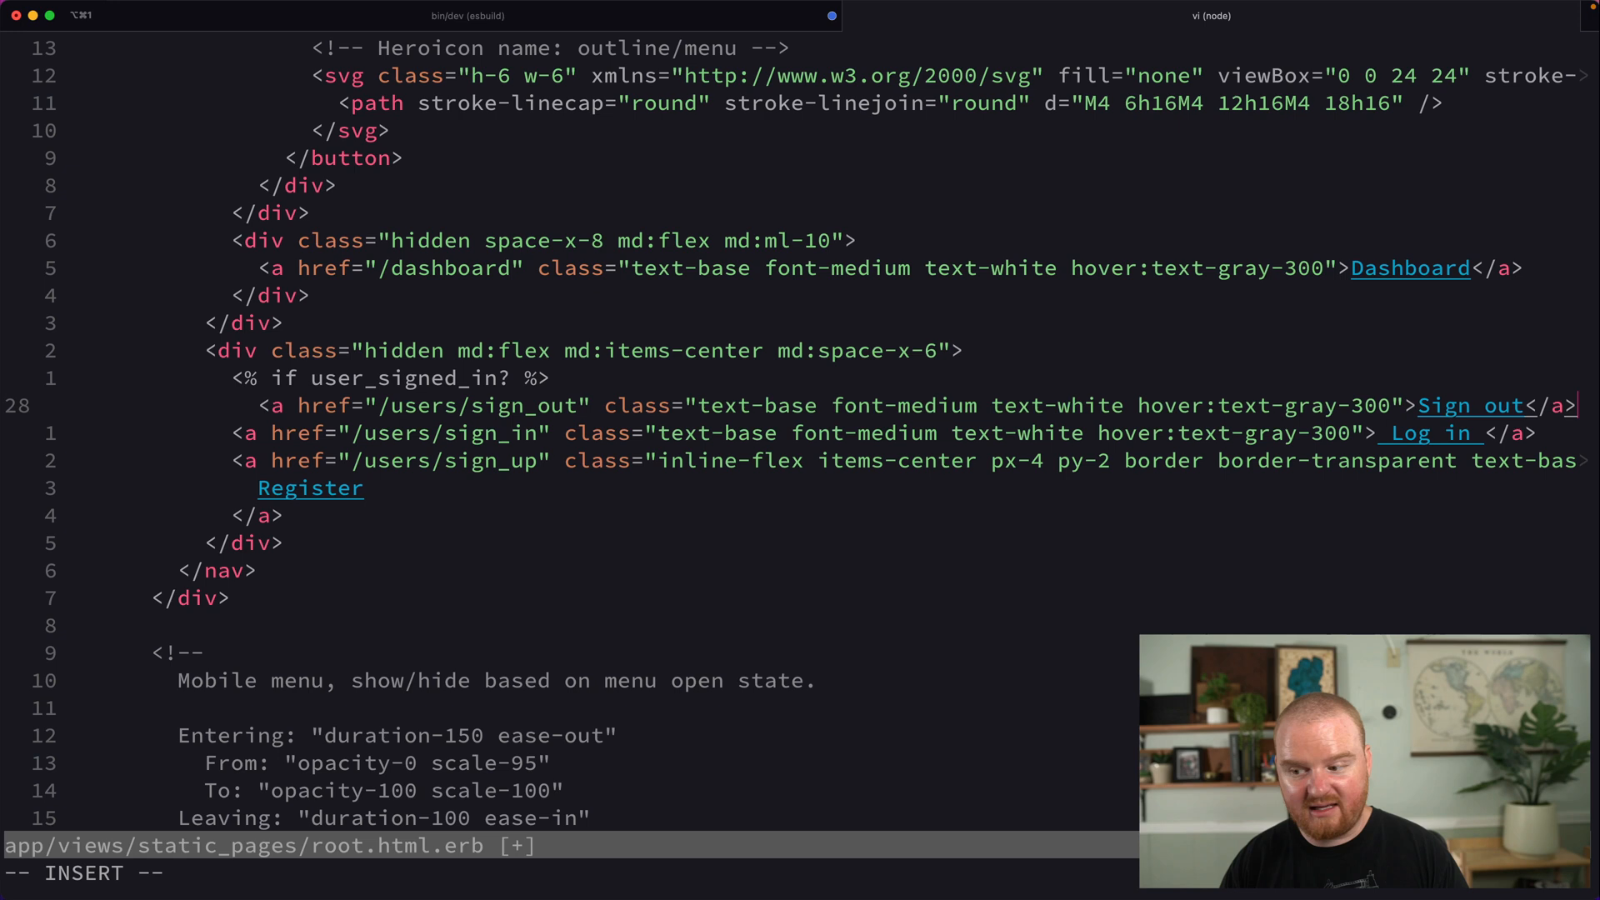
{"action": "type", "text": "<% else %>"}
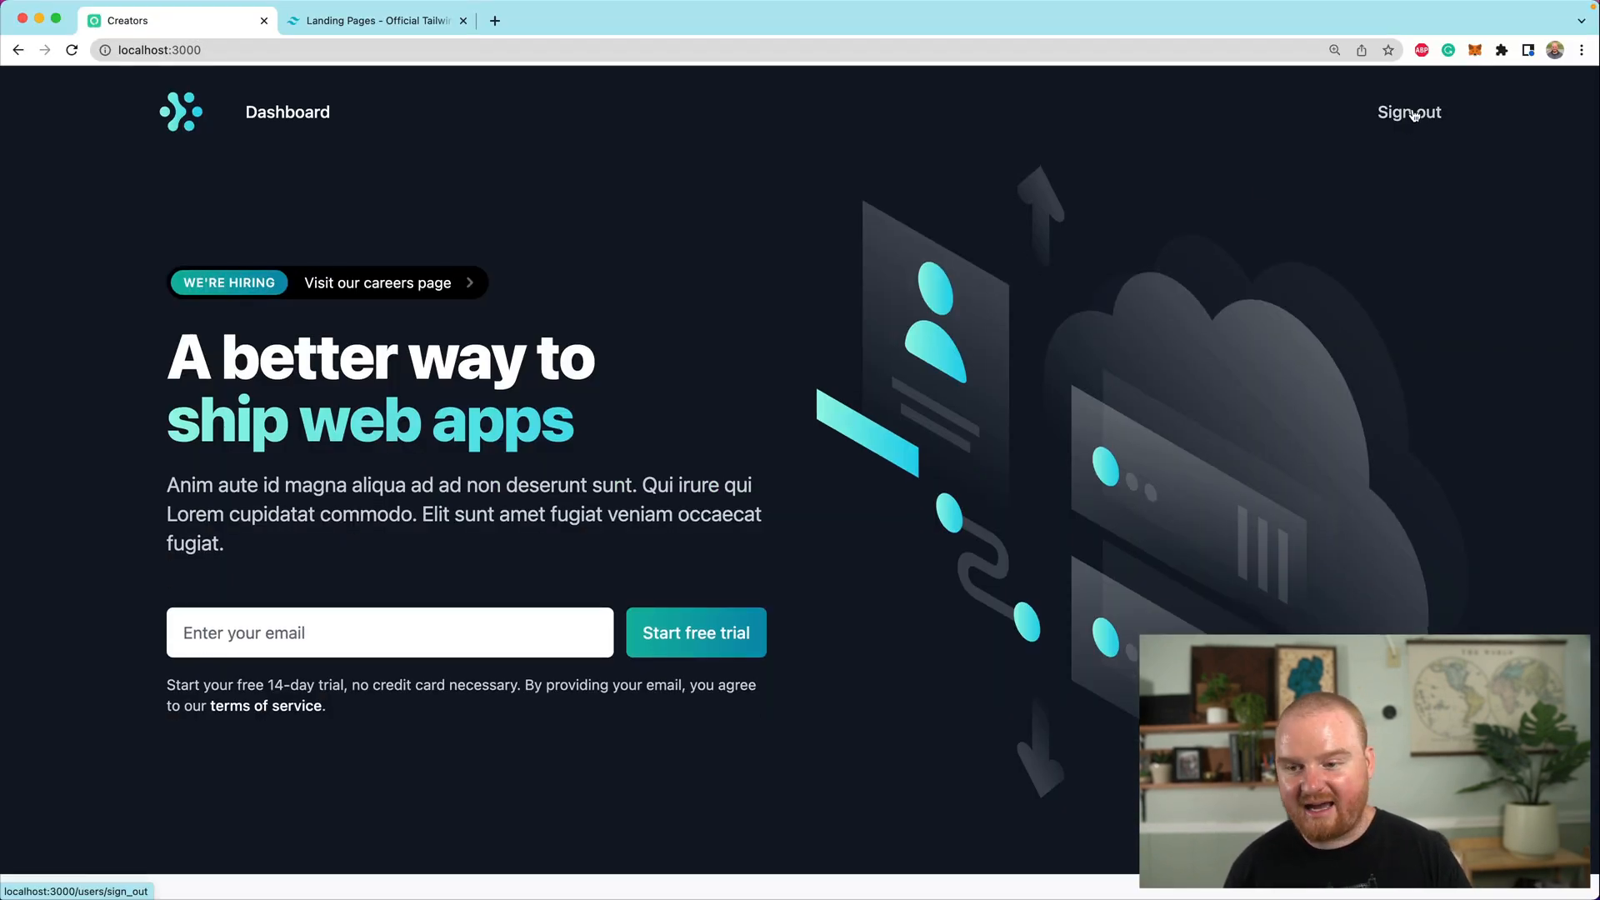
Step: Sign out, then follow Log in, Sign up and Login links to verify each route
{"action": "left_click", "coordinate": [1409, 112]}
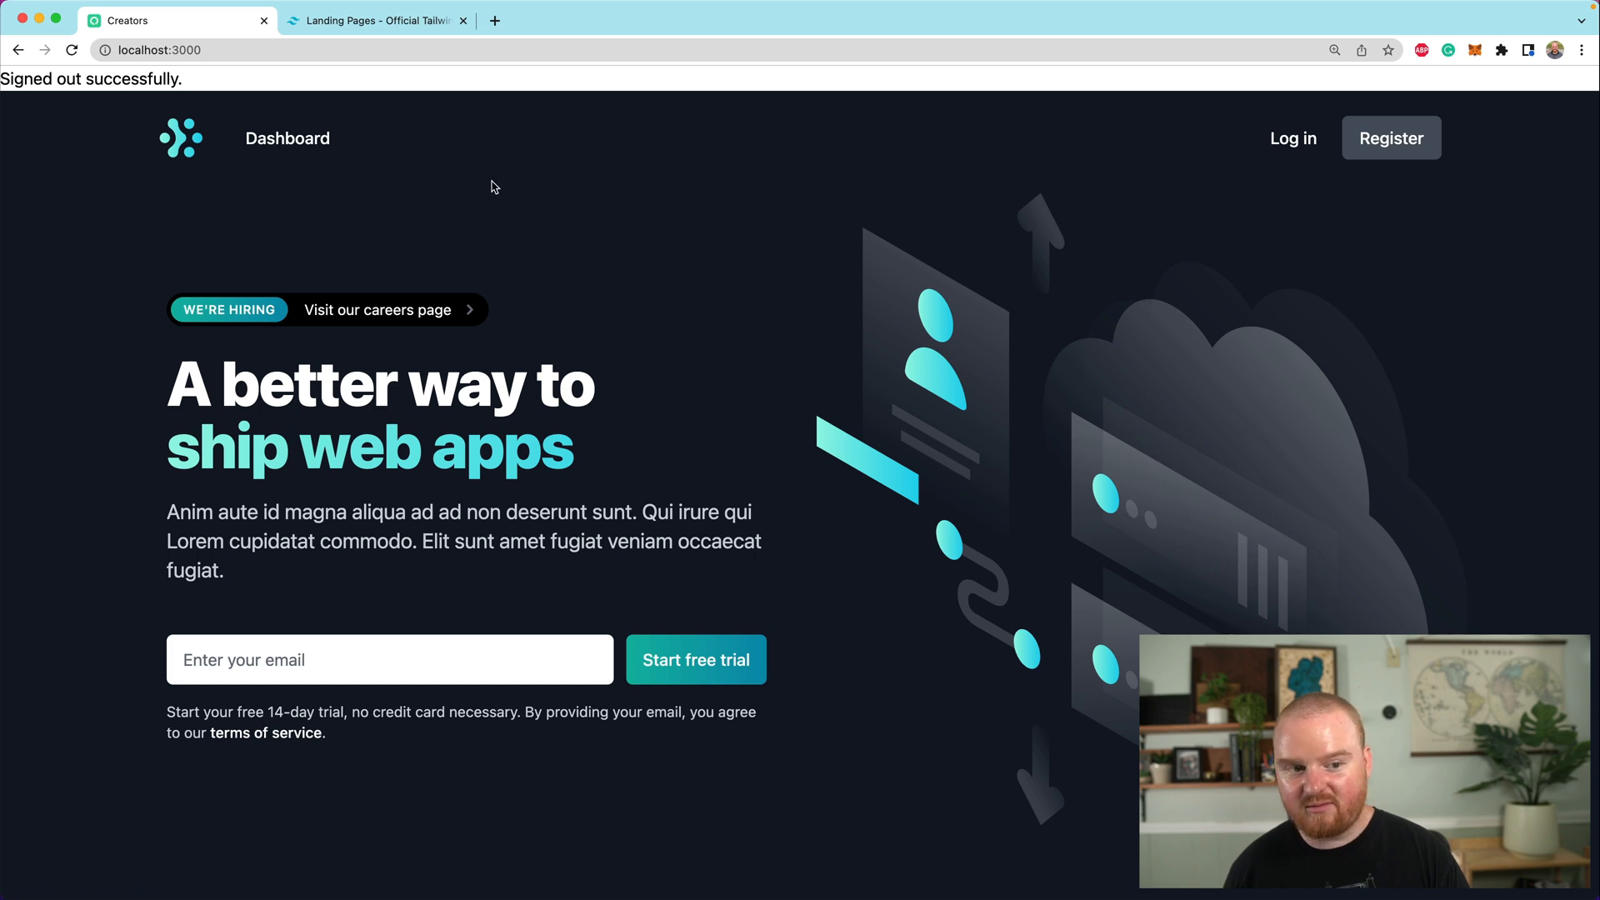
{"action": "left_click", "coordinate": [1292, 138]}
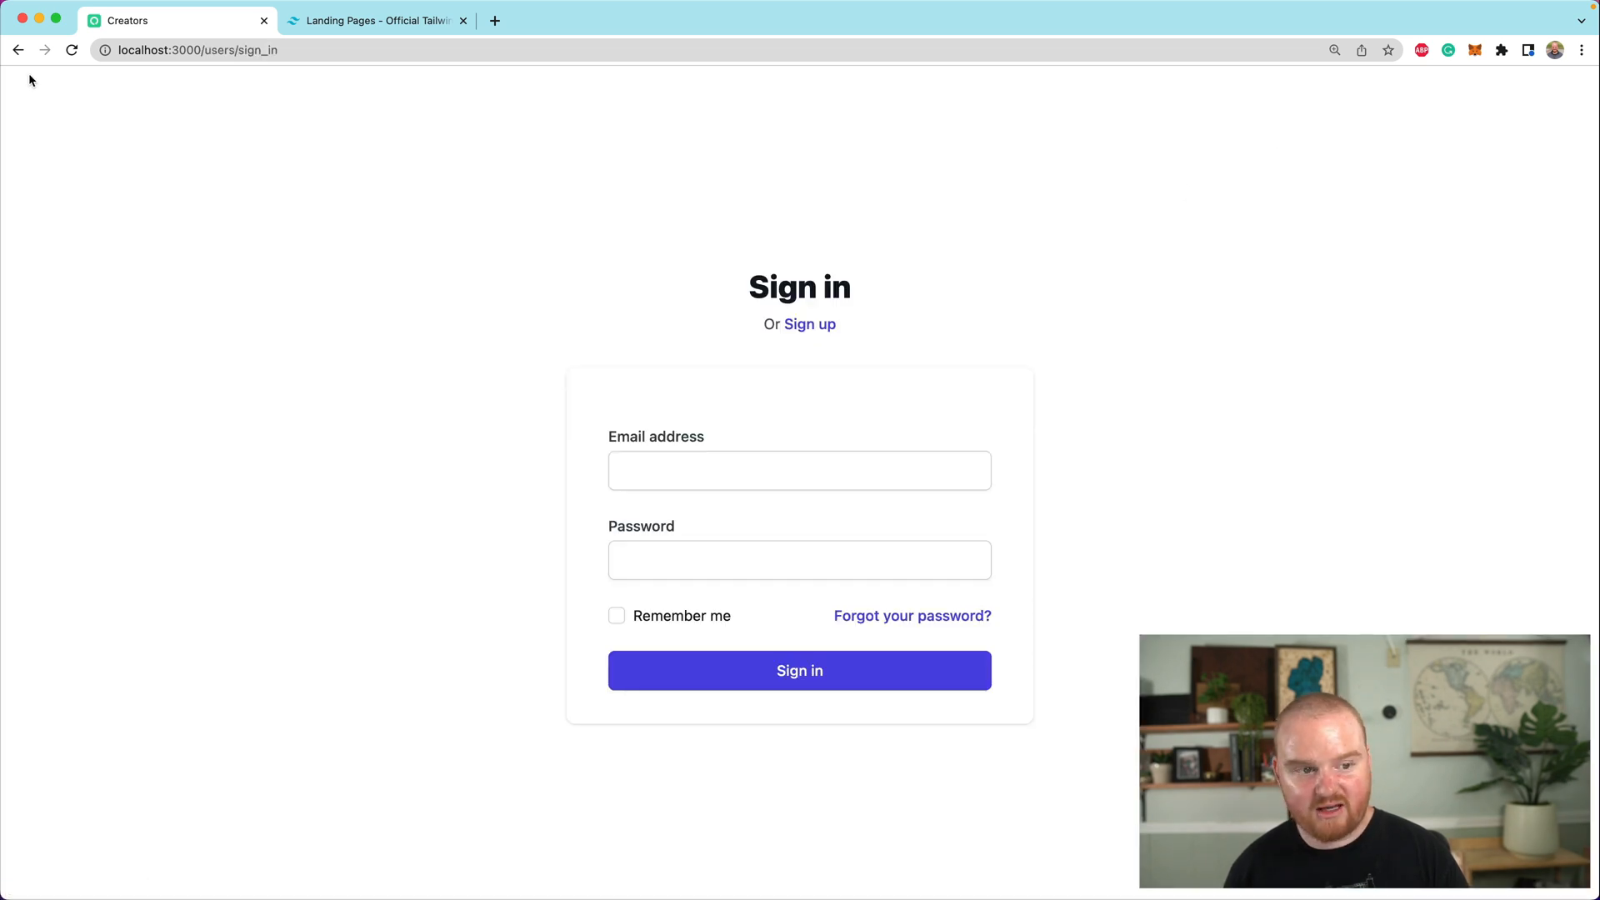
{"action": "left_click", "coordinate": [809, 324]}
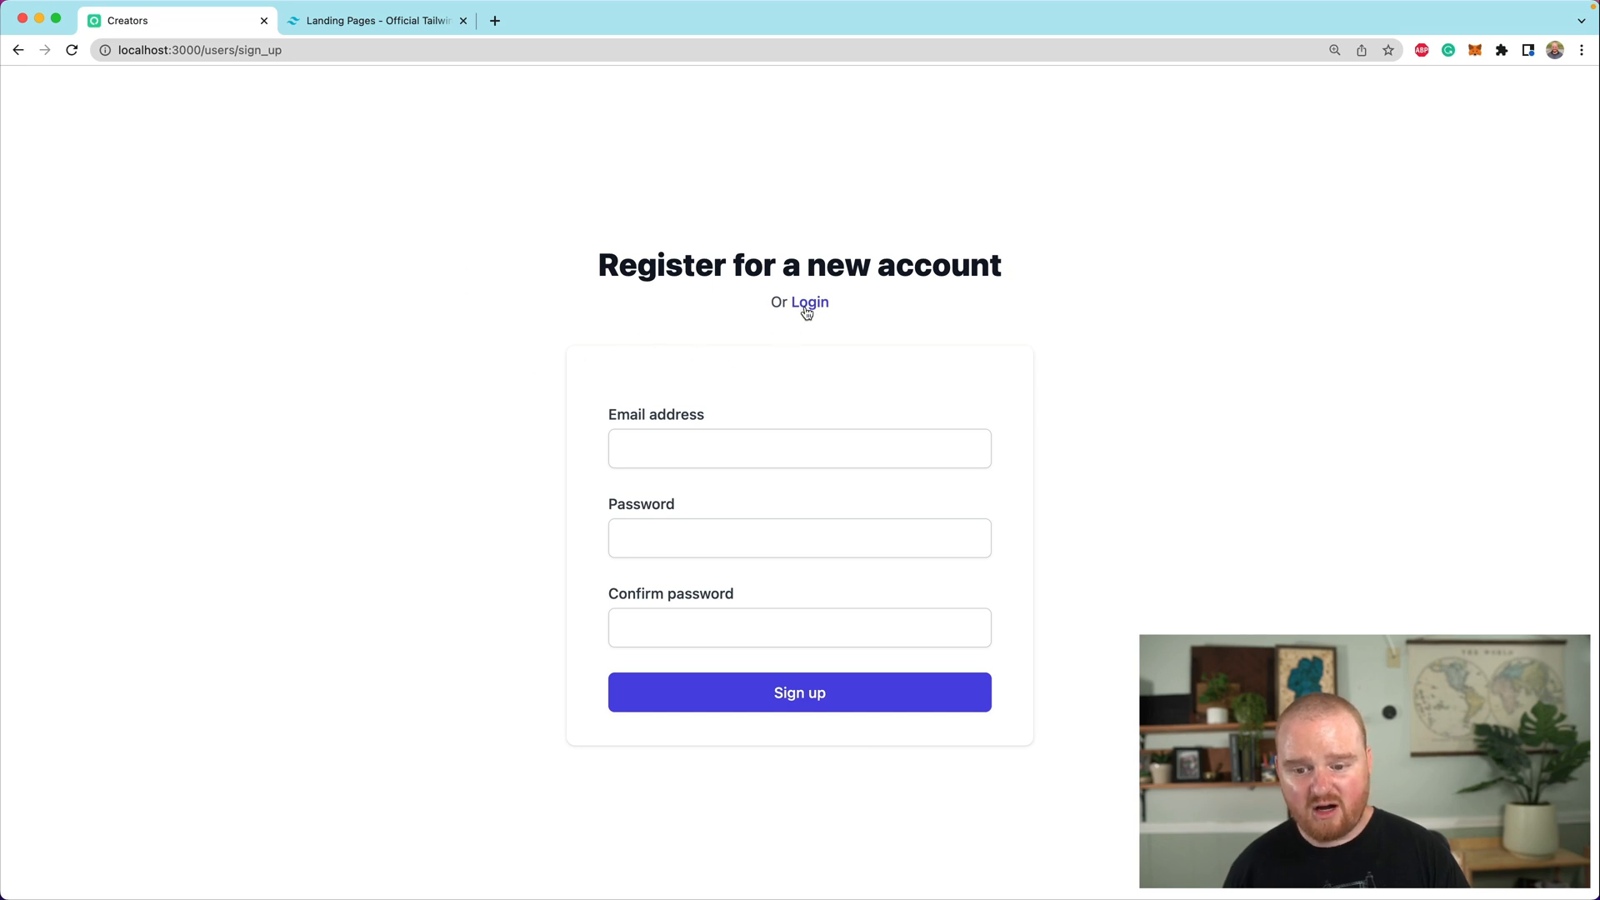
{"action": "left_click", "coordinate": [809, 302]}
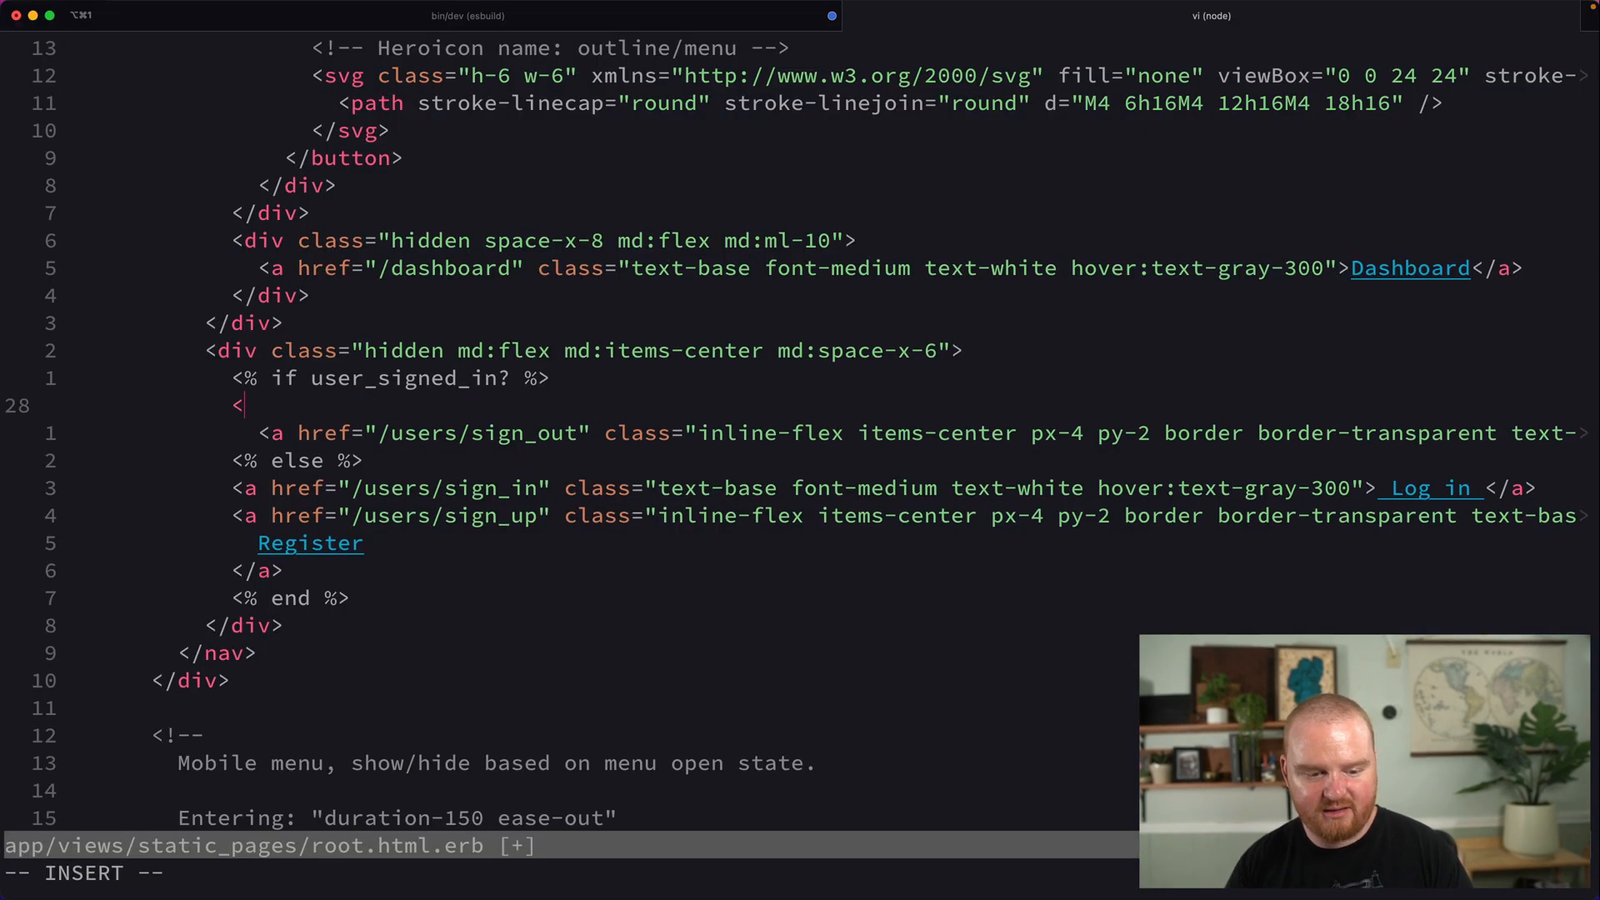
Step: Add <span><%= current_user.email %></span> before Sign out and give it a text class
{"action": "type", "text": "span><"}
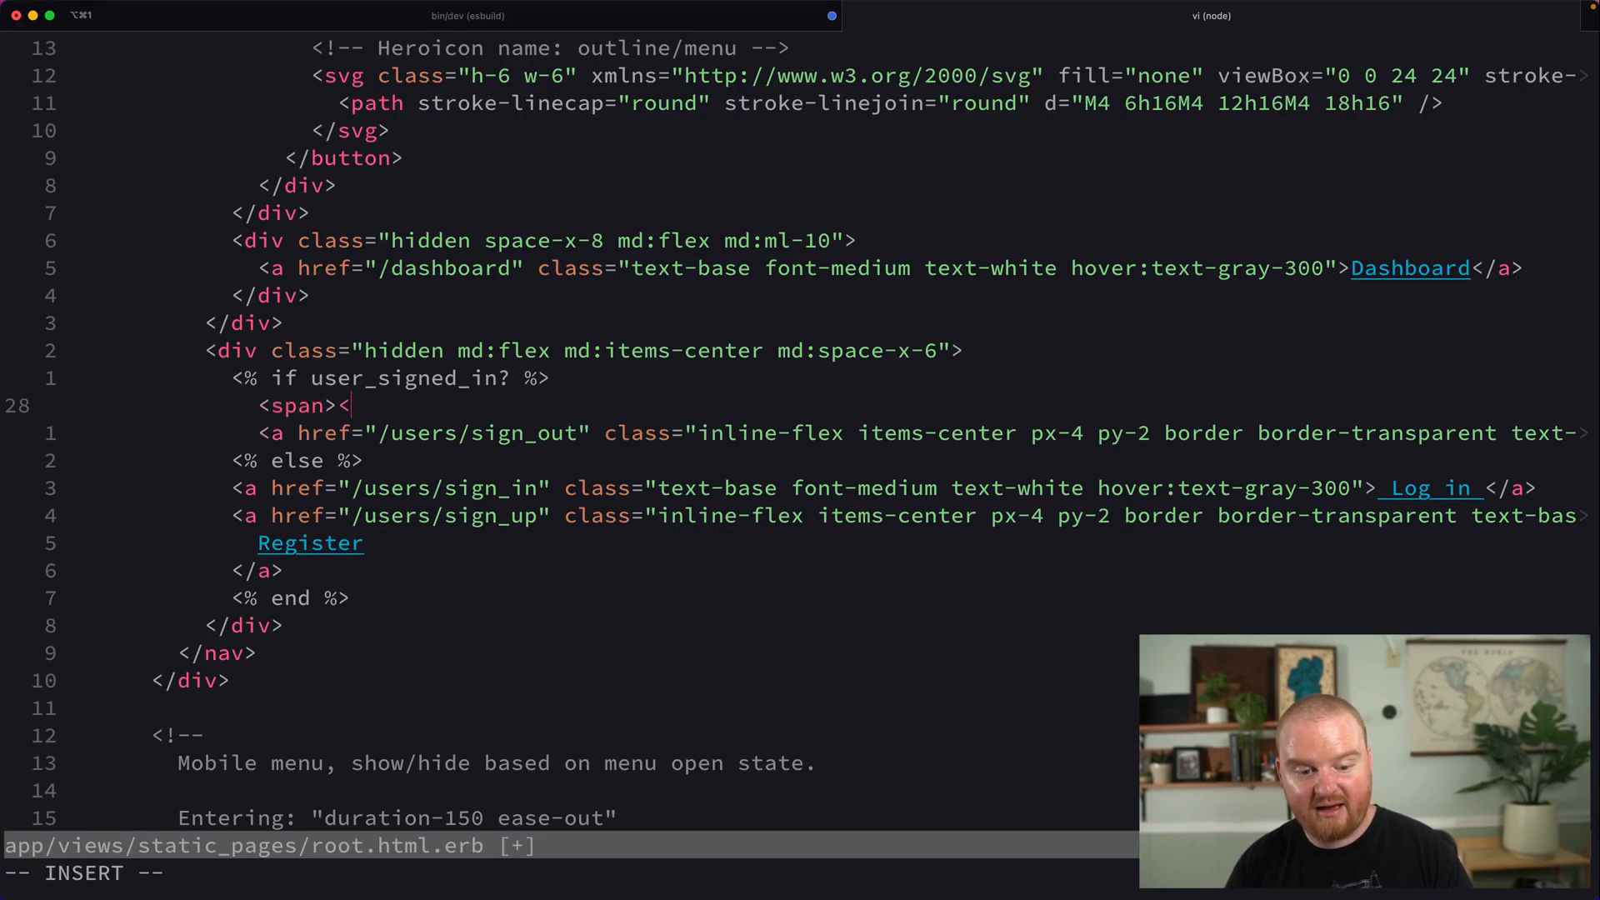
{"action": "type", "text": "%= current_user."}
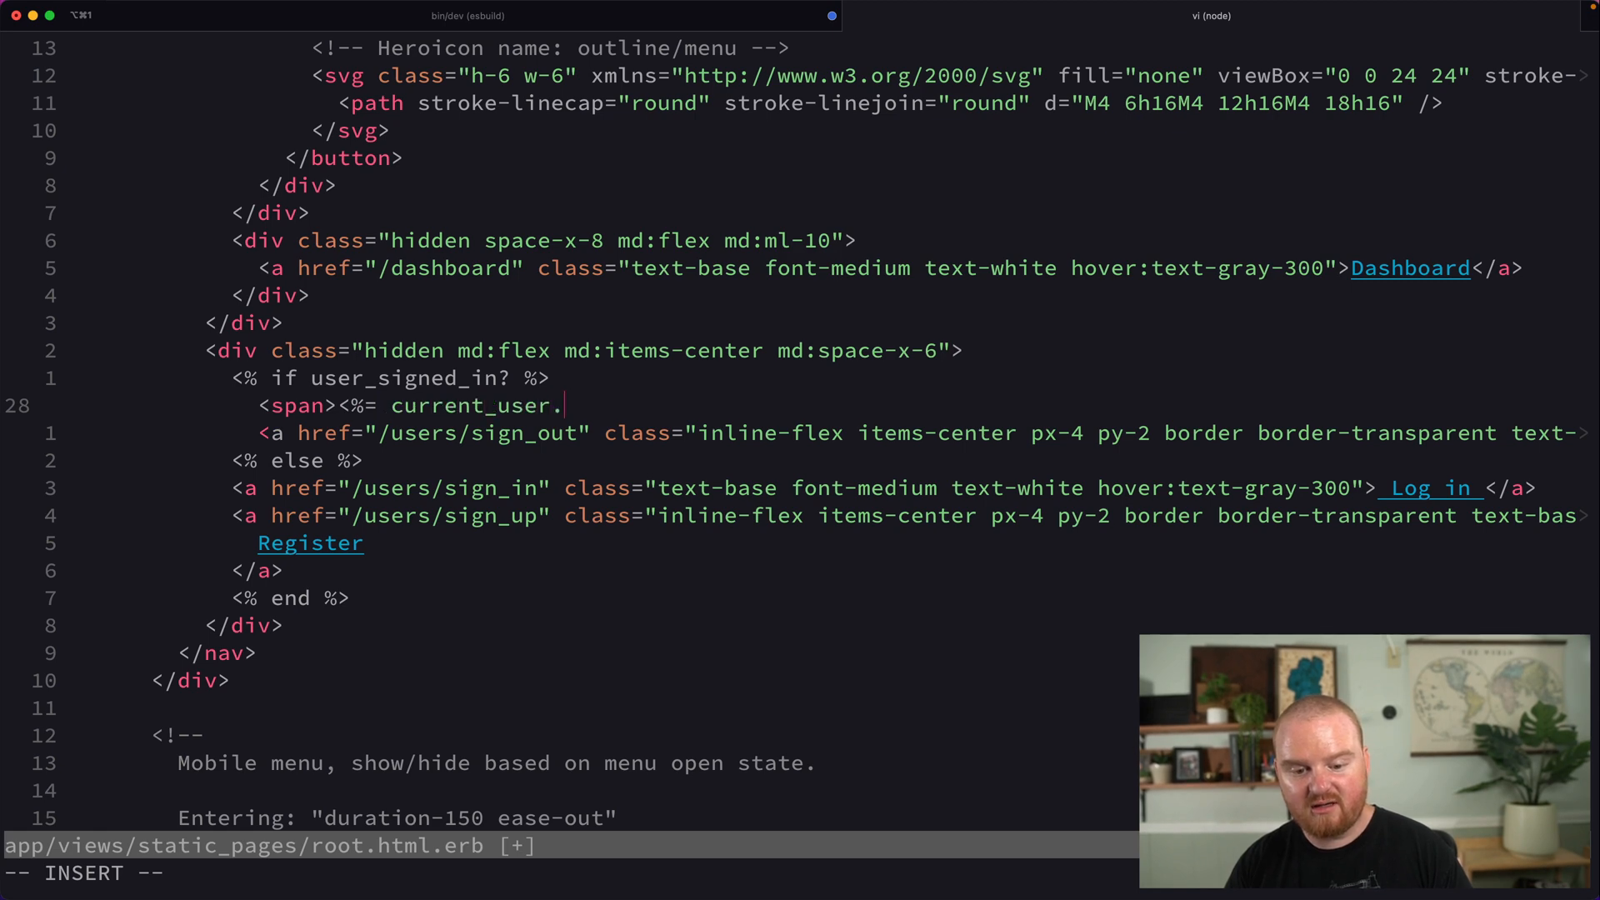
{"action": "type", "text": "email %></span>"}
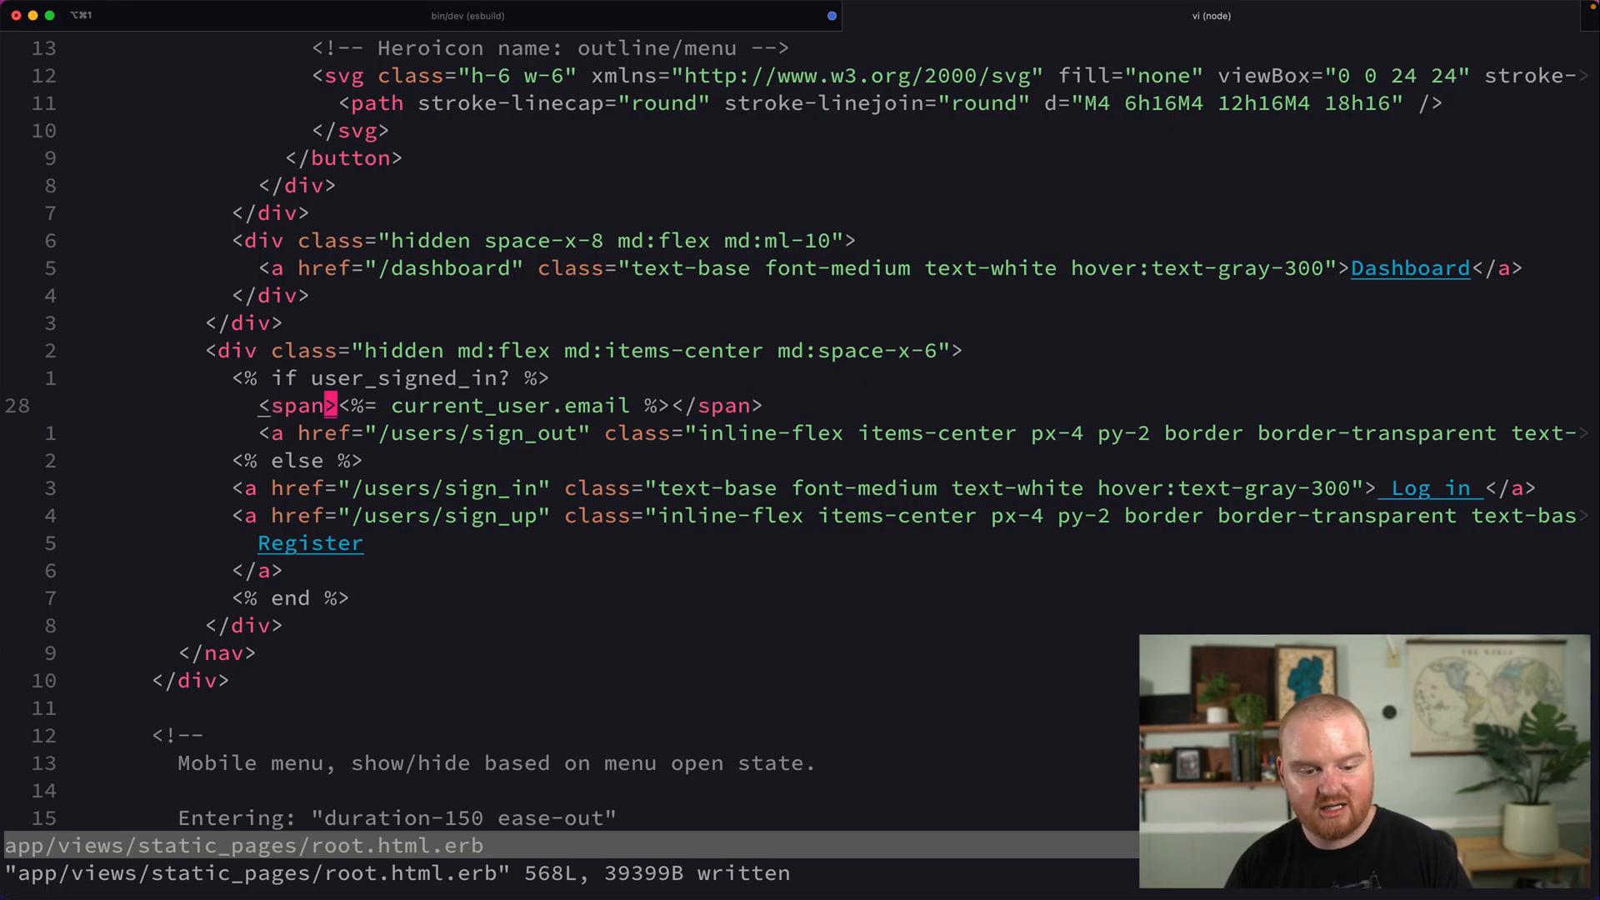
{"action": "type", "text": "class="}
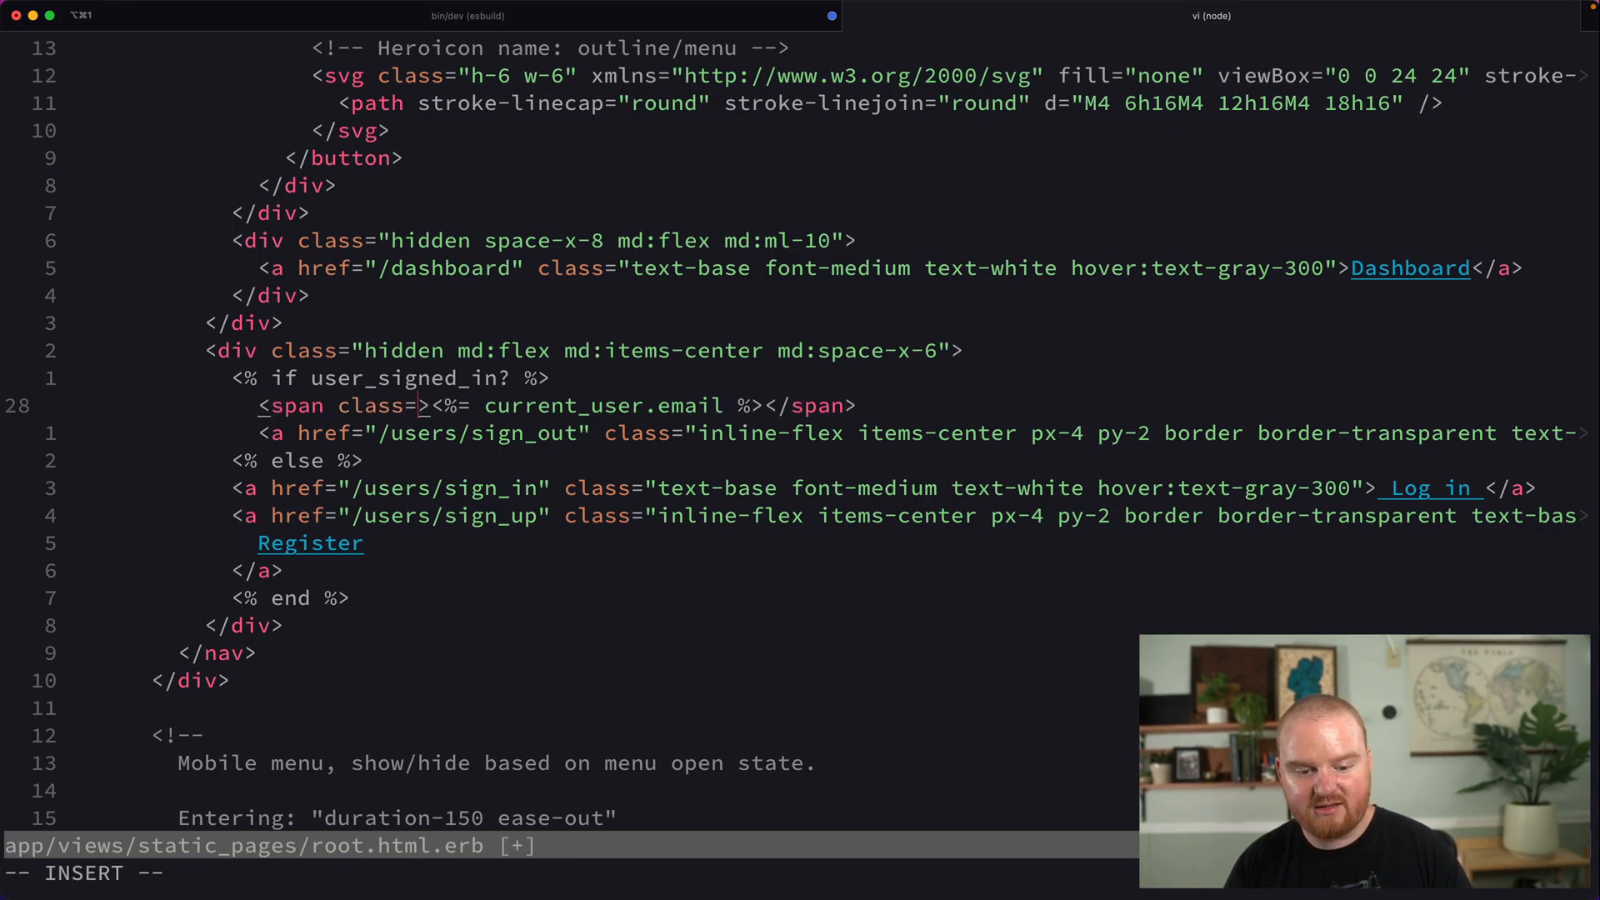
{"action": "type", "text": "text"}
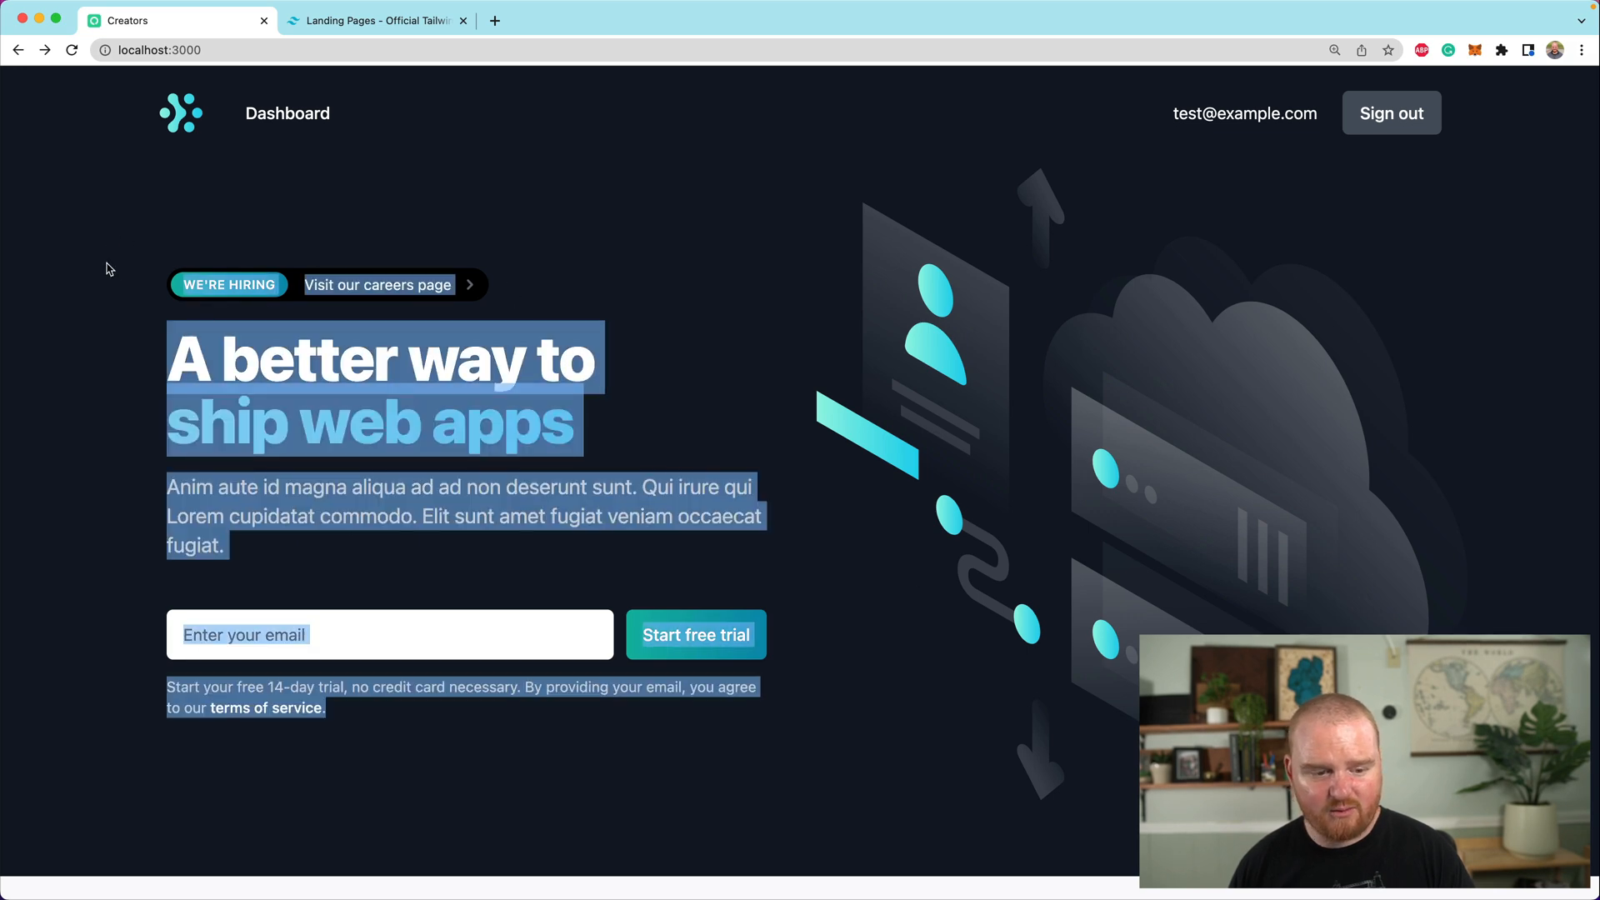
Step: Scroll the reloaded landing page showing the user's email and Sign out button
{"action": "scroll", "scroll_direction": "down", "scroll_amount": 3}
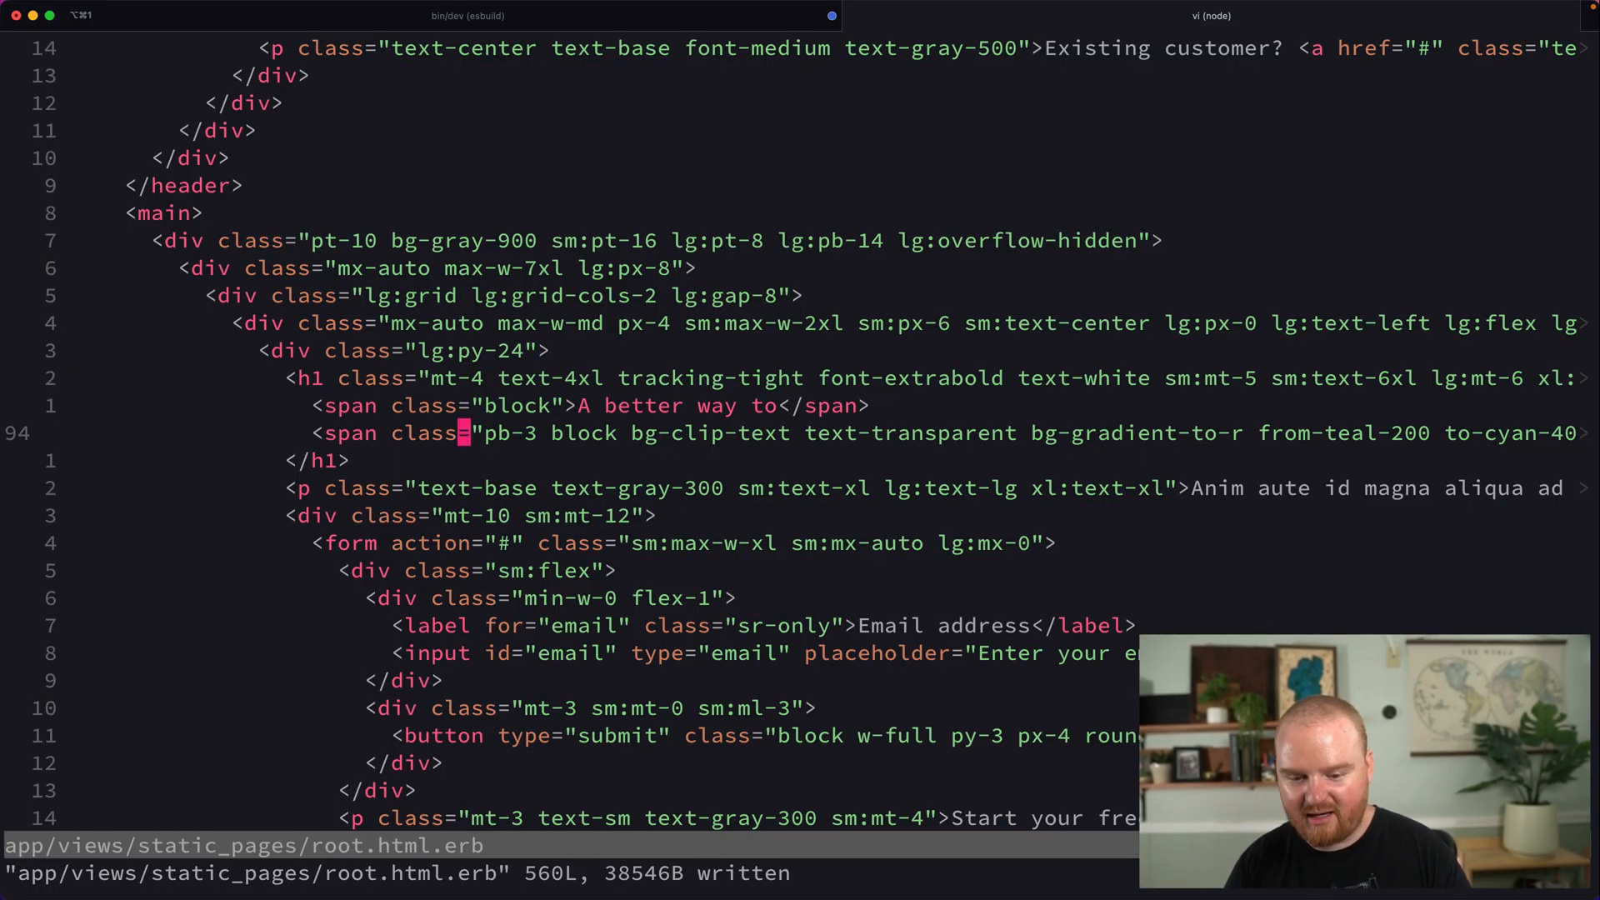
Step: Replace 'ship web apps' with 'make content' in the second h1 span
{"action": "scroll", "scroll_direction": "right", "scroll_amount": 3}
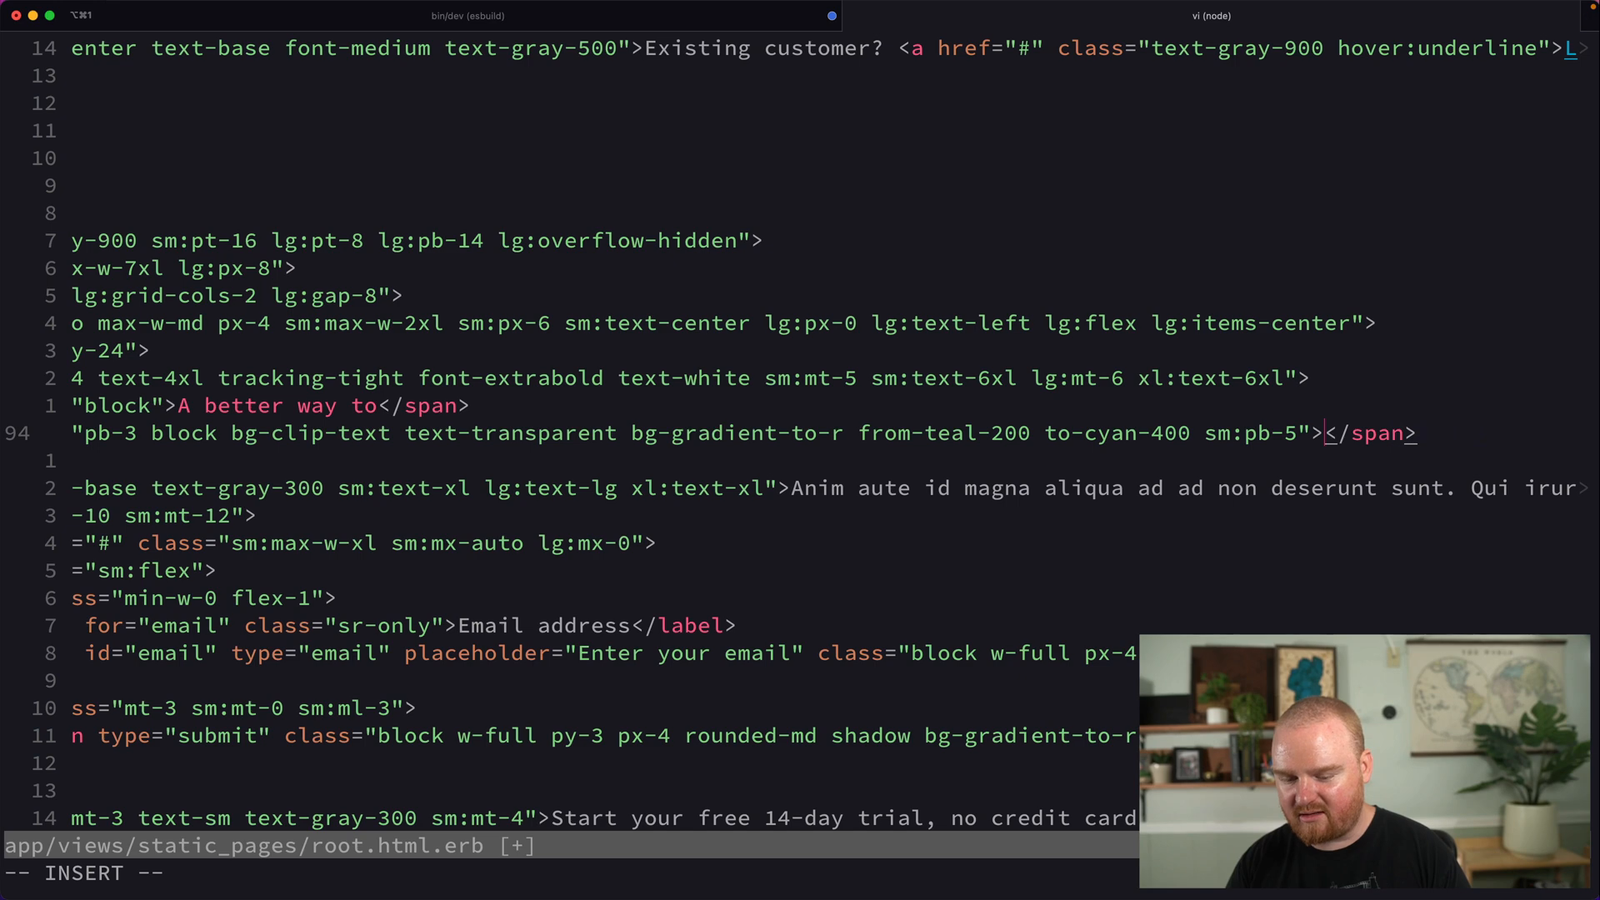
{"action": "type", "text": "make content"}
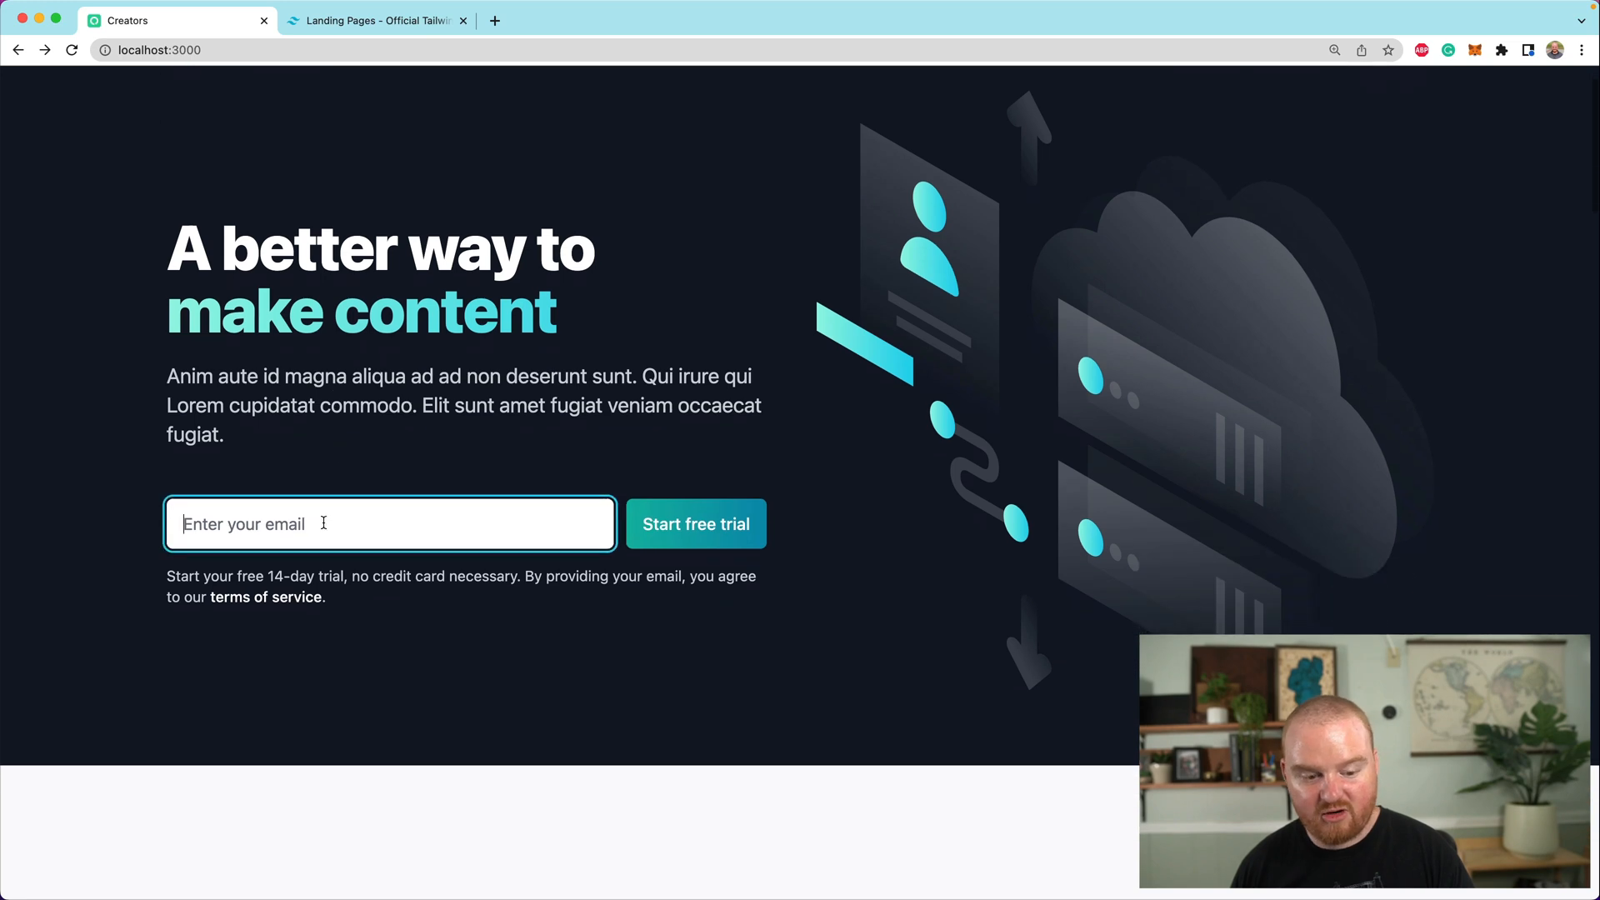
{"action": "left_click", "coordinate": [695, 523]}
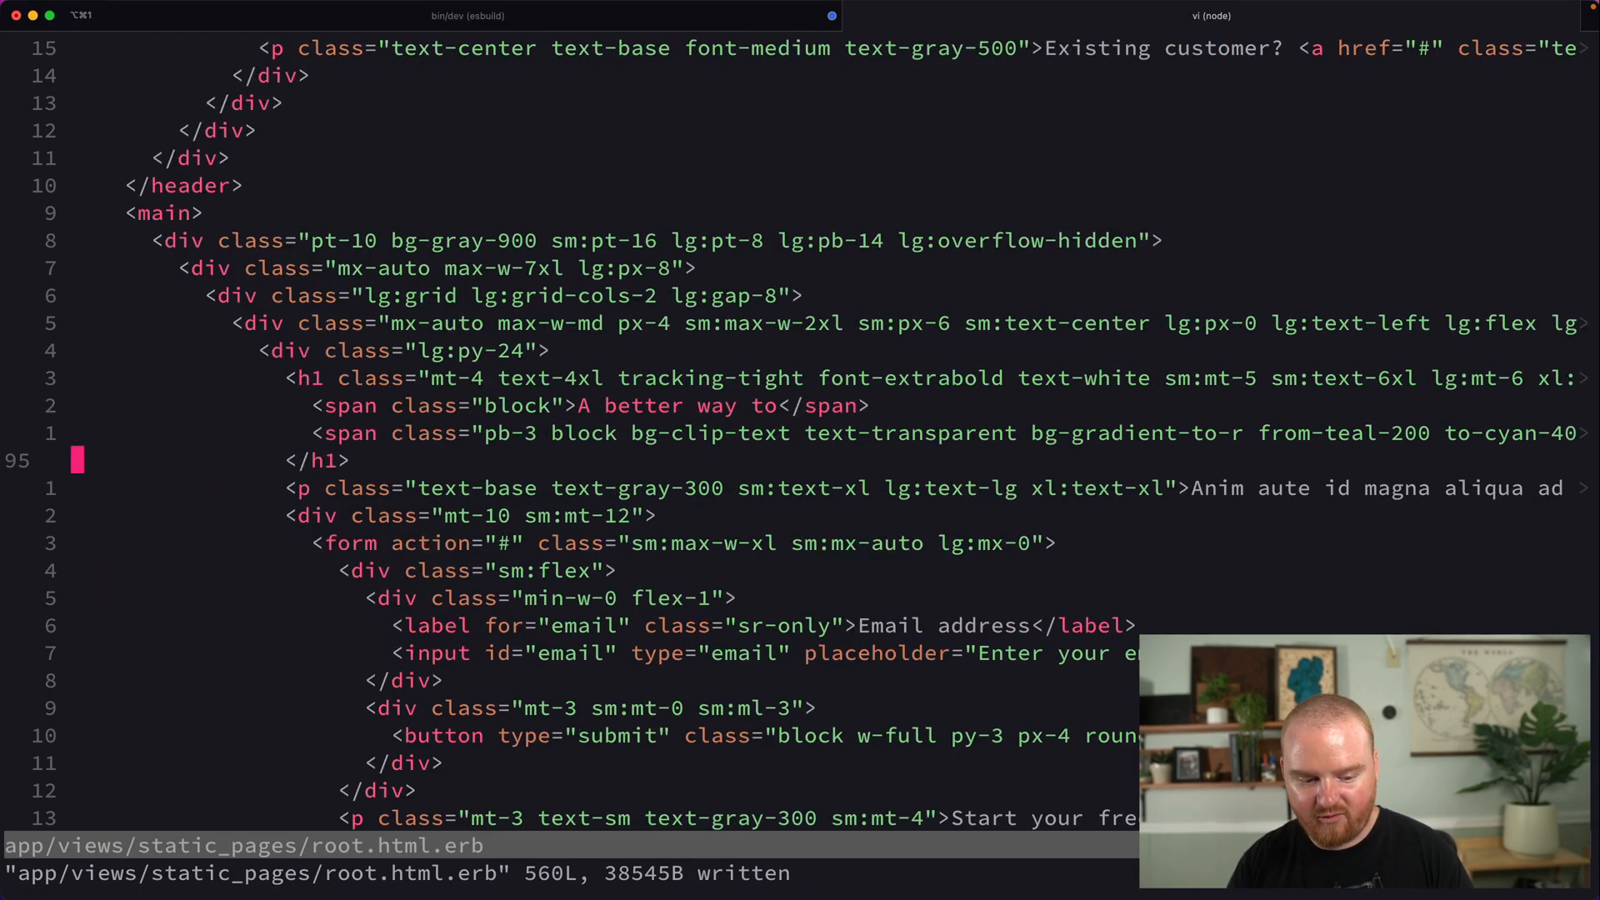
Step: Wrap the signup form in an '<% if user_signed_in? %>' guard, then try the Dashboard link
{"action": "scroll", "scroll_direction": "down", "scroll_amount": 3}
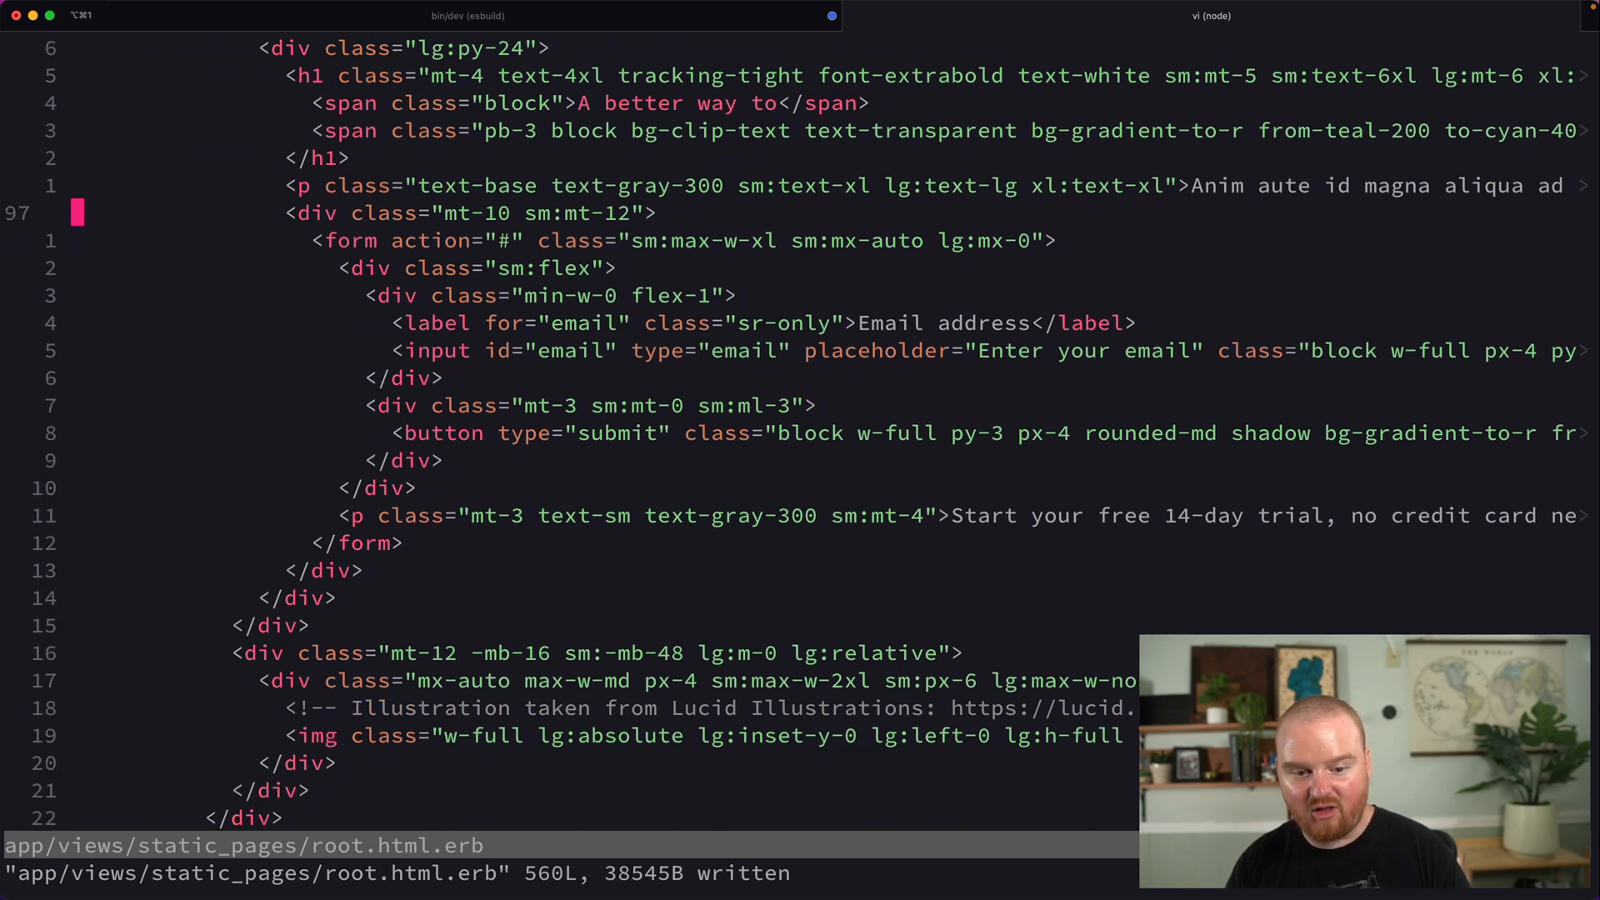
{"action": "key", "text": "o"}
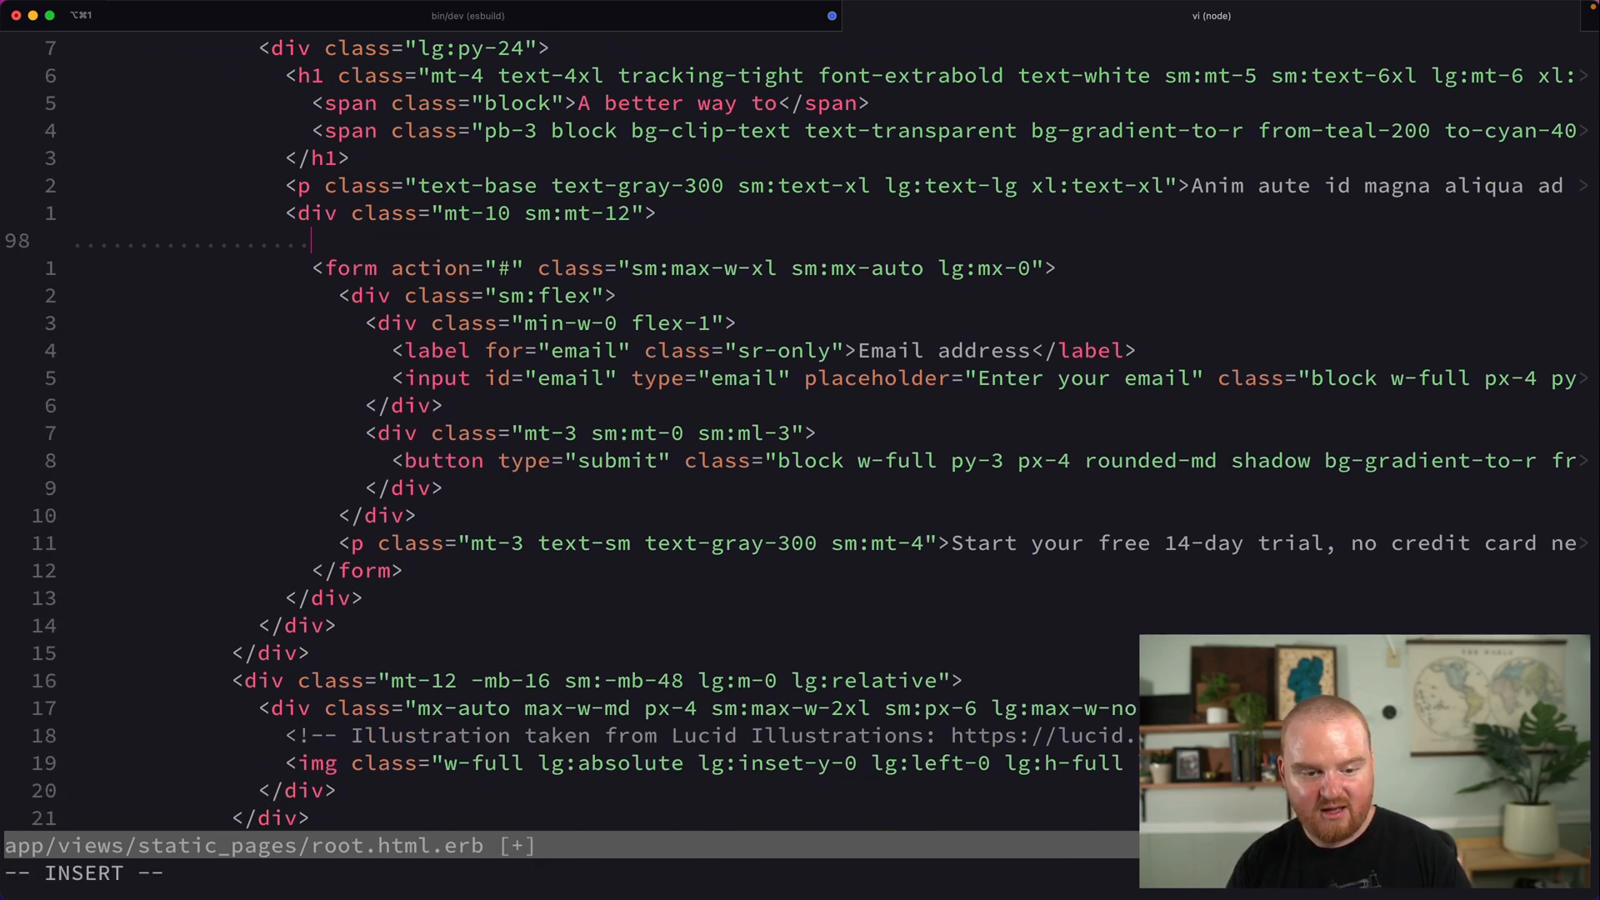
{"action": "type", "text": "<% if us"}
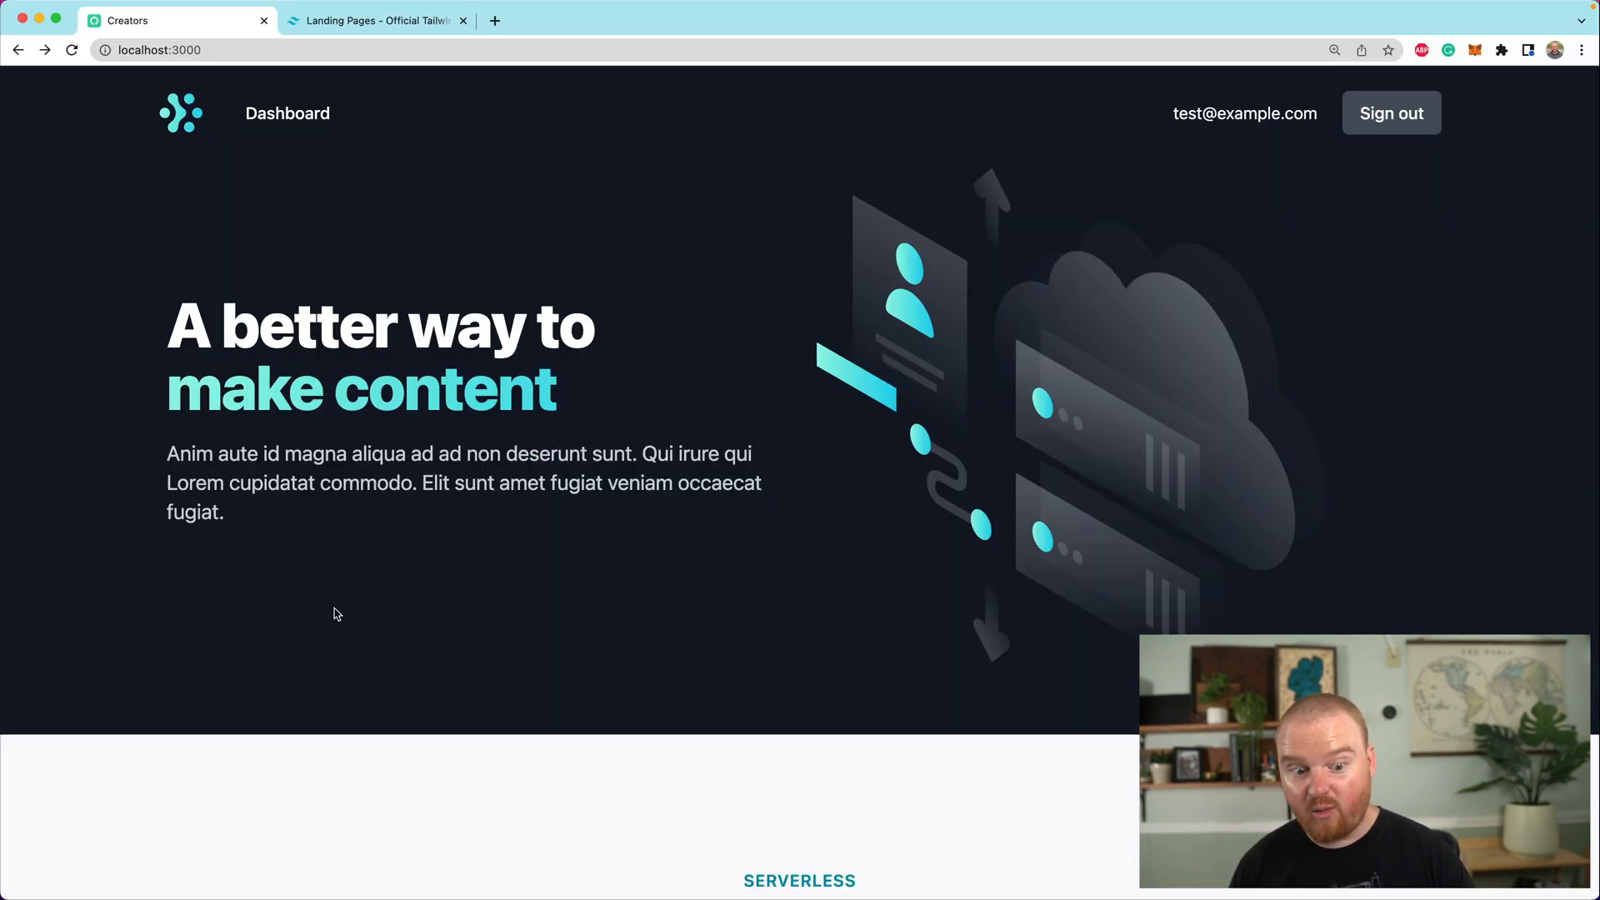
{"action": "mouse_move", "coordinate": [255, 573]}
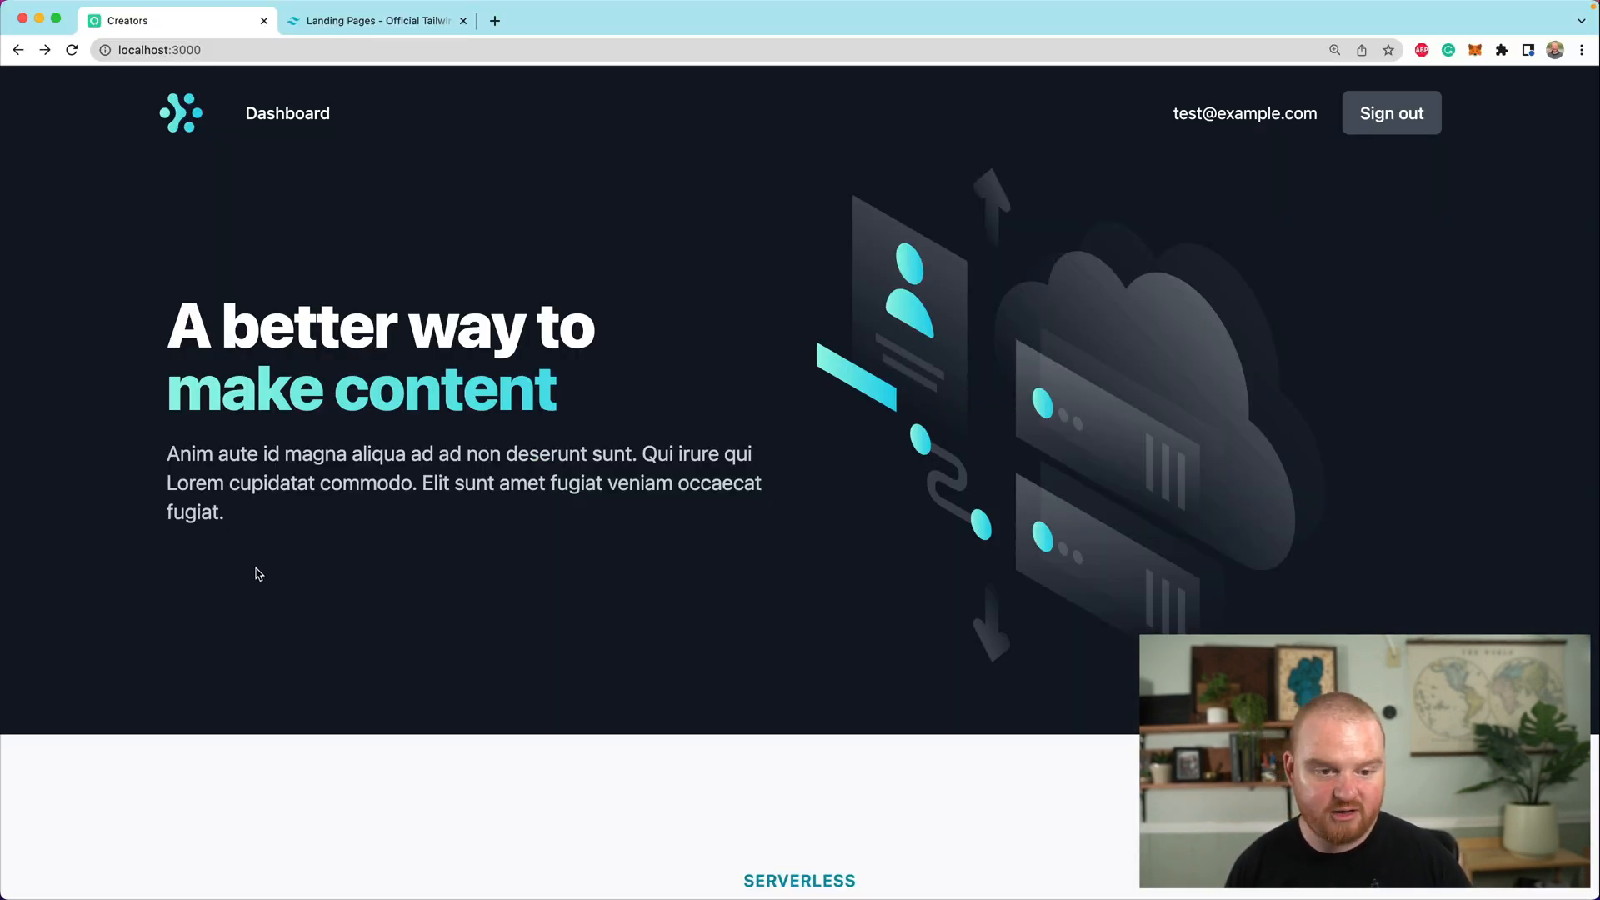
{"action": "left_click", "coordinate": [287, 113]}
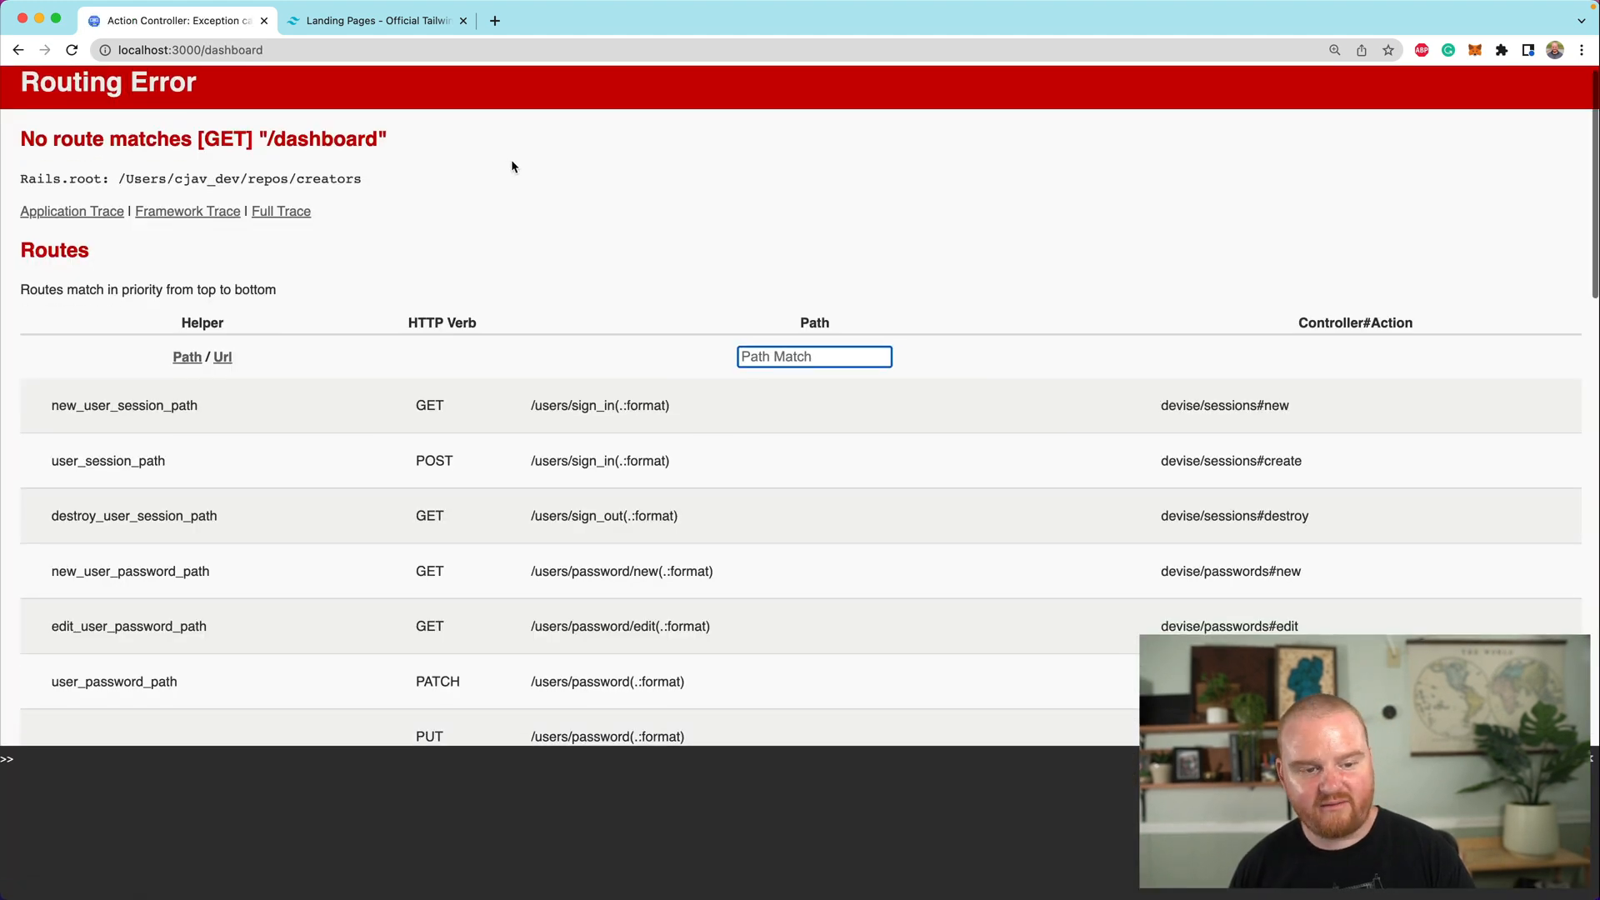